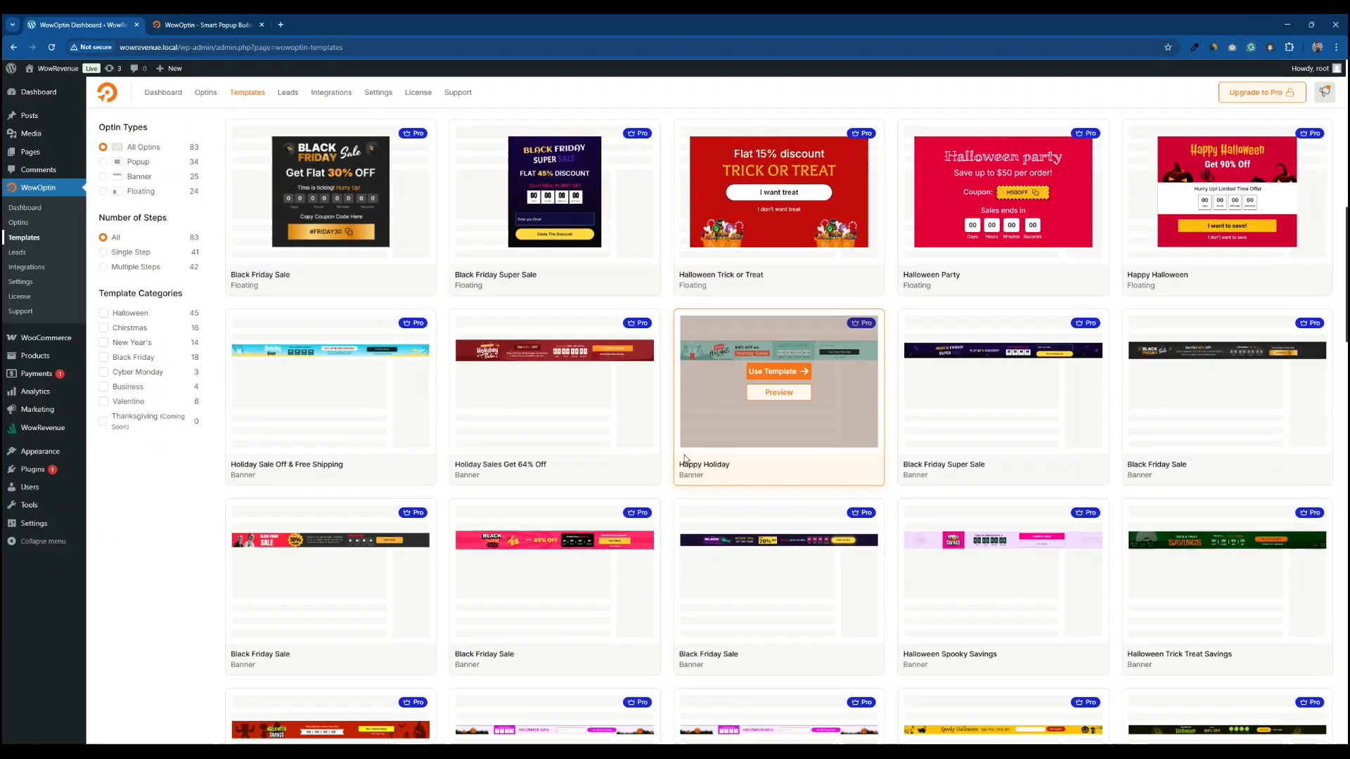
- Browse the WowOptin site pages, visiting the PostX page and returning to the home page
scroll(down, 3)
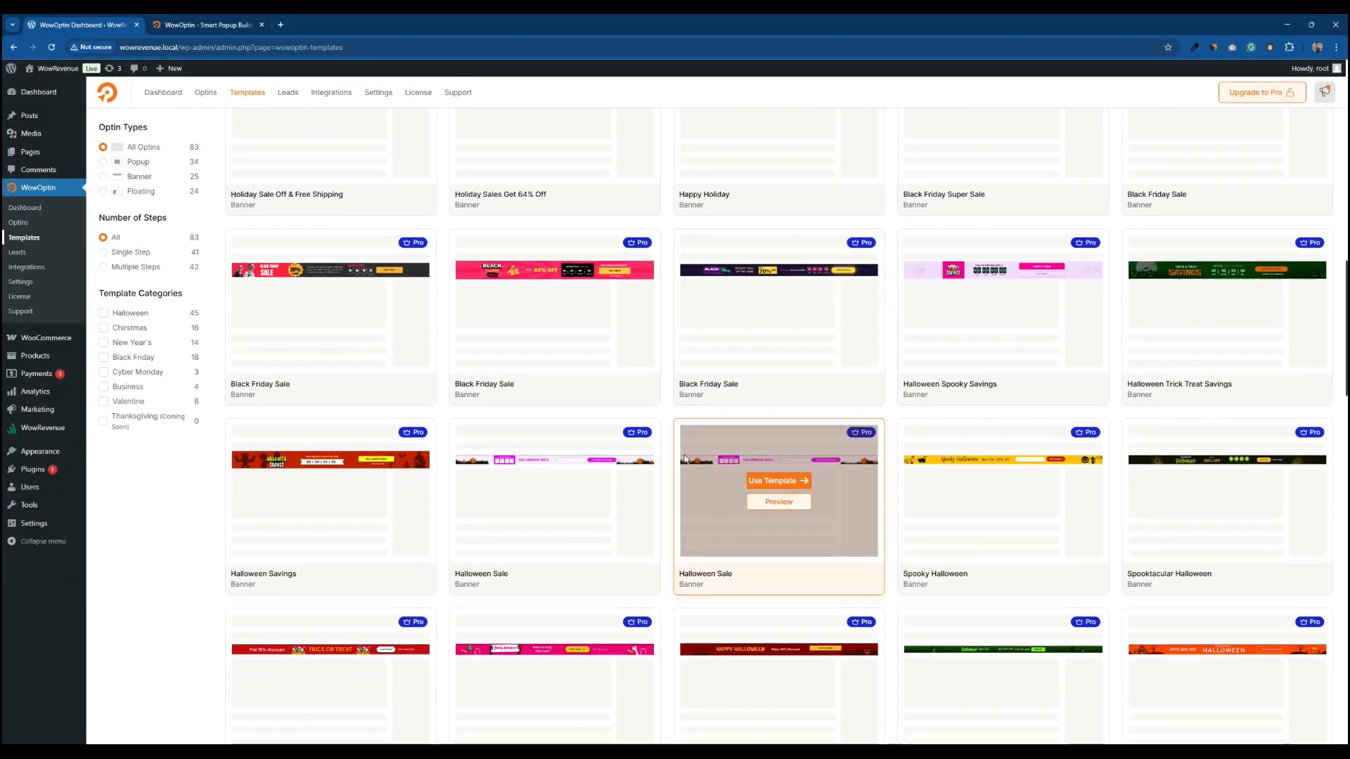
scroll(down, 3)
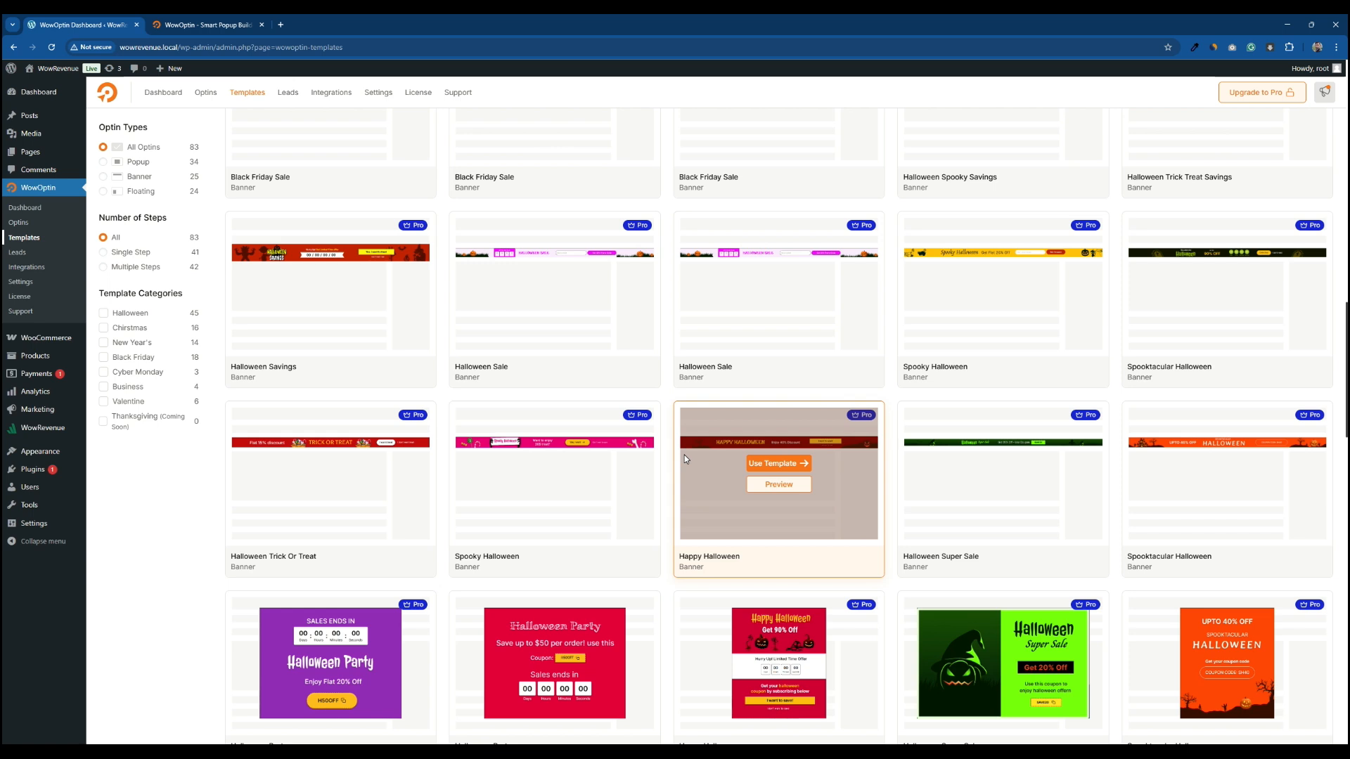
scroll(down, 3)
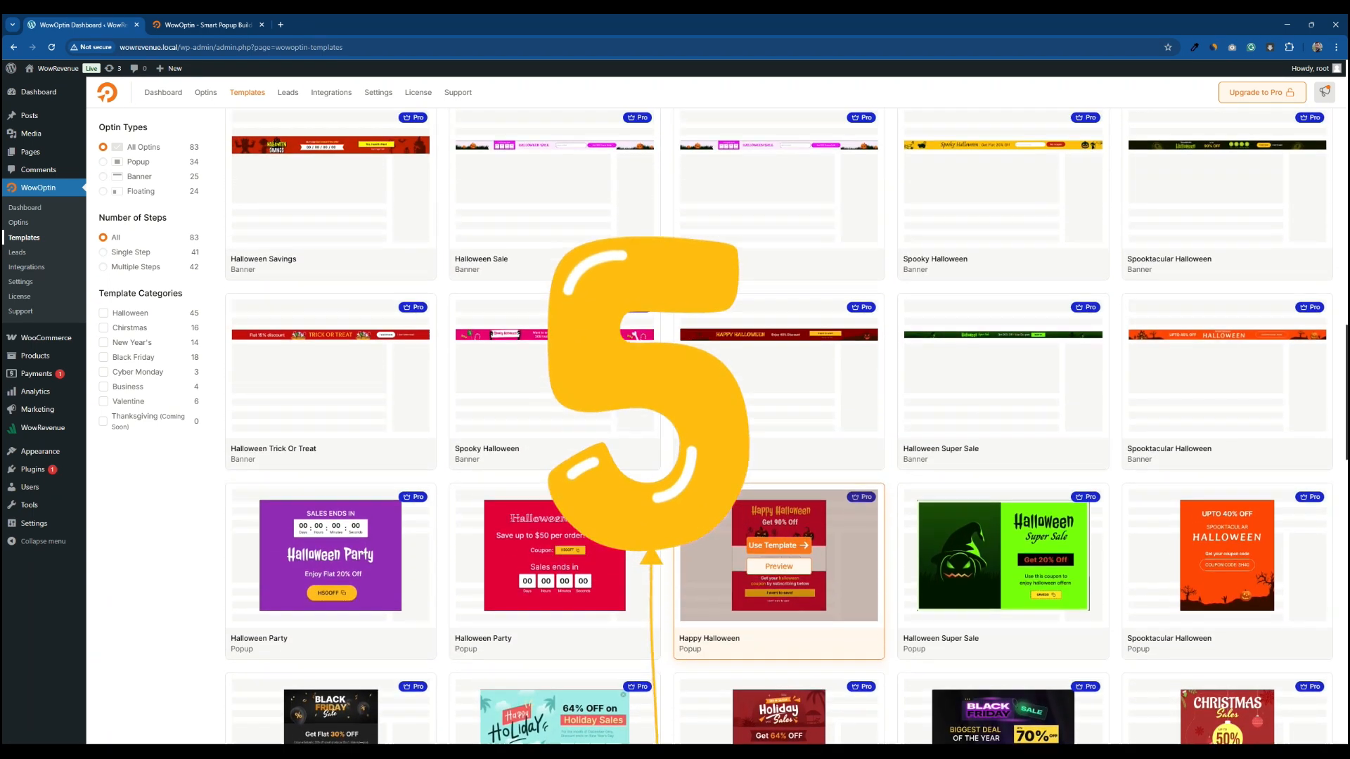
scroll(down, 3)
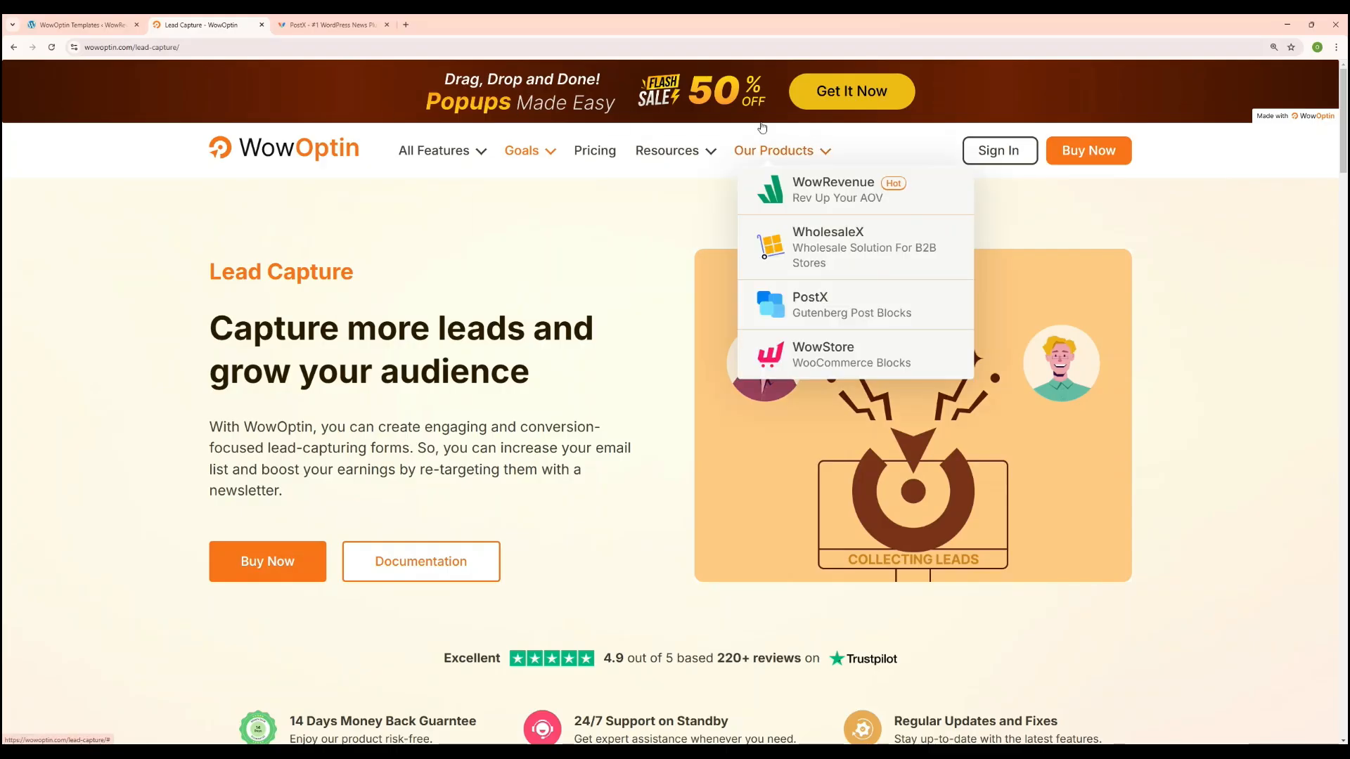
click(332, 24)
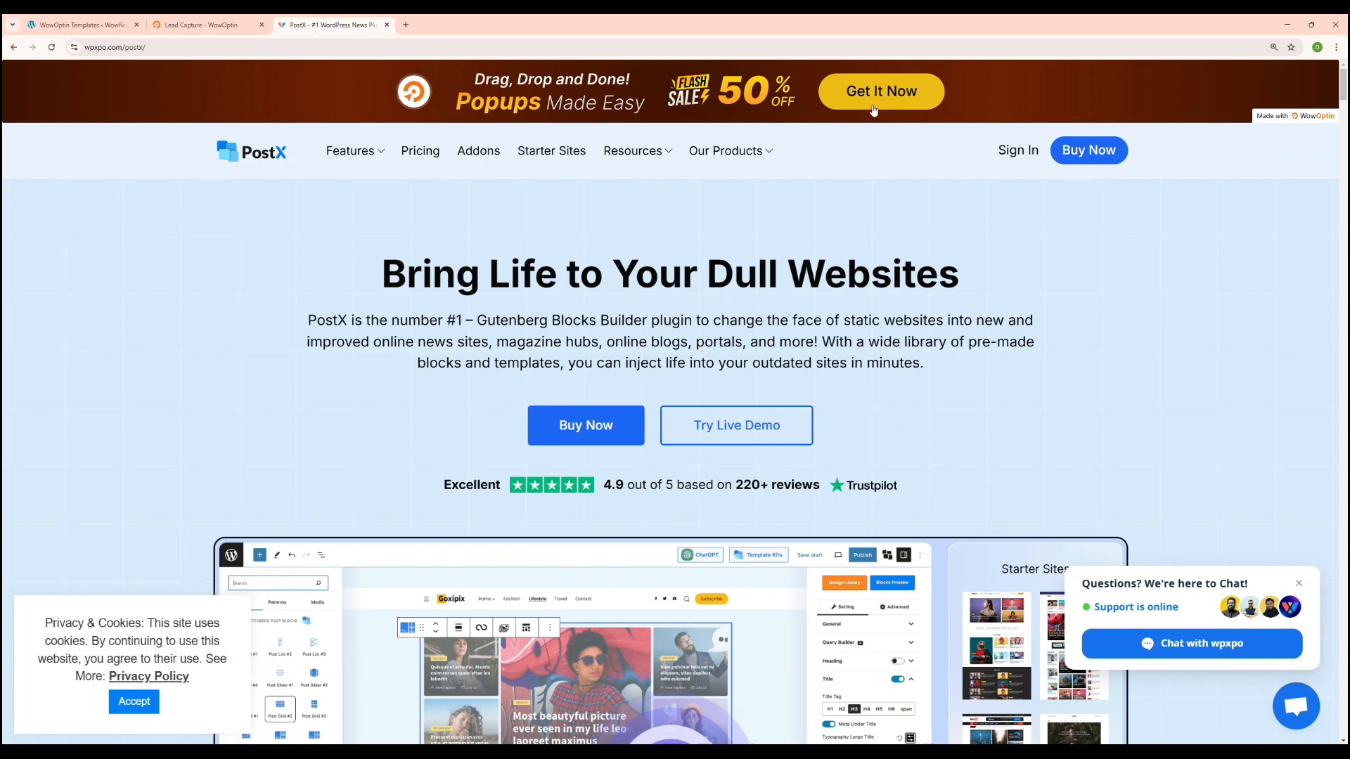
click(207, 24)
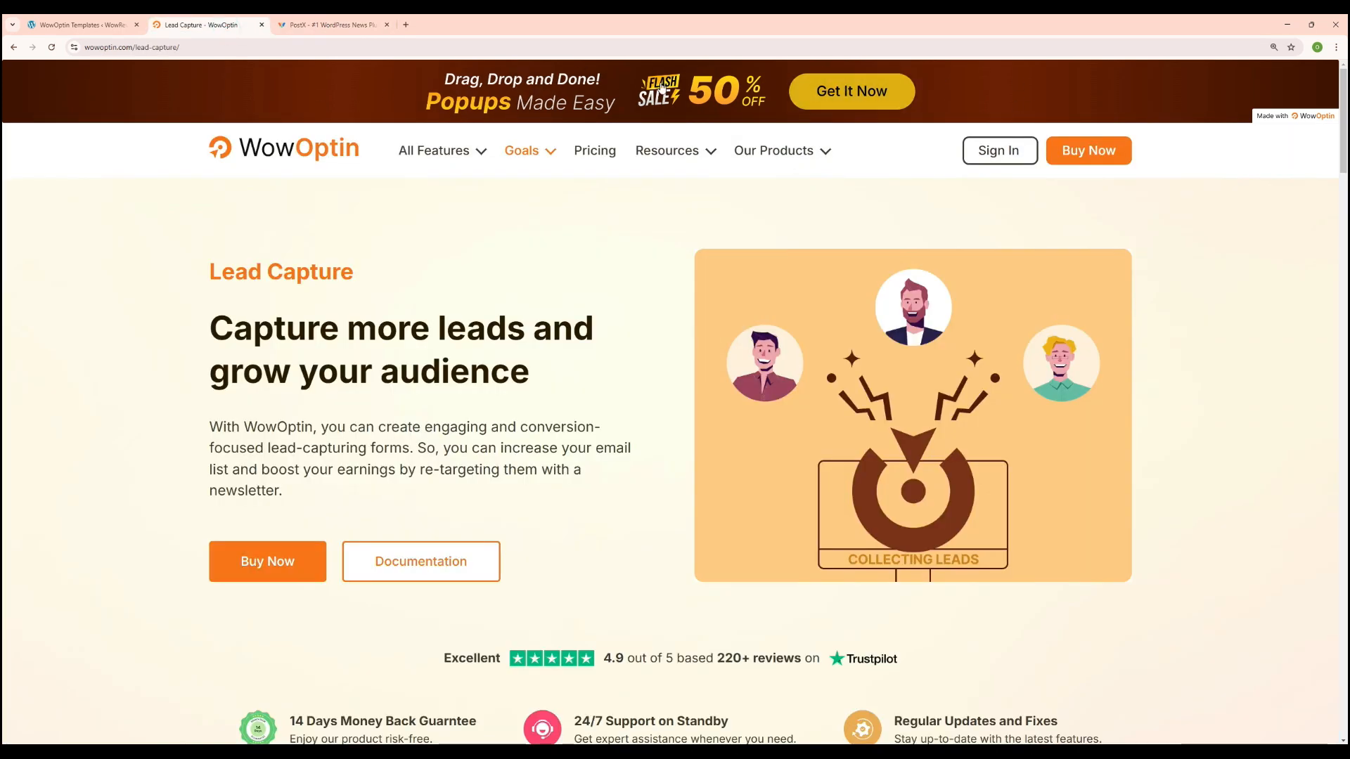
mouse_move(308, 159)
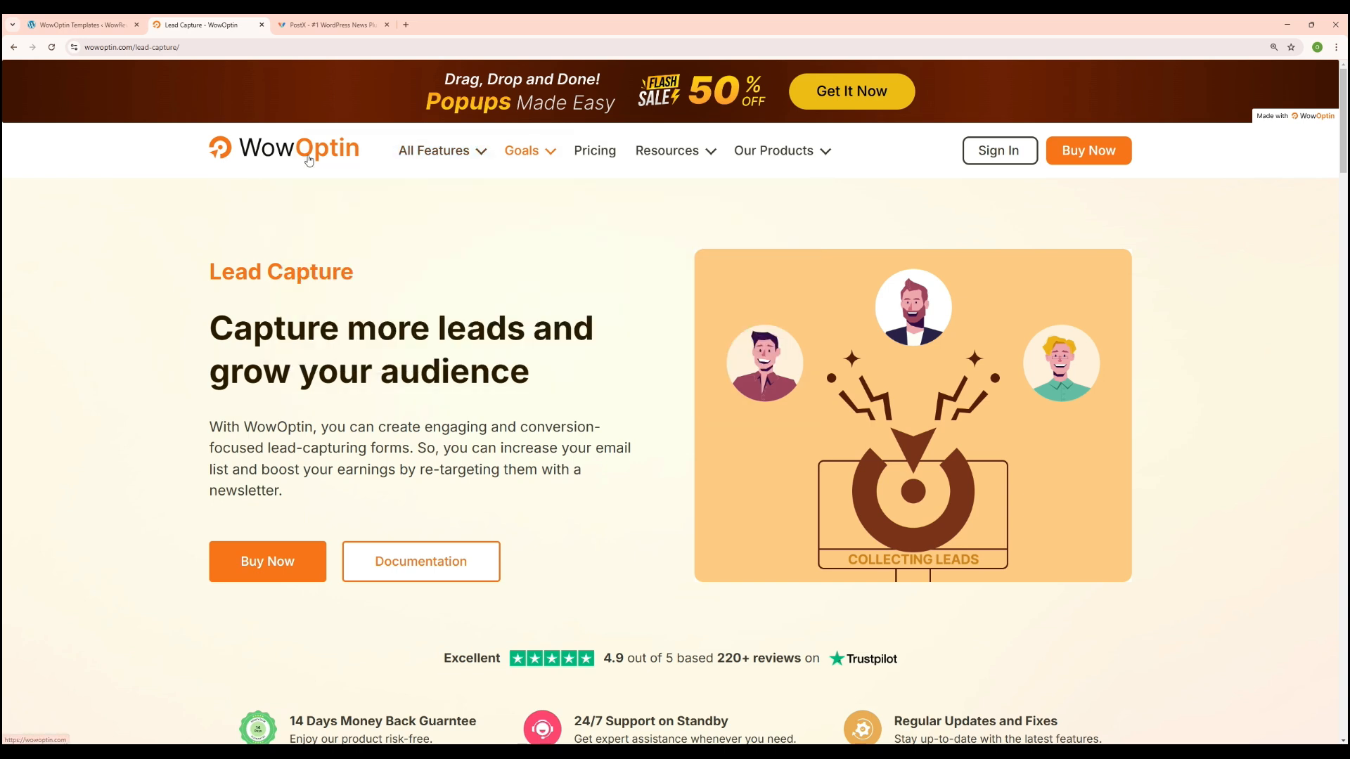
click(283, 148)
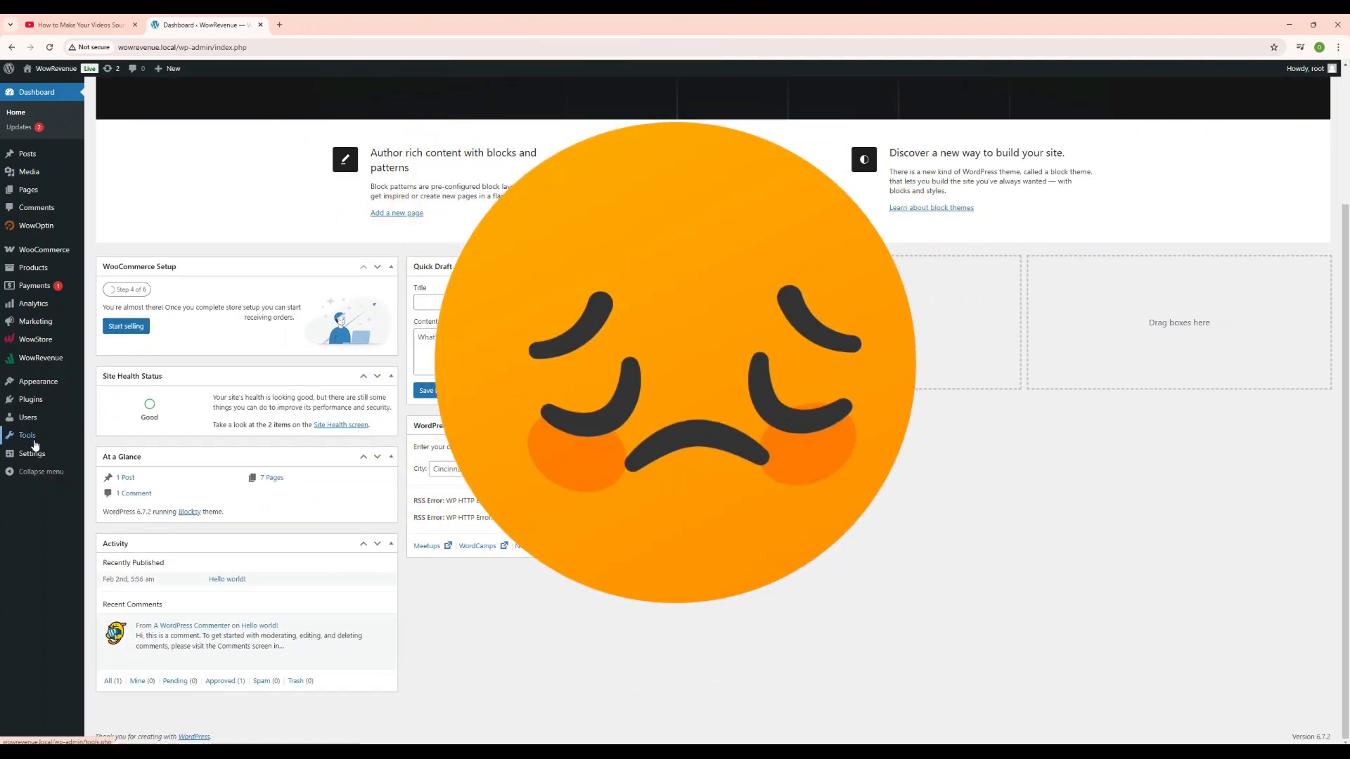
- Activate the WowOptin: Next-Gen Popup Maker plugin from the WordPress admin
click(16, 447)
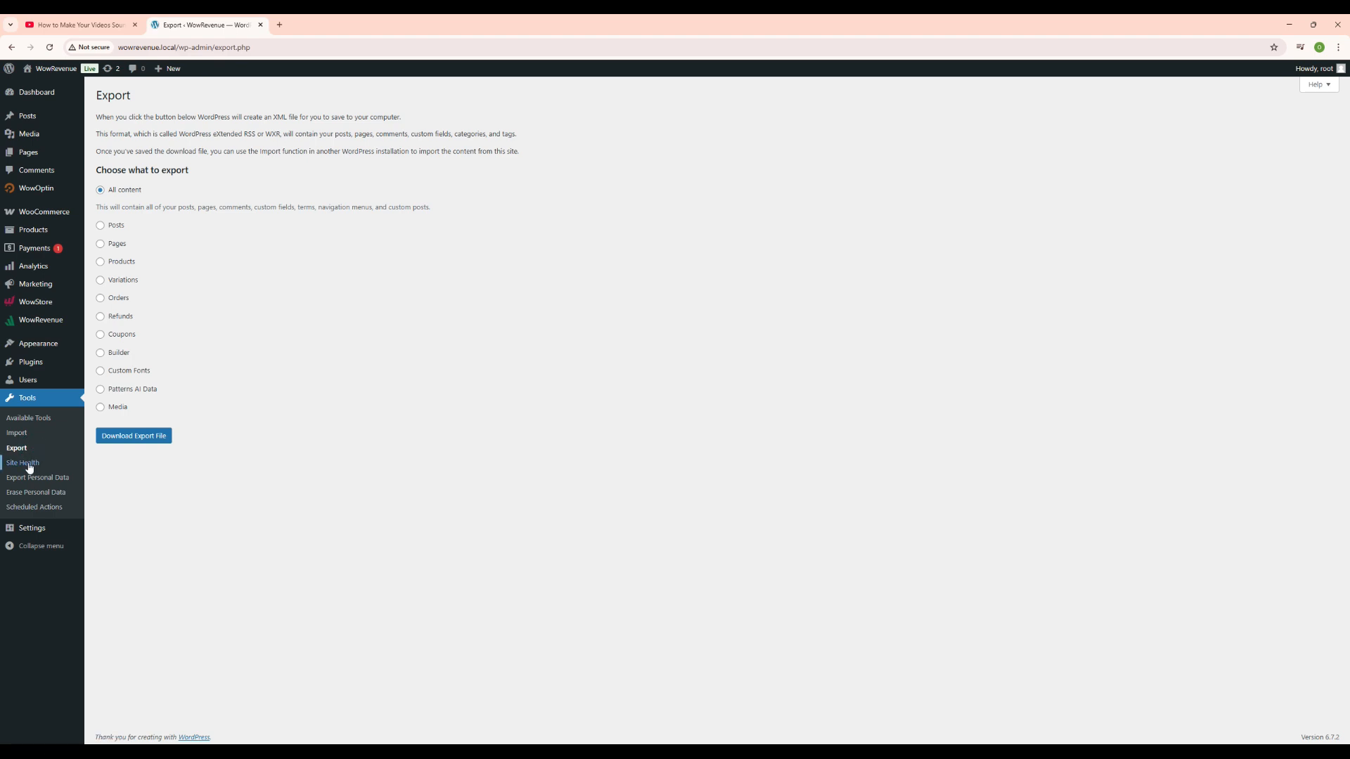
click(22, 463)
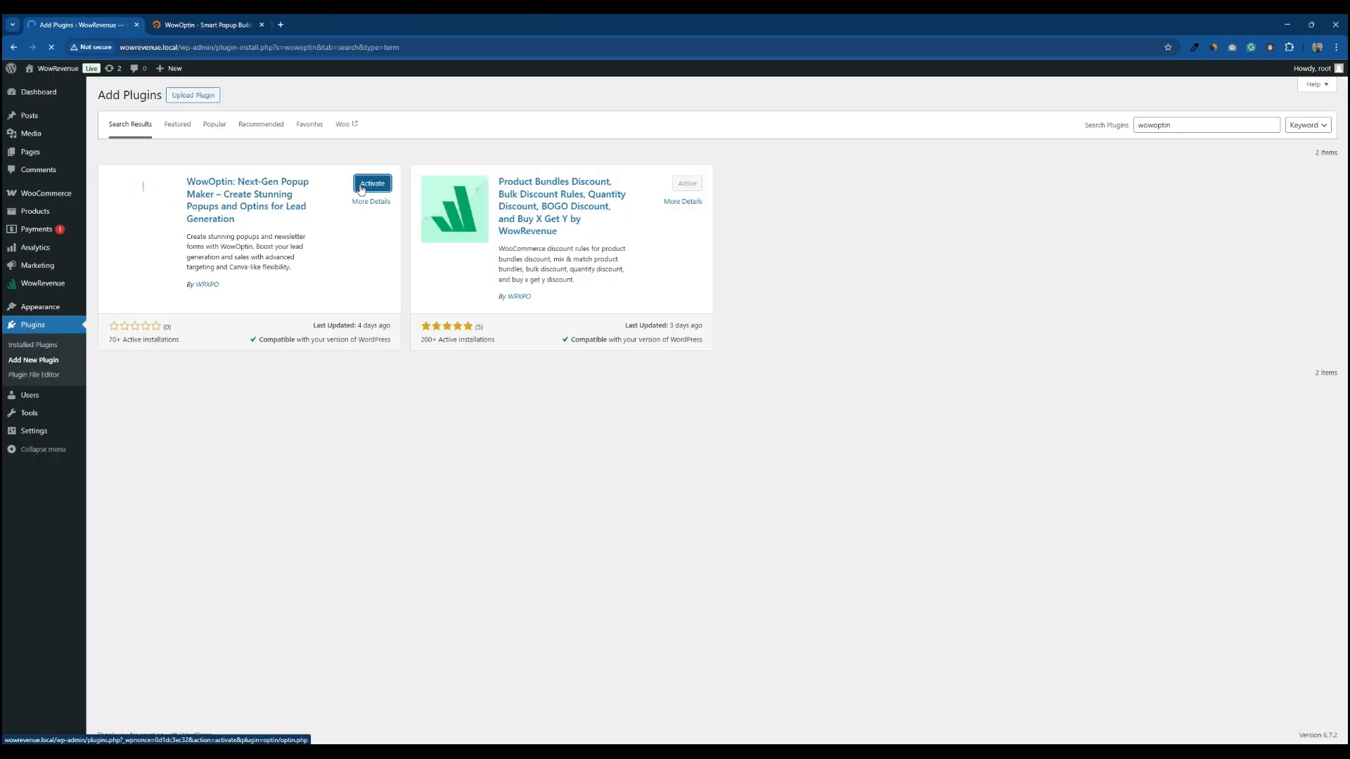
click(371, 183)
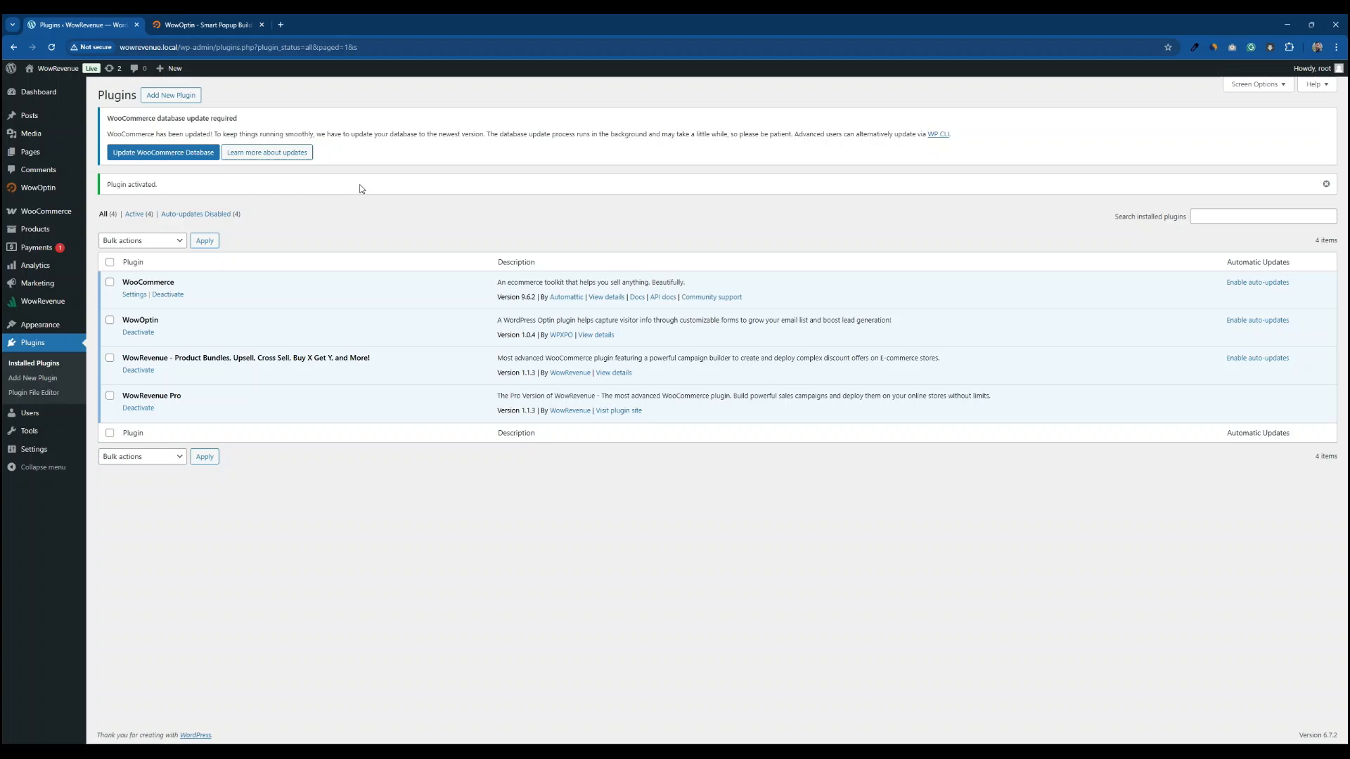
mouse_move(38, 187)
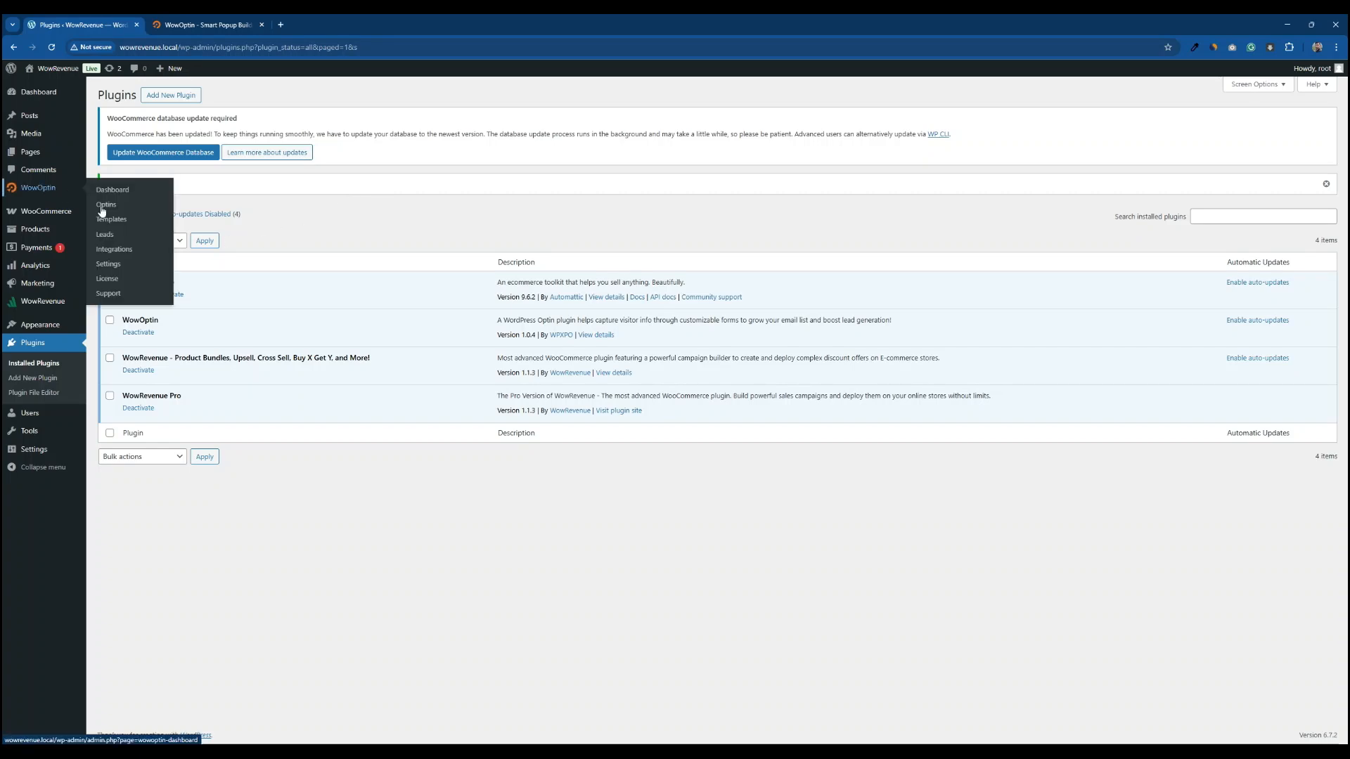
- Browse the template gallery with Banner, Floating, Christmas, Cyber Monday and multi-step filters
click(111, 219)
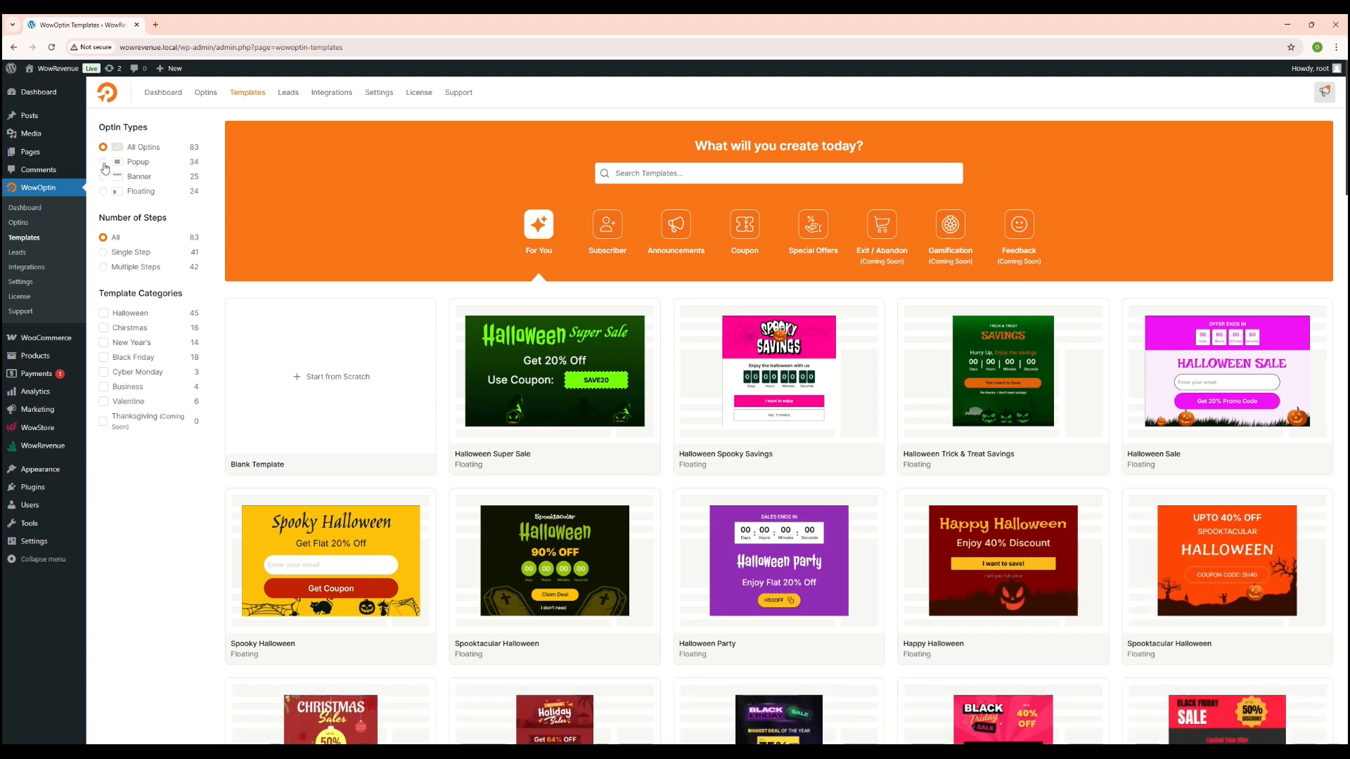
click(103, 177)
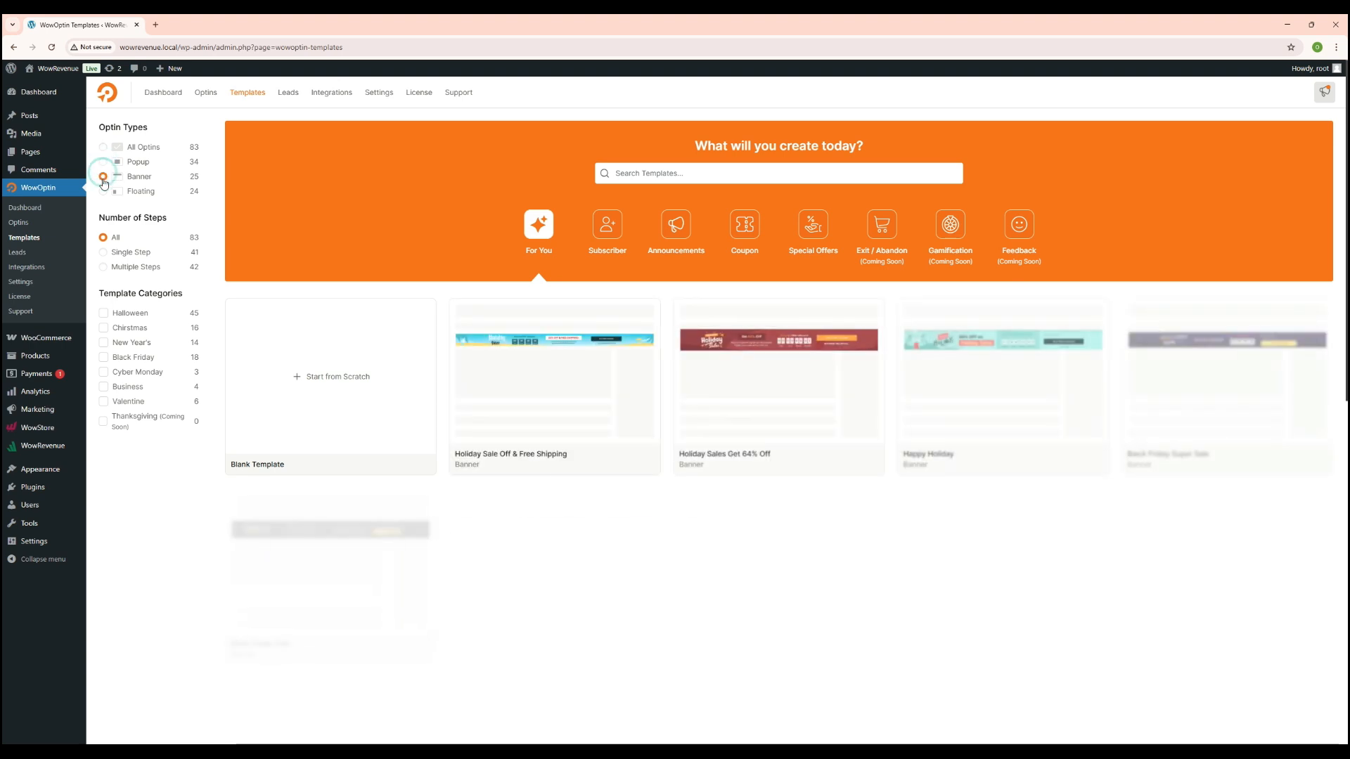
click(103, 191)
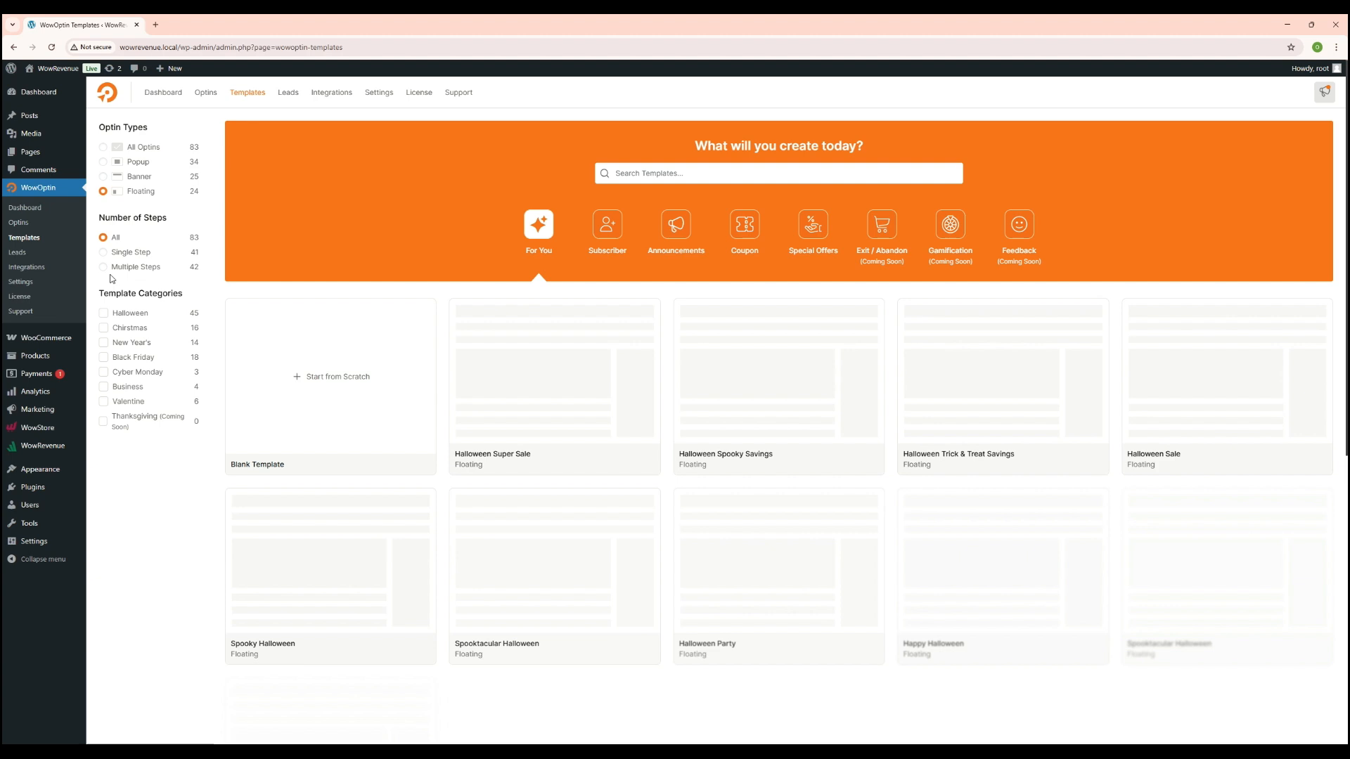
click(102, 278)
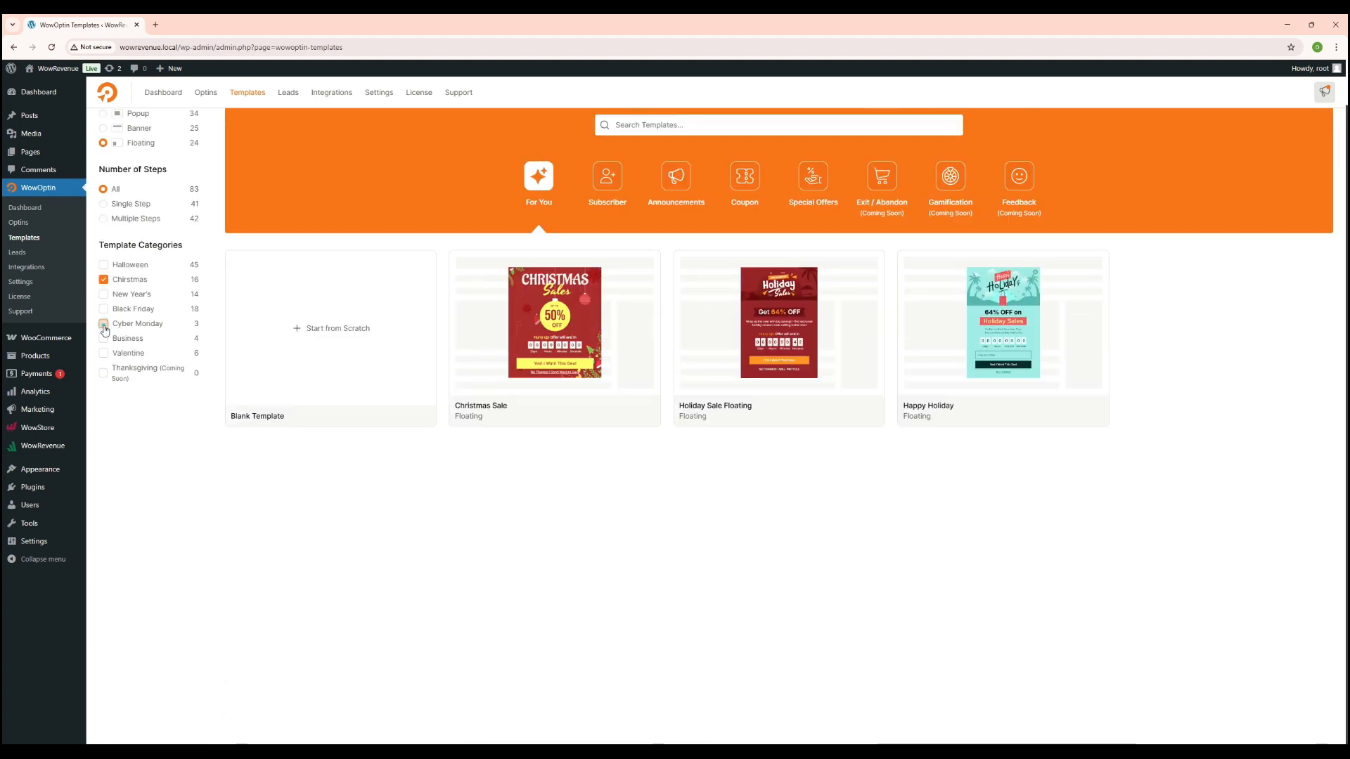
click(103, 312)
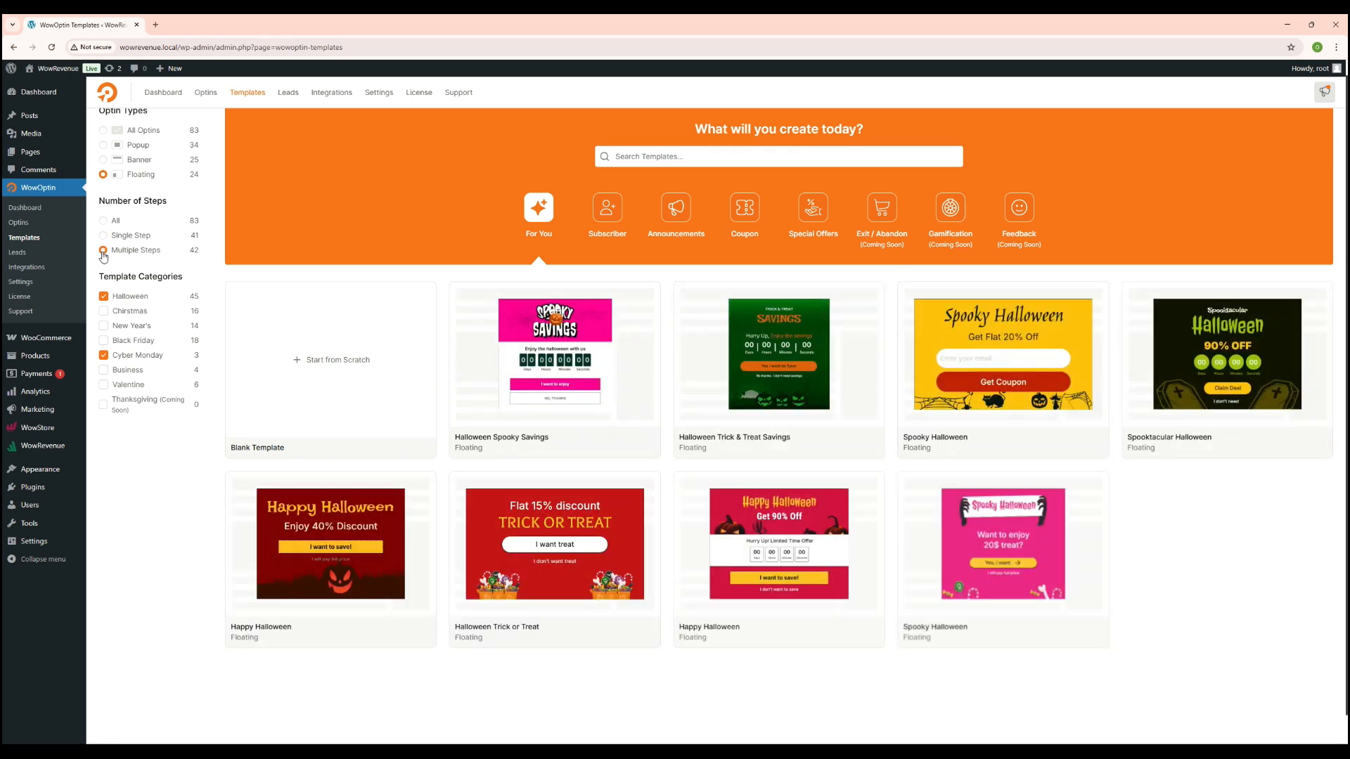
click(330, 358)
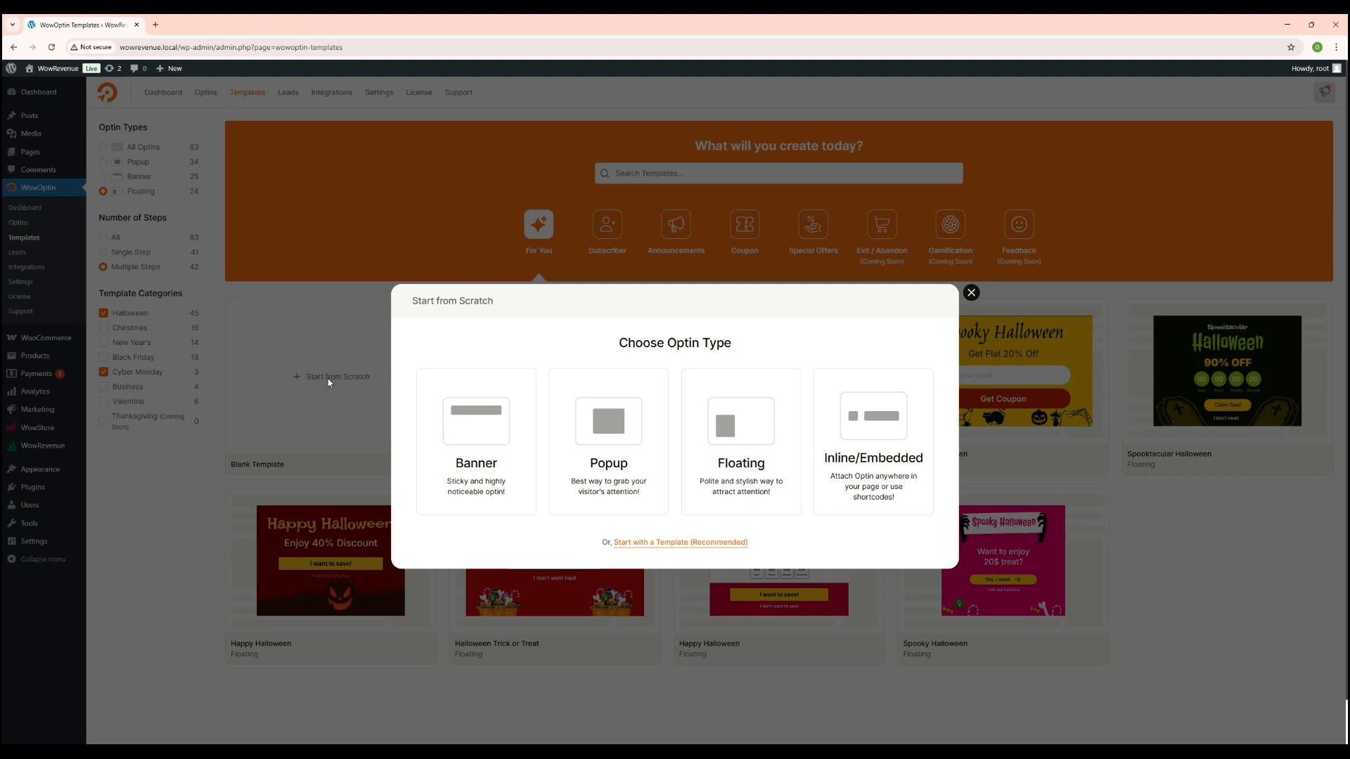
click(972, 293)
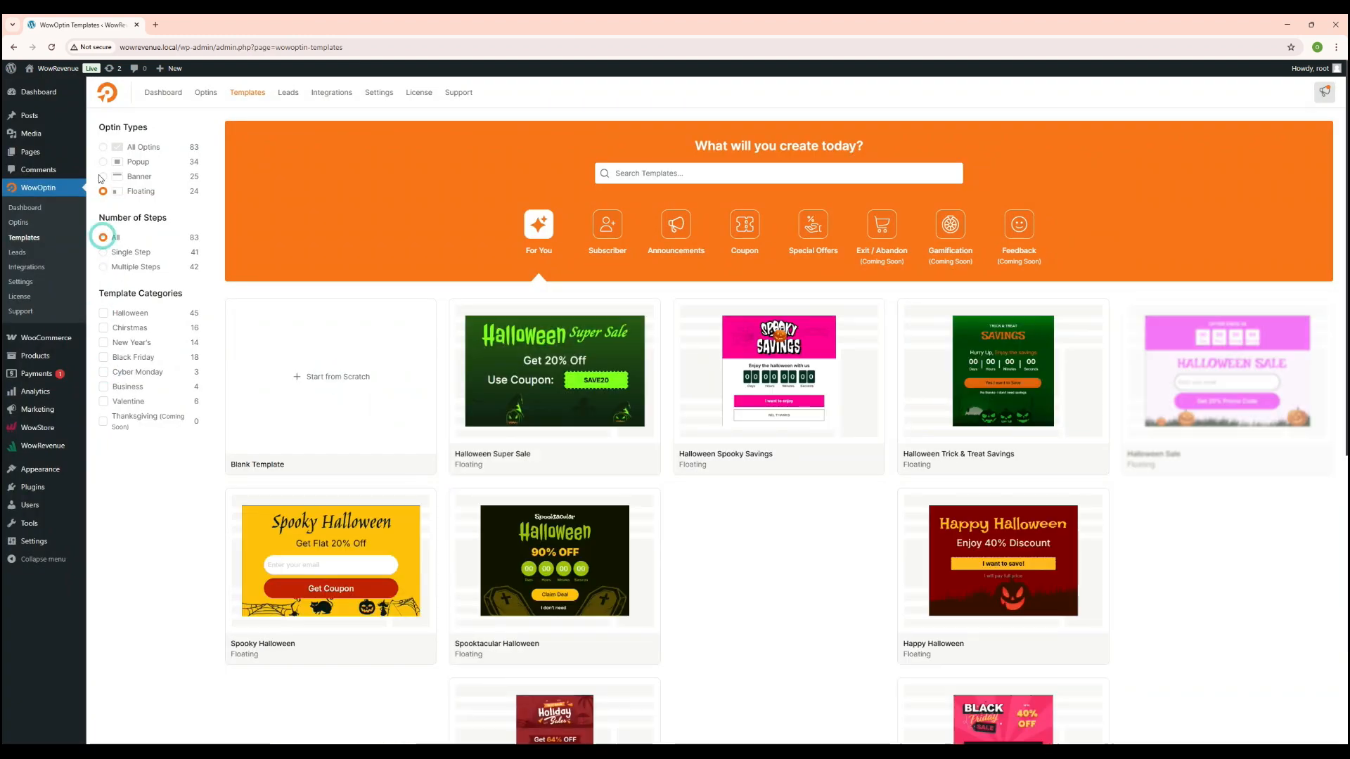
- Filter to Banner templates and use the Holiday Sale Off & Free Shipping template for a new optin
click(103, 178)
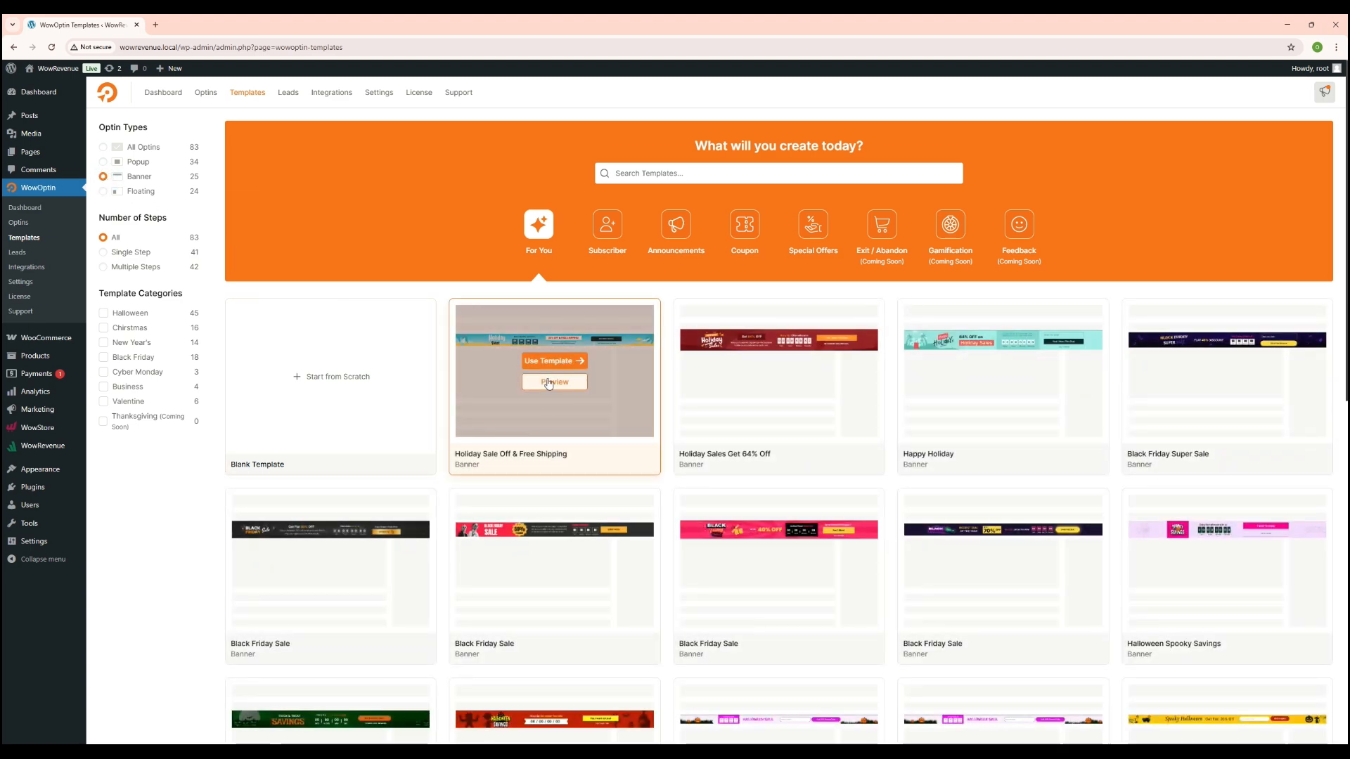
click(554, 383)
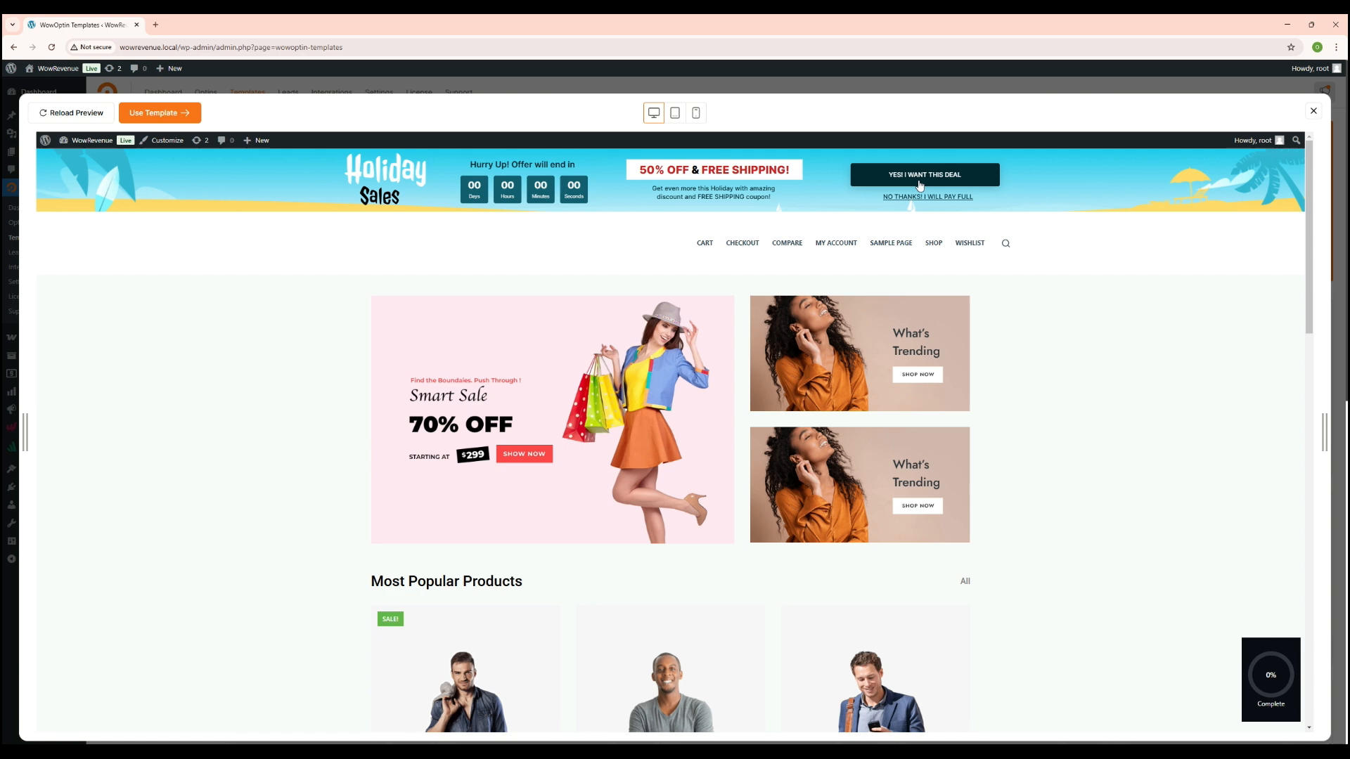
click(159, 113)
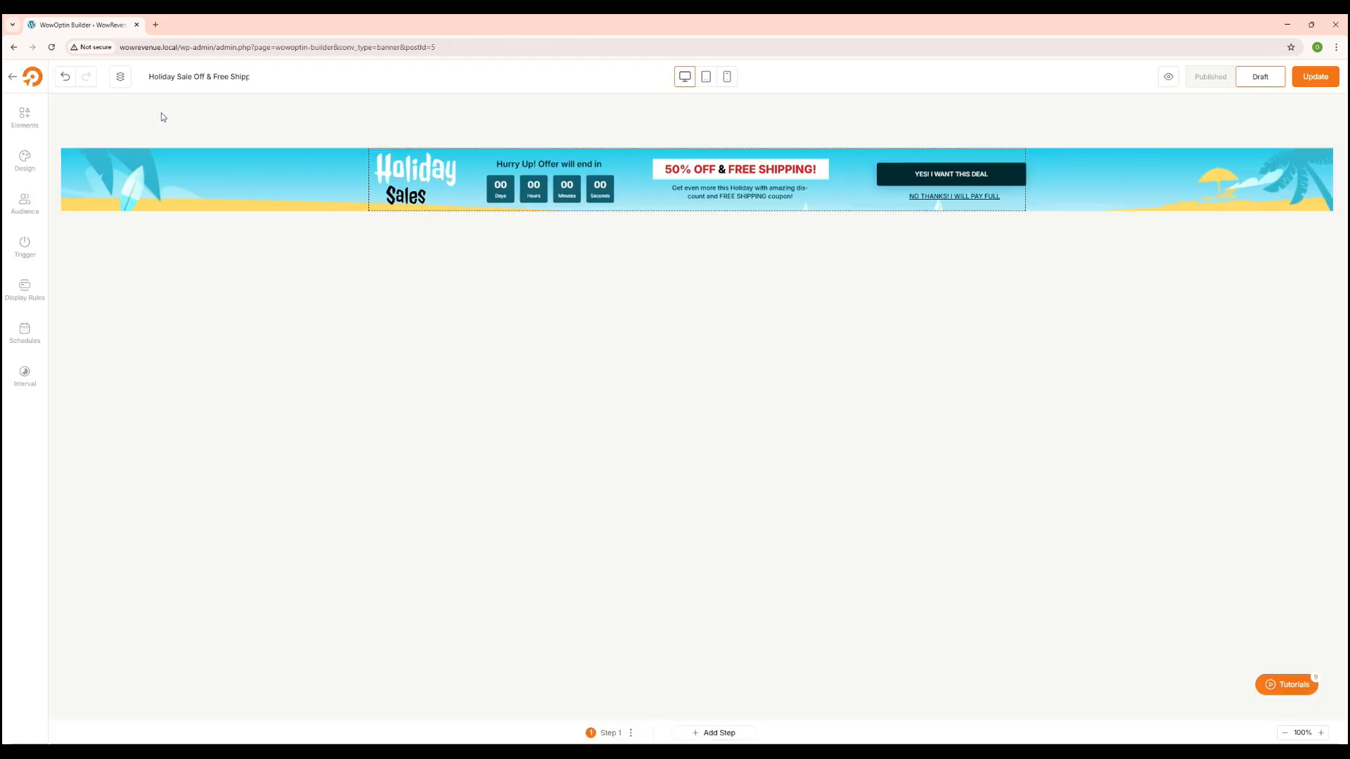
- Add a coupon element to the Holiday Sales banner, remove the extras, and select the headline
click(550, 189)
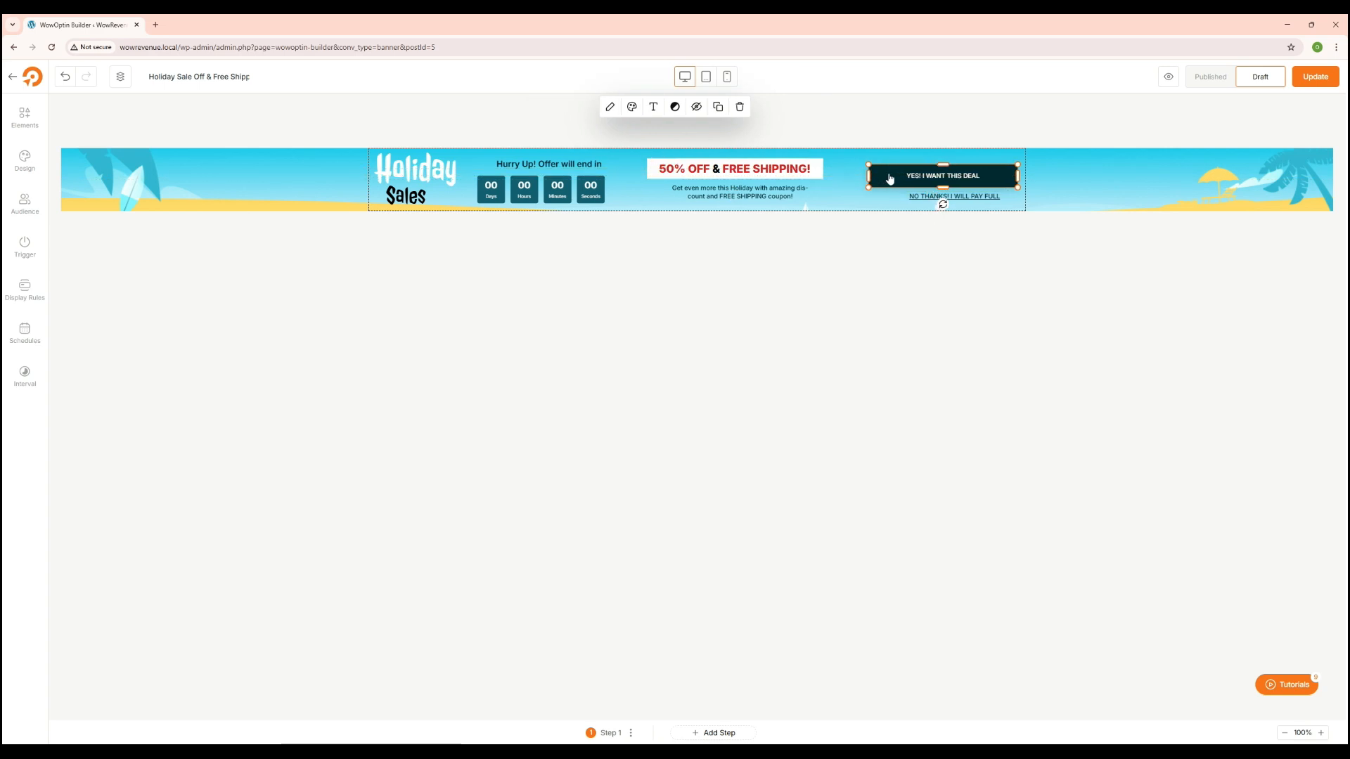
click(24, 116)
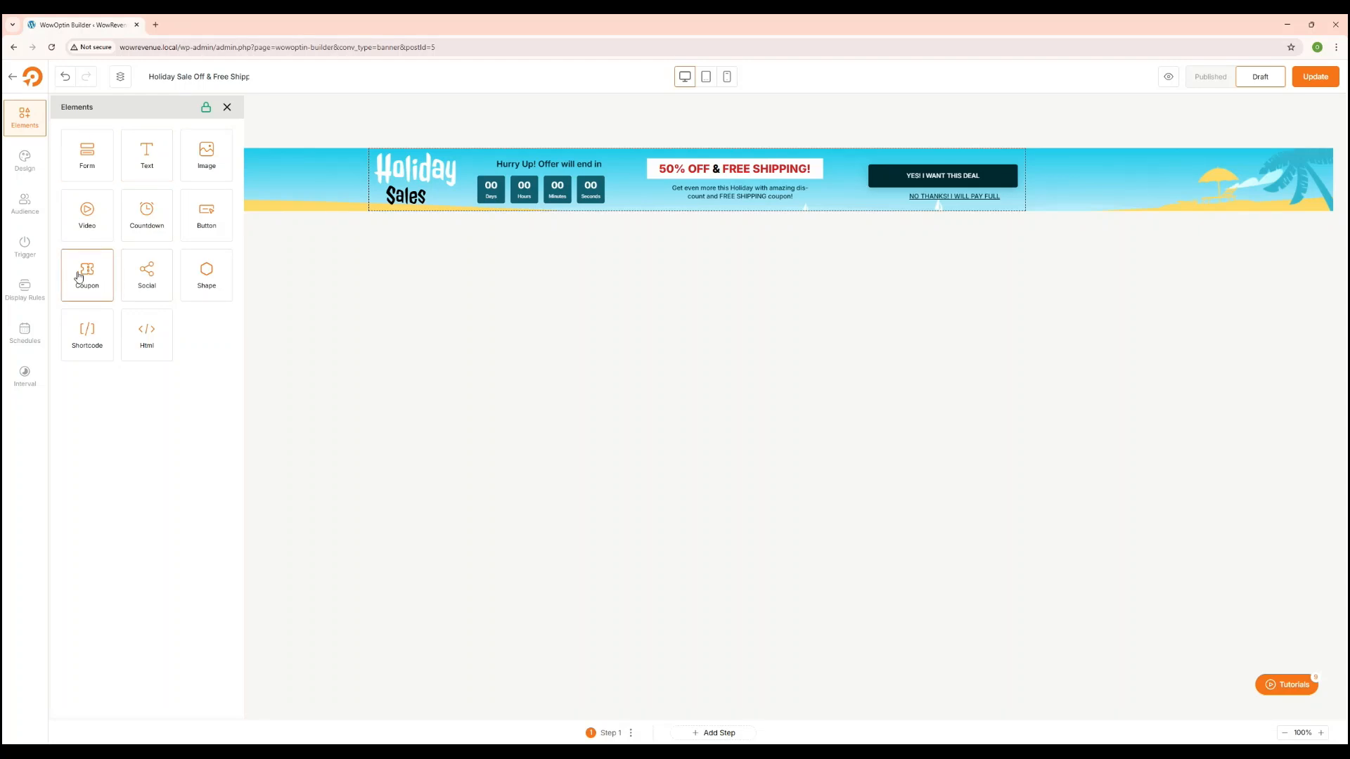
click(87, 275)
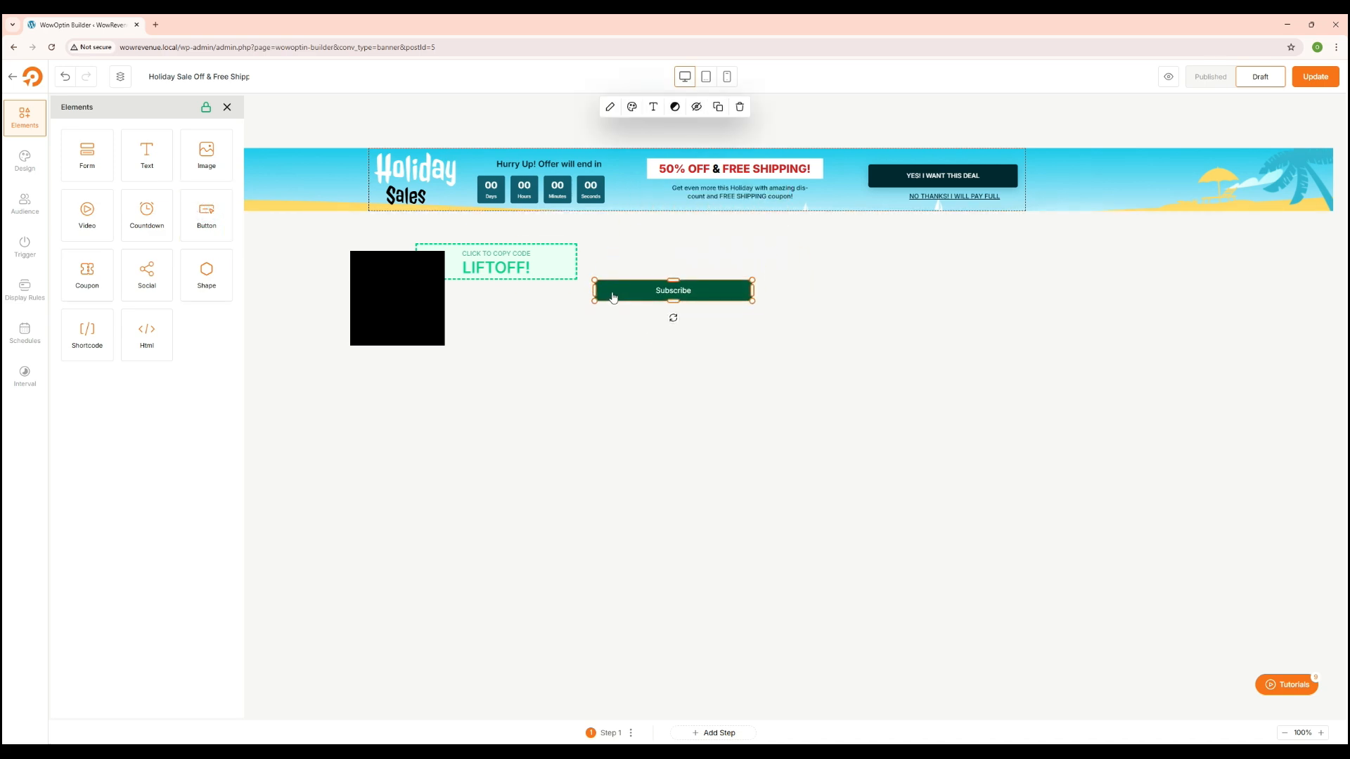
click(424, 272)
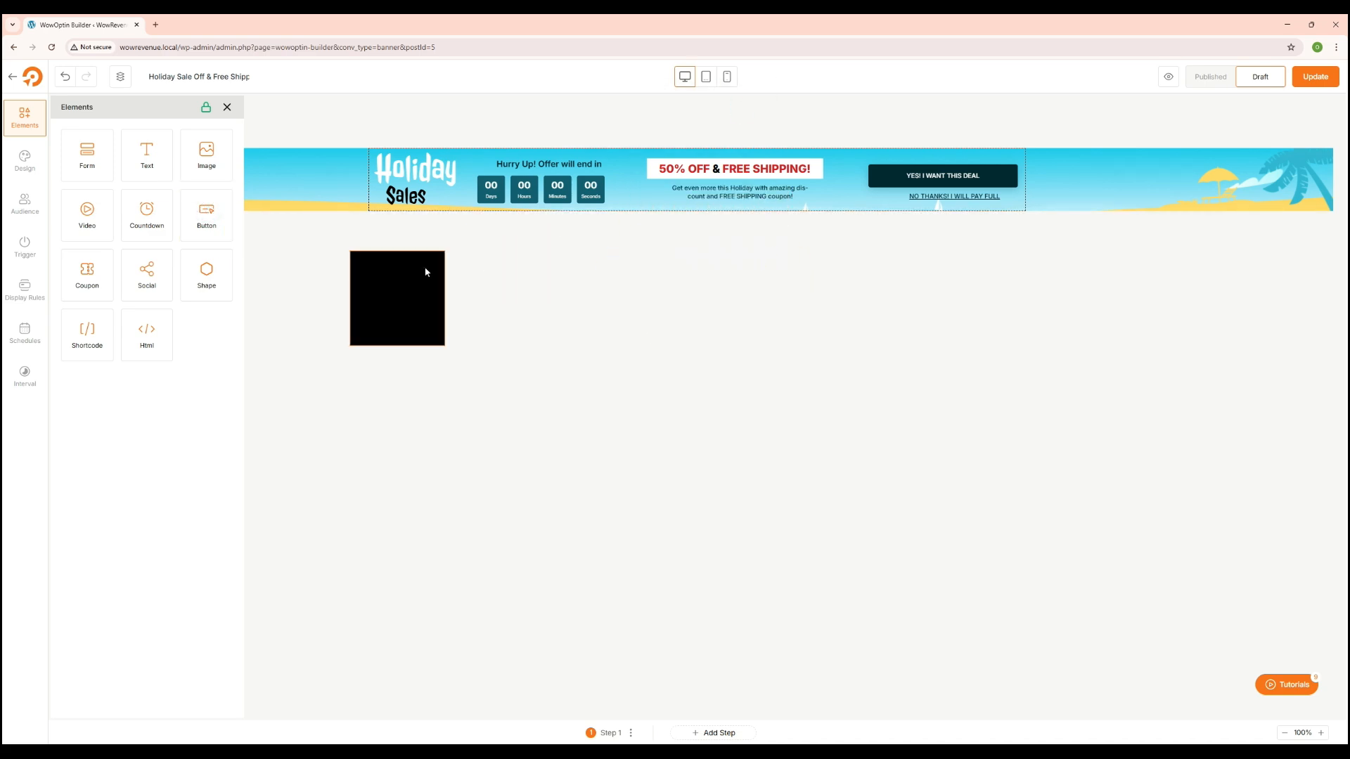
click(228, 107)
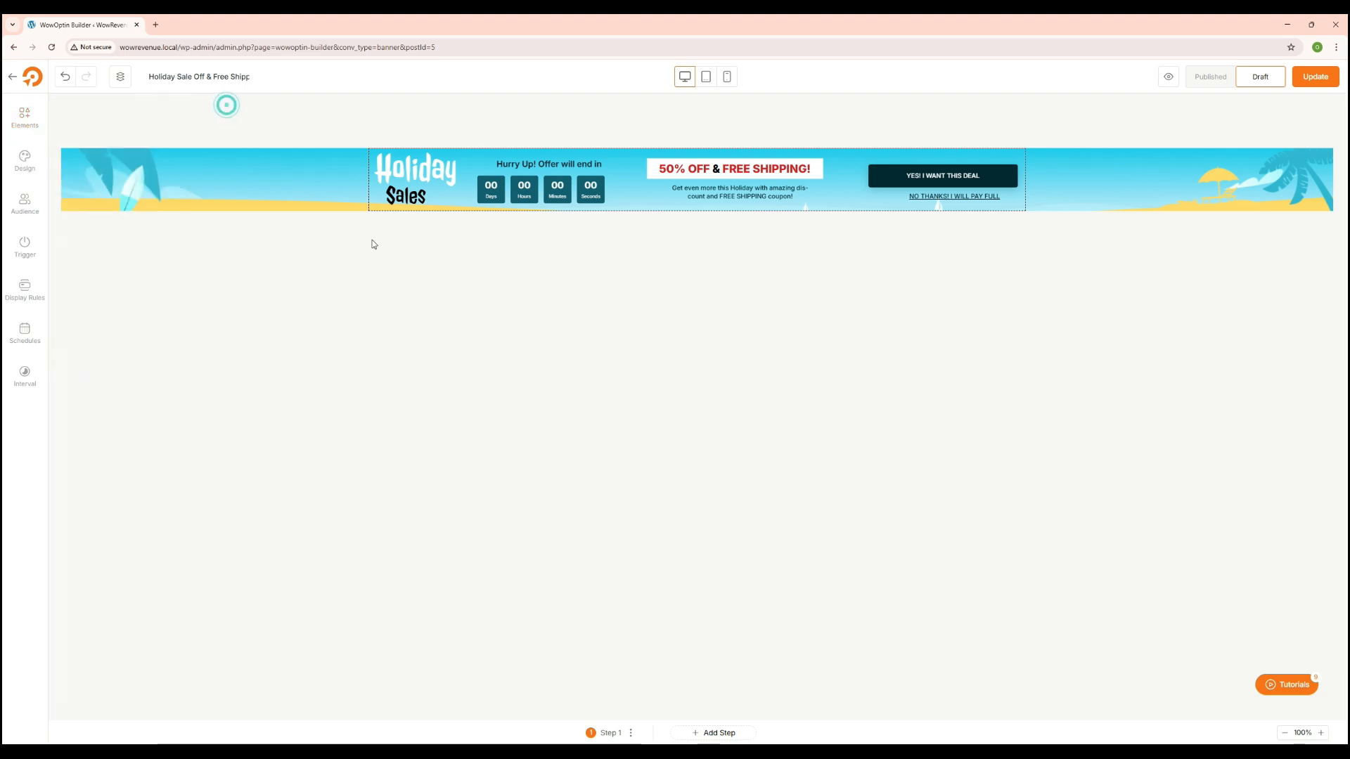
click(734, 168)
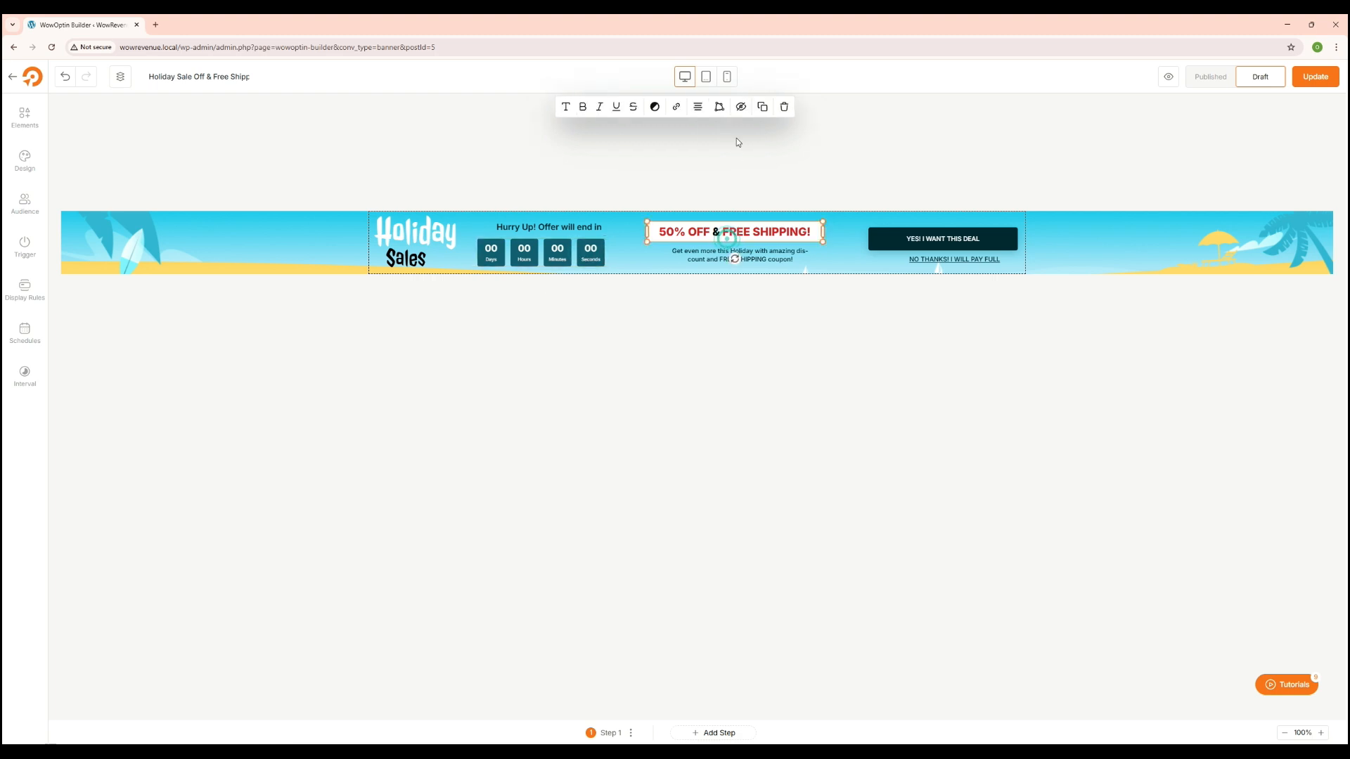
mouse_move(762, 107)
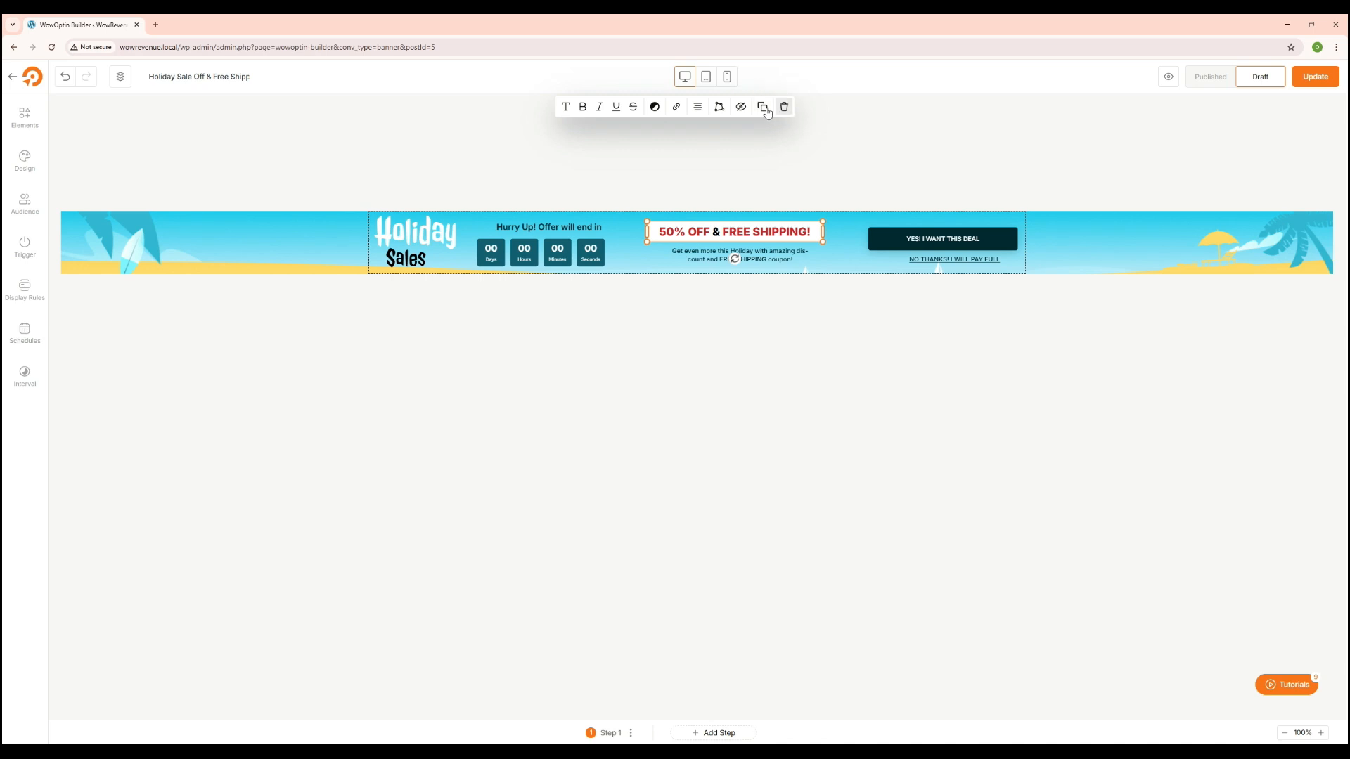
- Change the headline to 40% OFF and select the FREE SHIPPING coupon wording in the subtext for removal
click(740, 107)
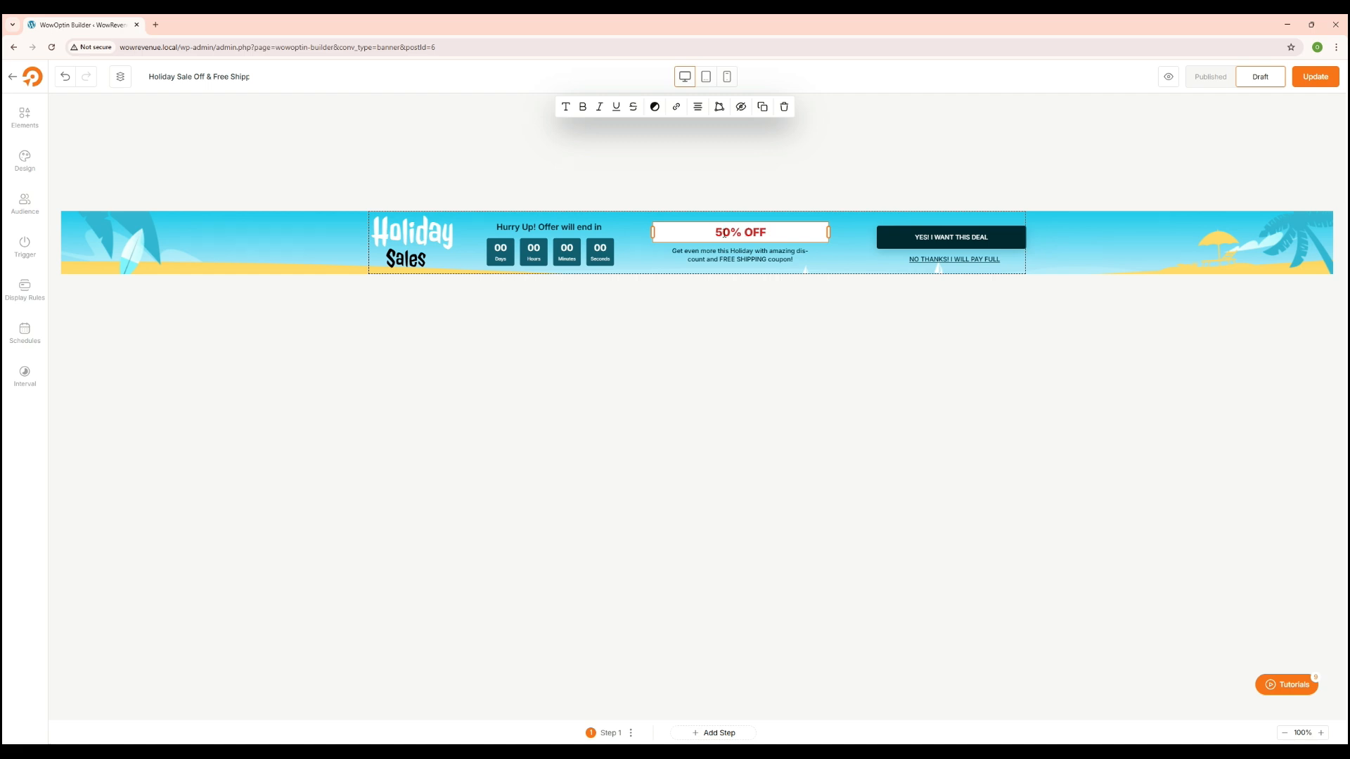
double_click(722, 232)
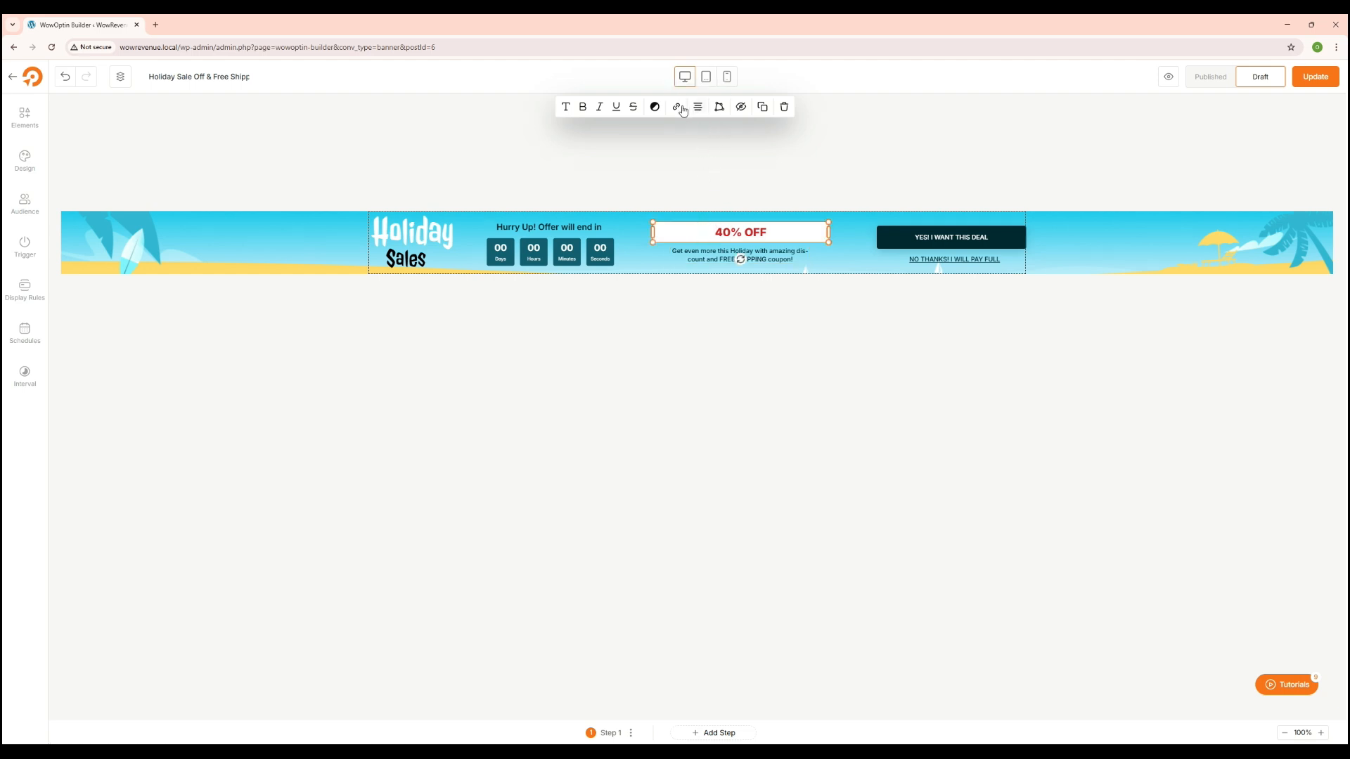
click(654, 107)
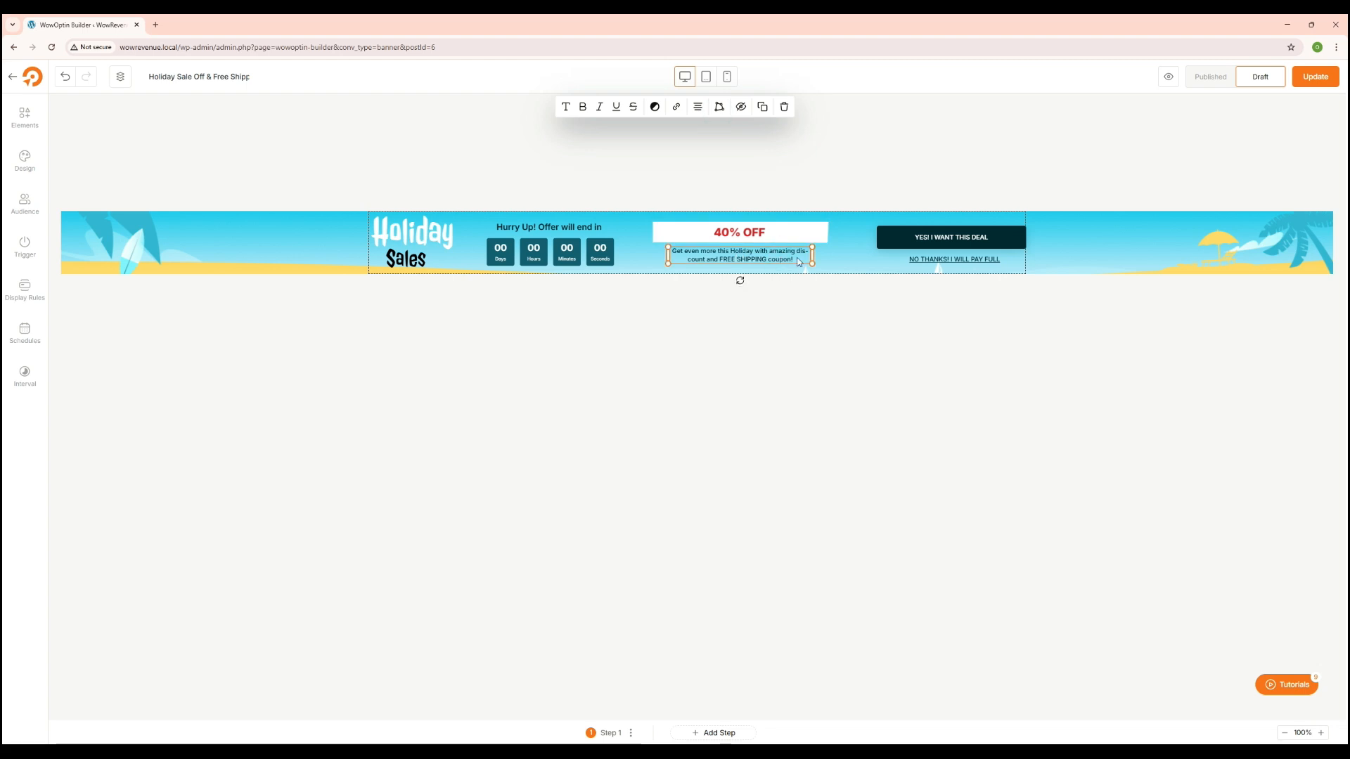
drag(681, 254, 792, 255)
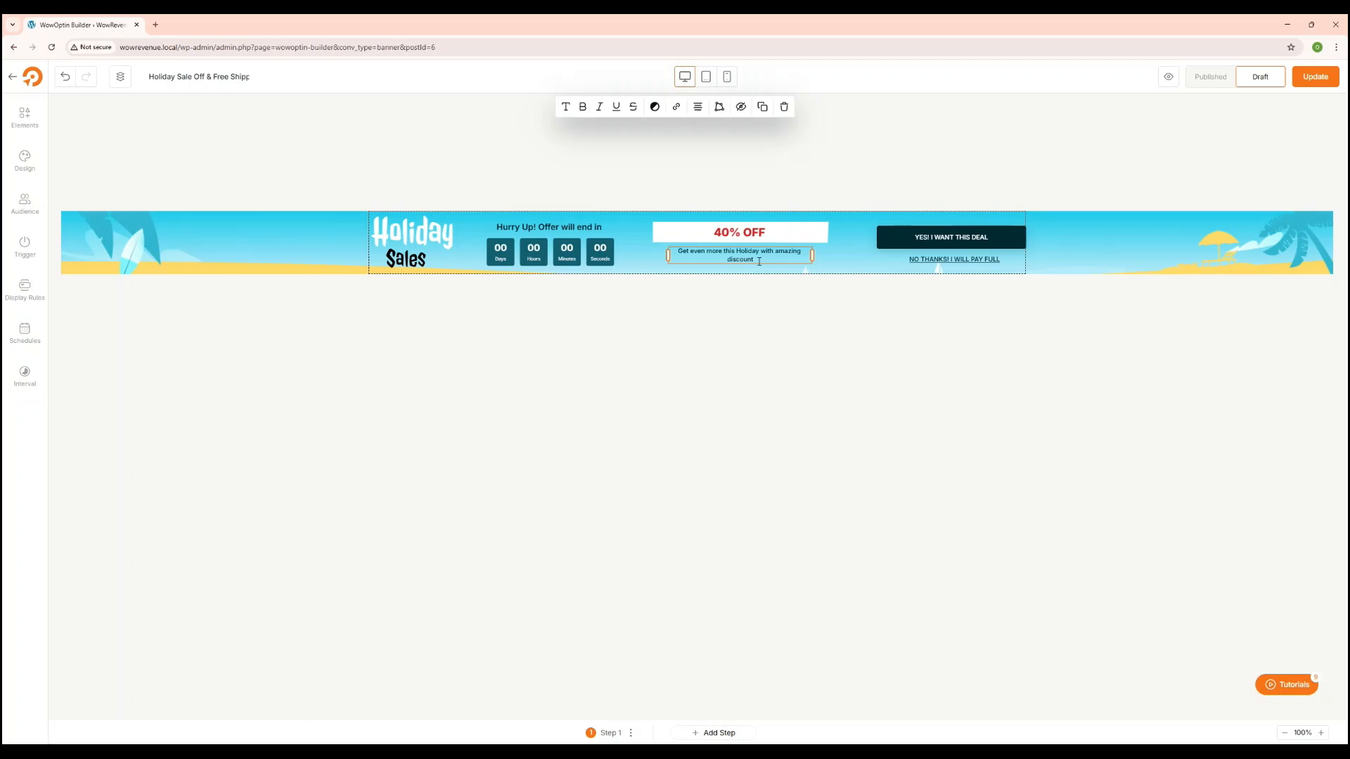
- Set the countdown to Evergreen with a 5-hour interval that repeats after it finishes
click(550, 250)
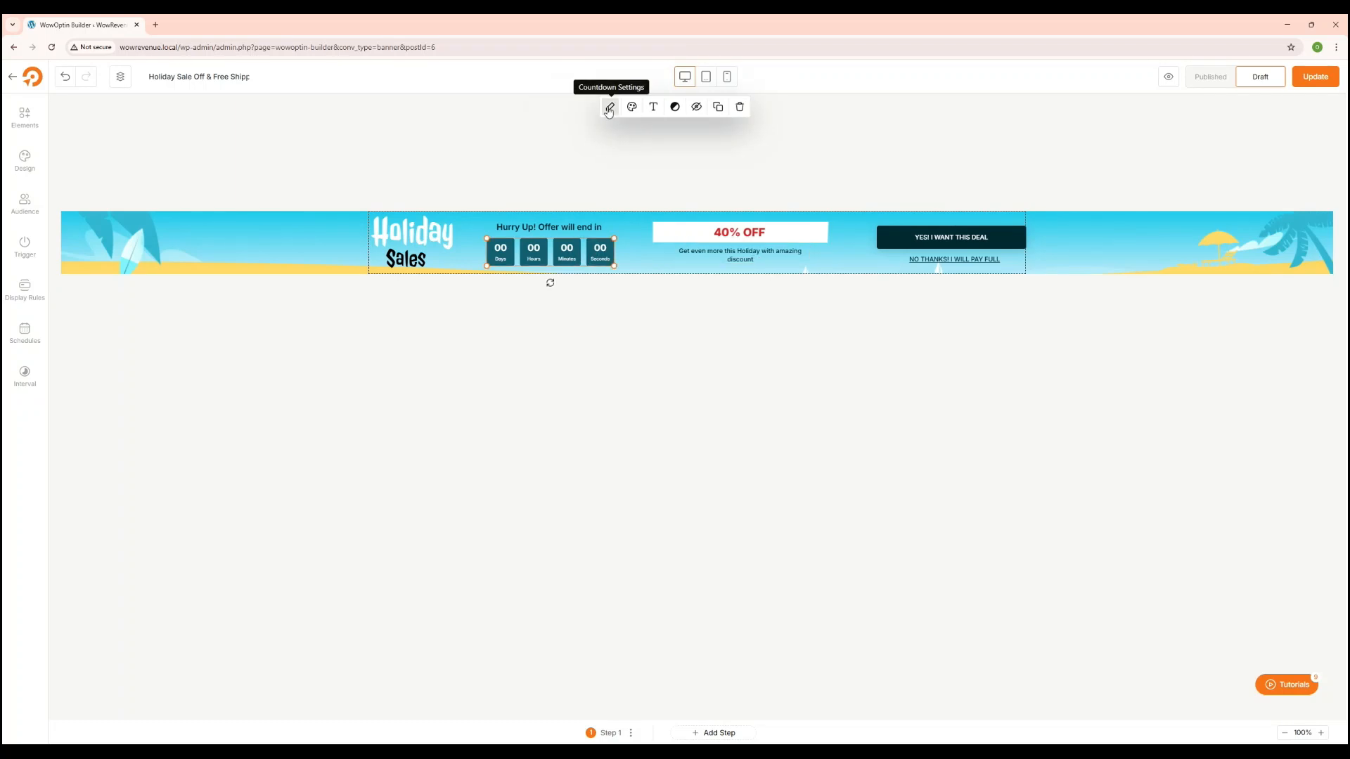
click(609, 105)
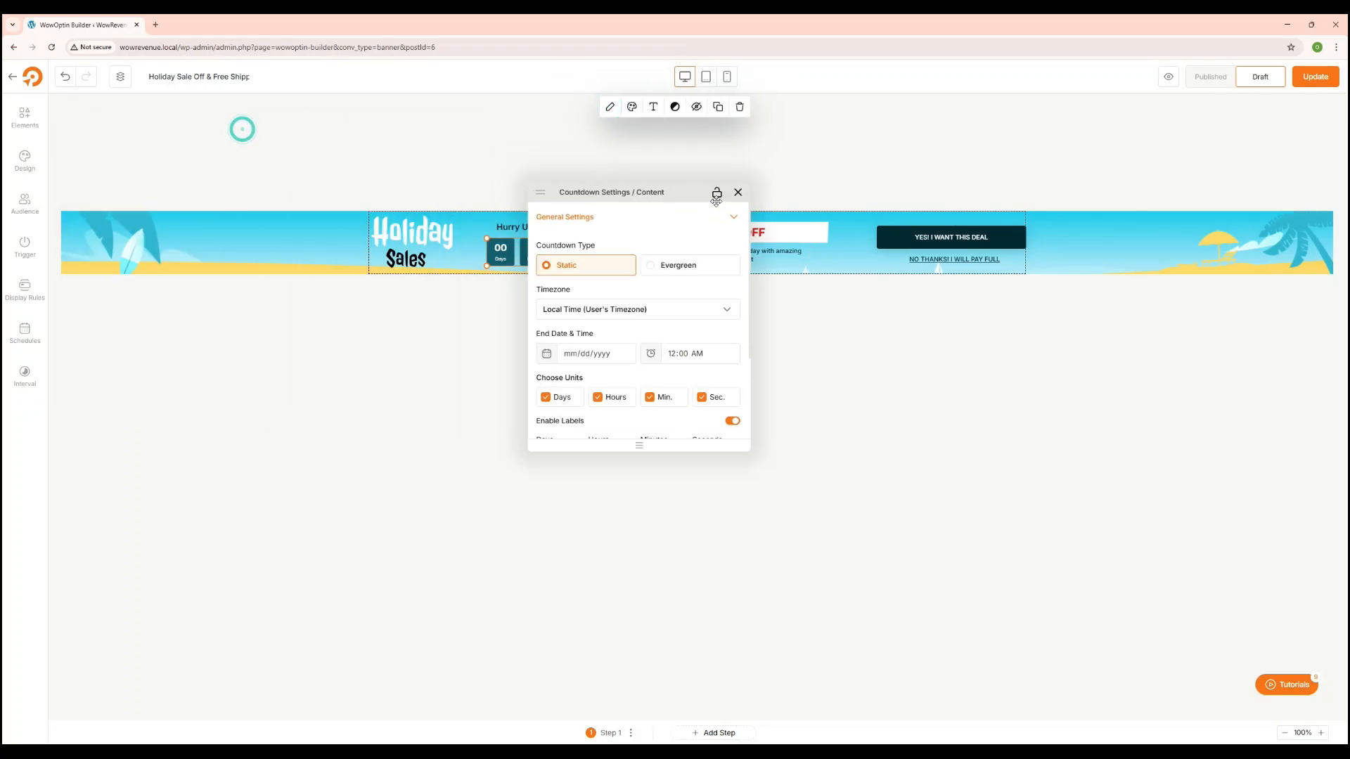
click(678, 266)
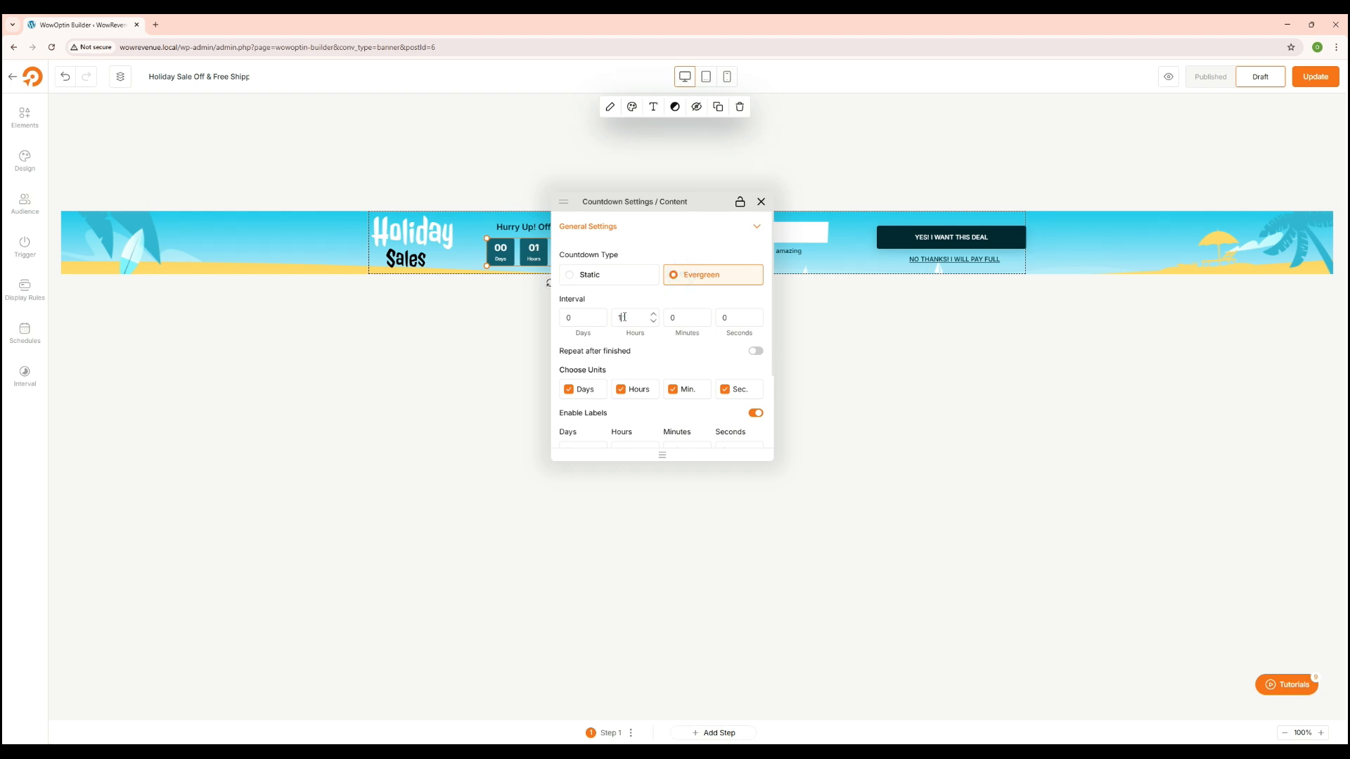
text(5)
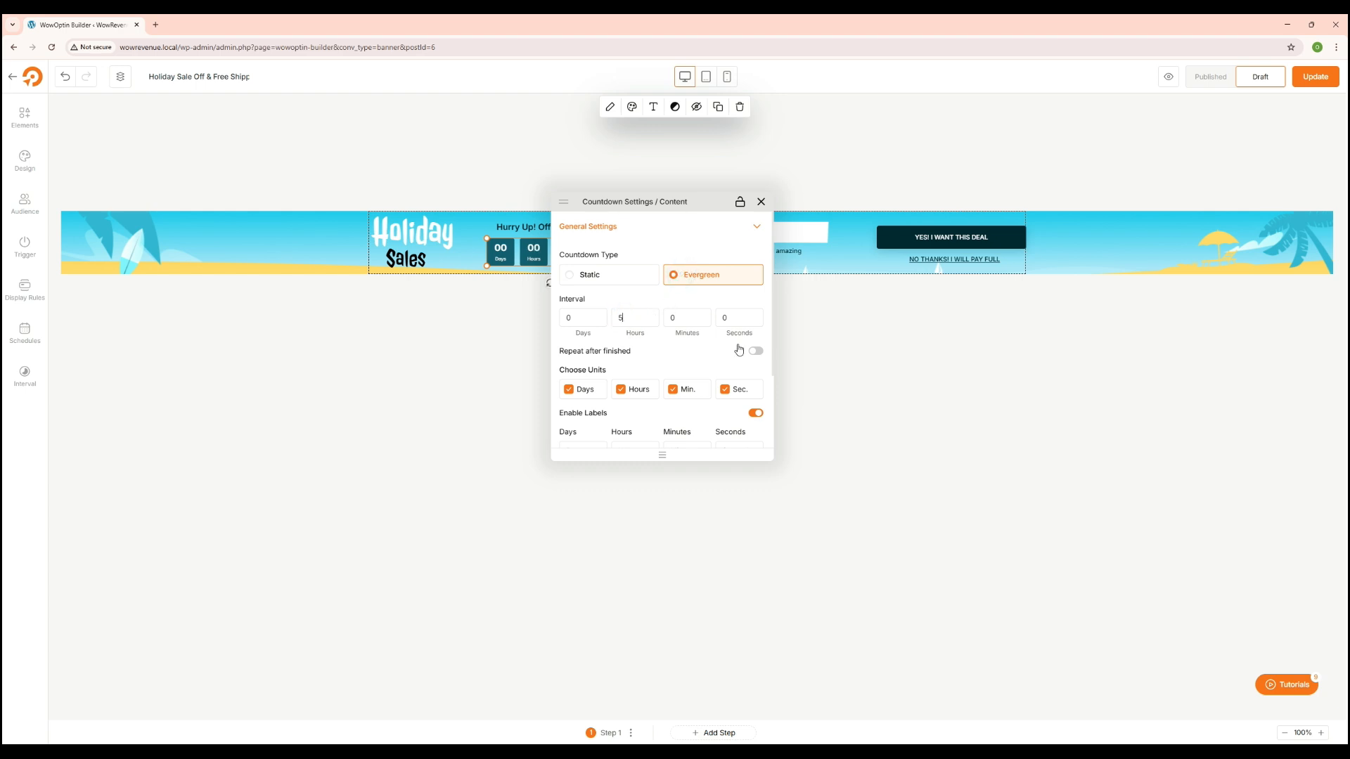
click(754, 350)
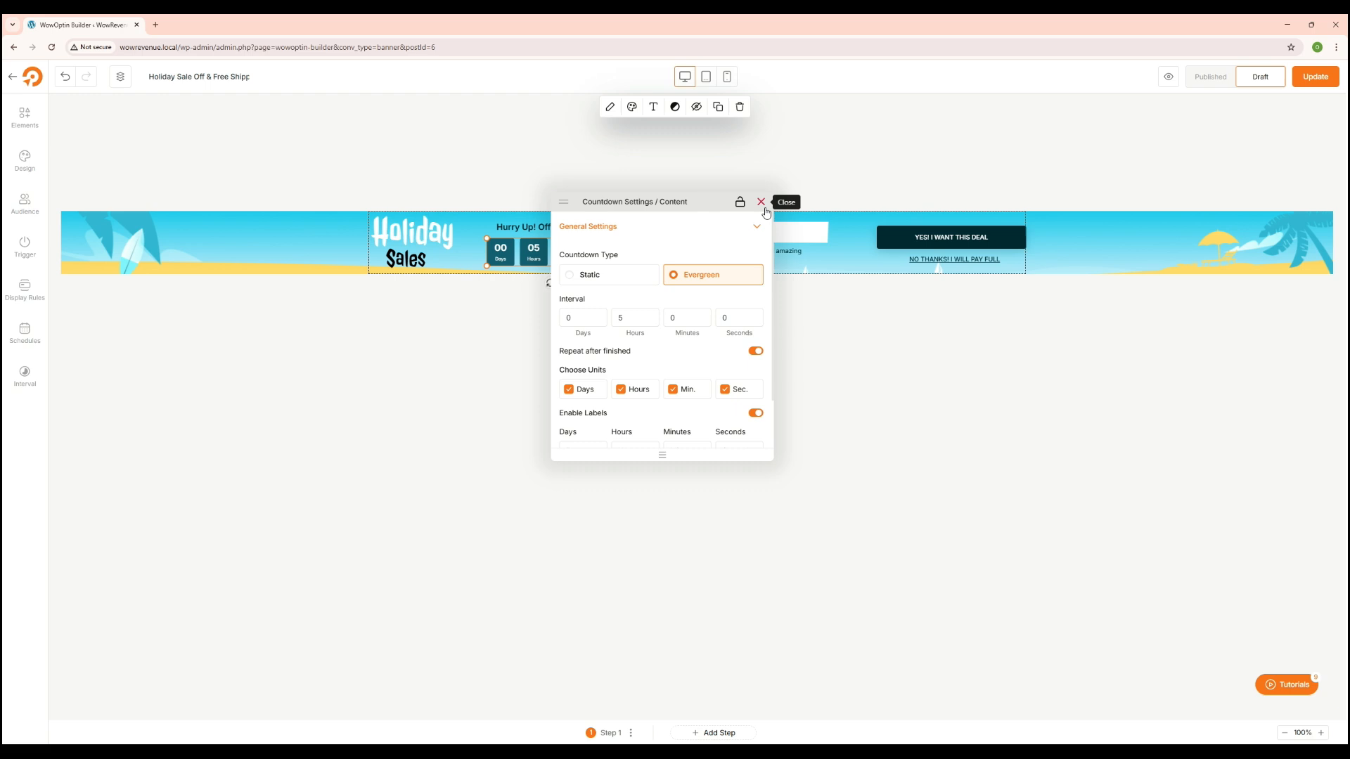
click(761, 201)
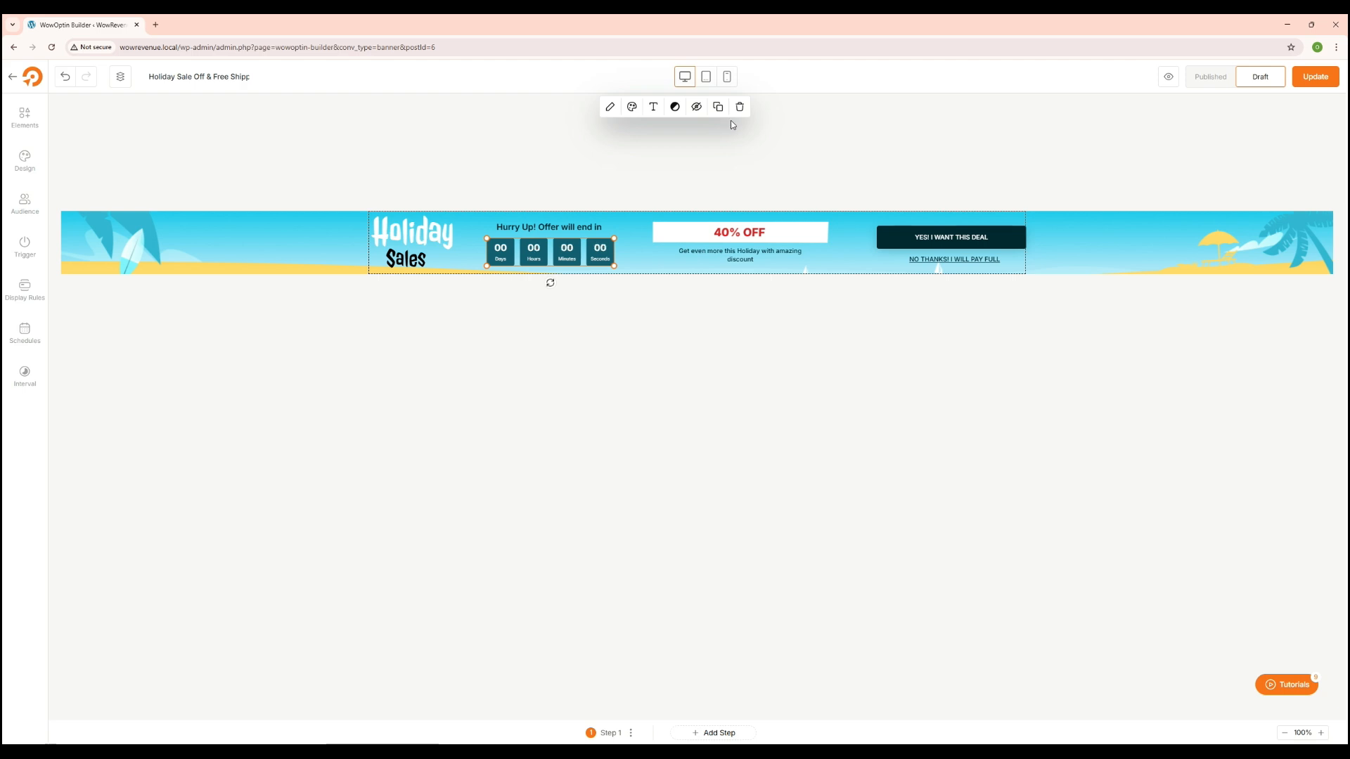
mouse_move(626, 229)
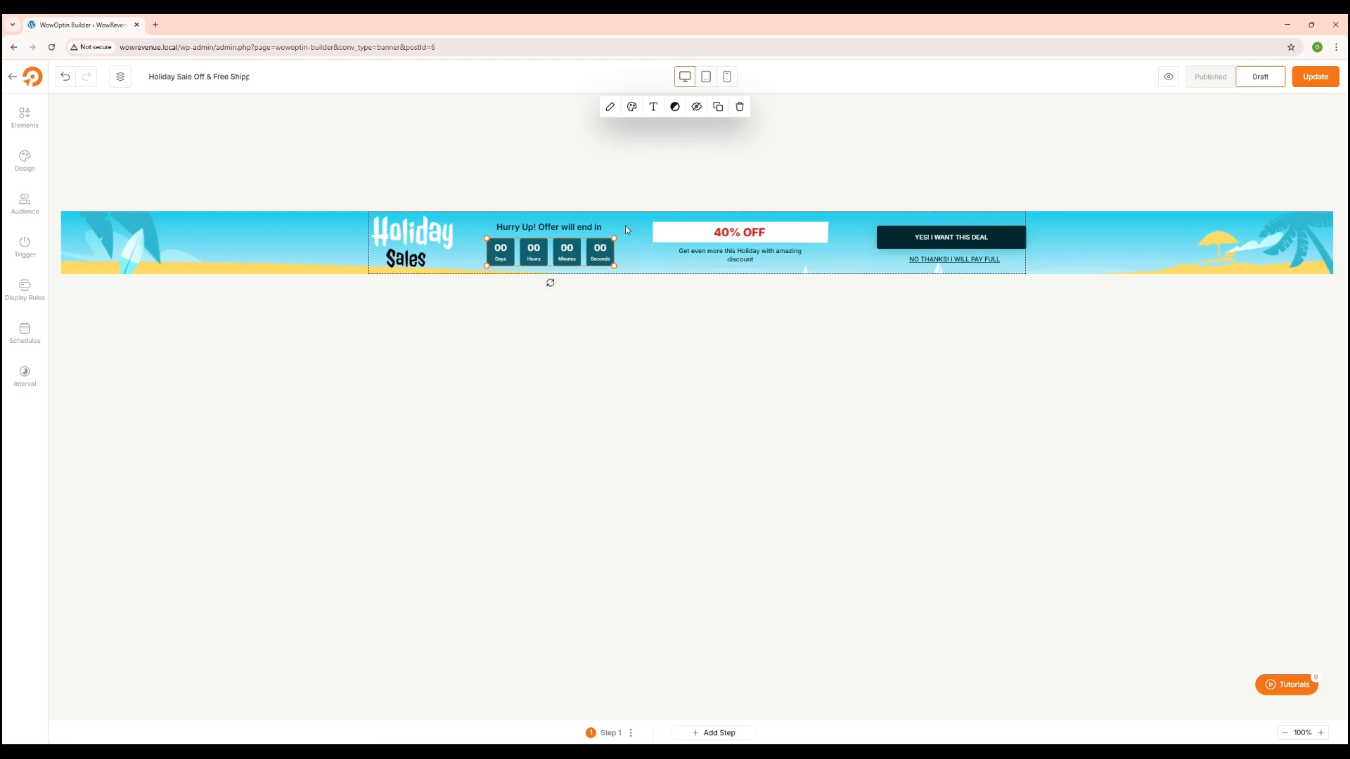
- Review the Design panel's Position, Background Style, Border Style and Custom CSS options unchanged
click(24, 161)
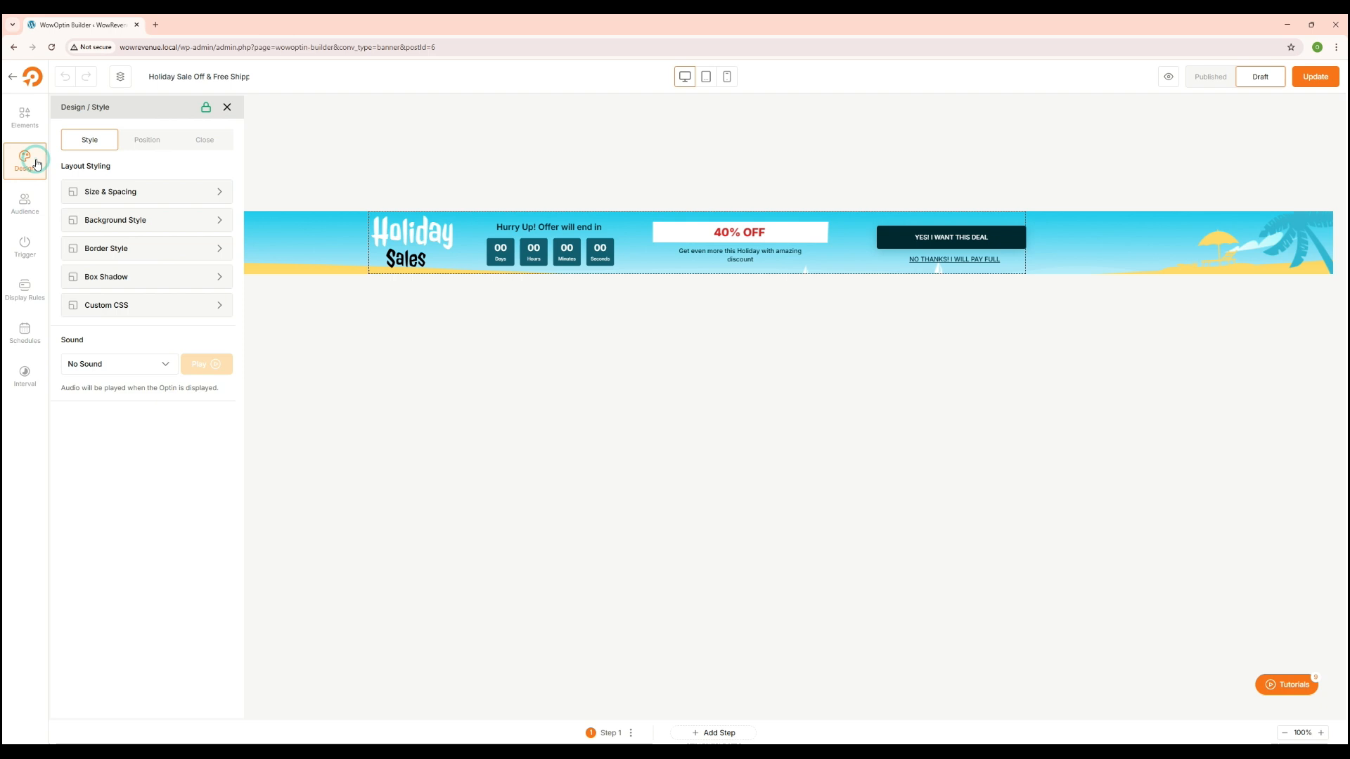
click(147, 140)
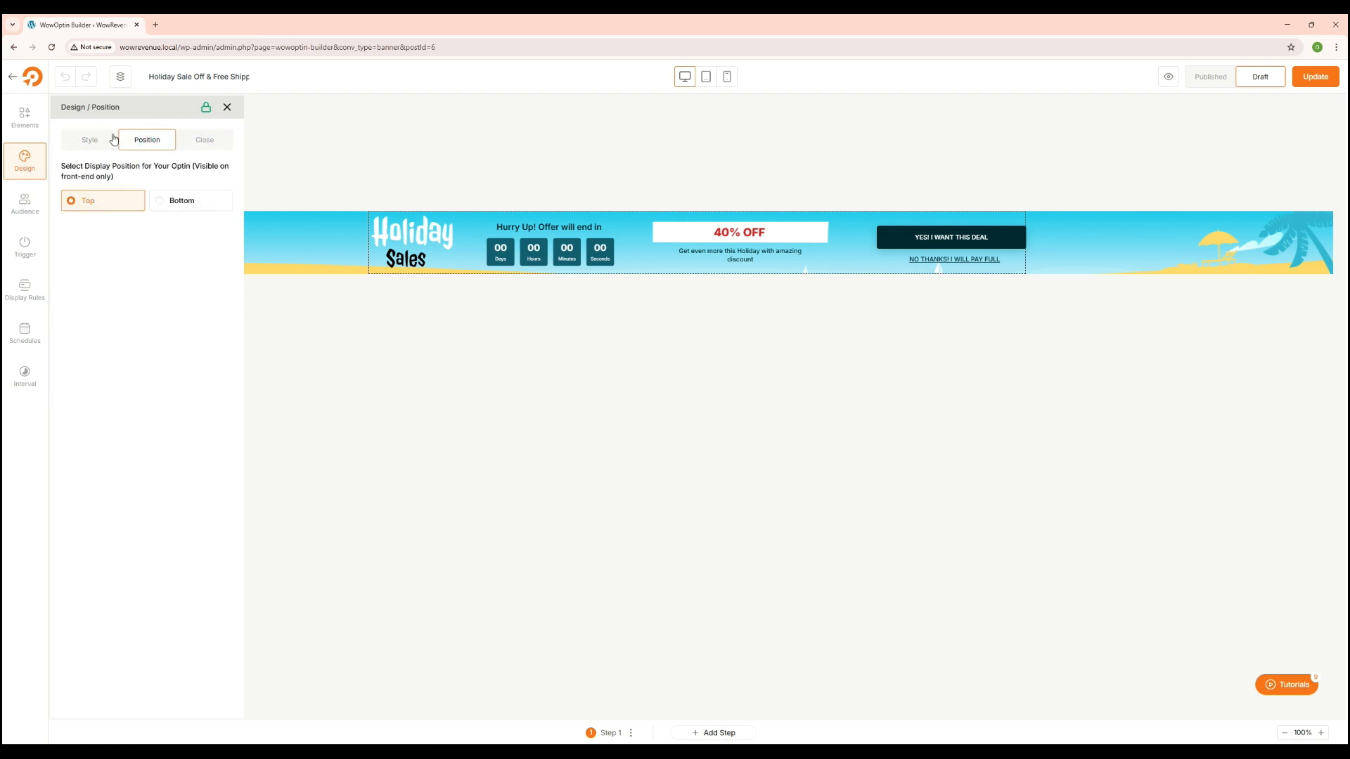
click(89, 139)
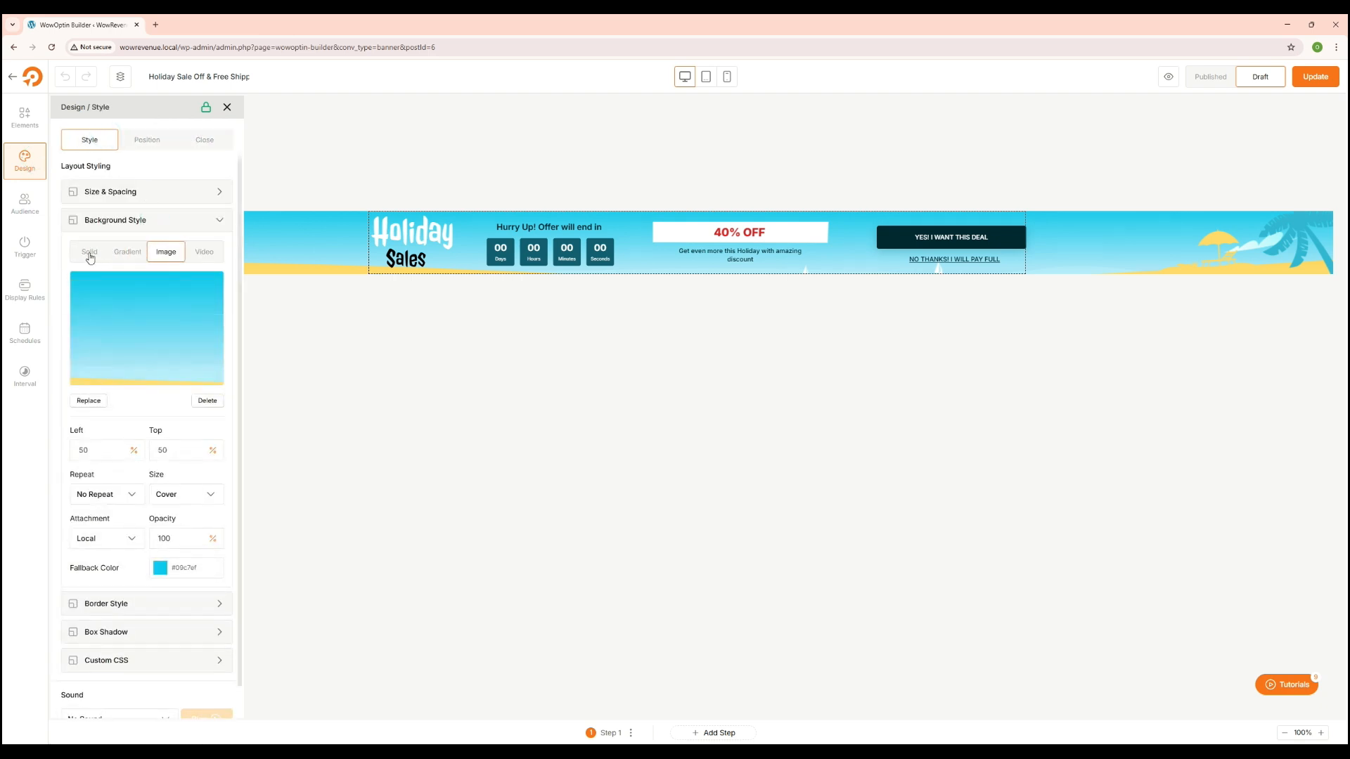
click(127, 252)
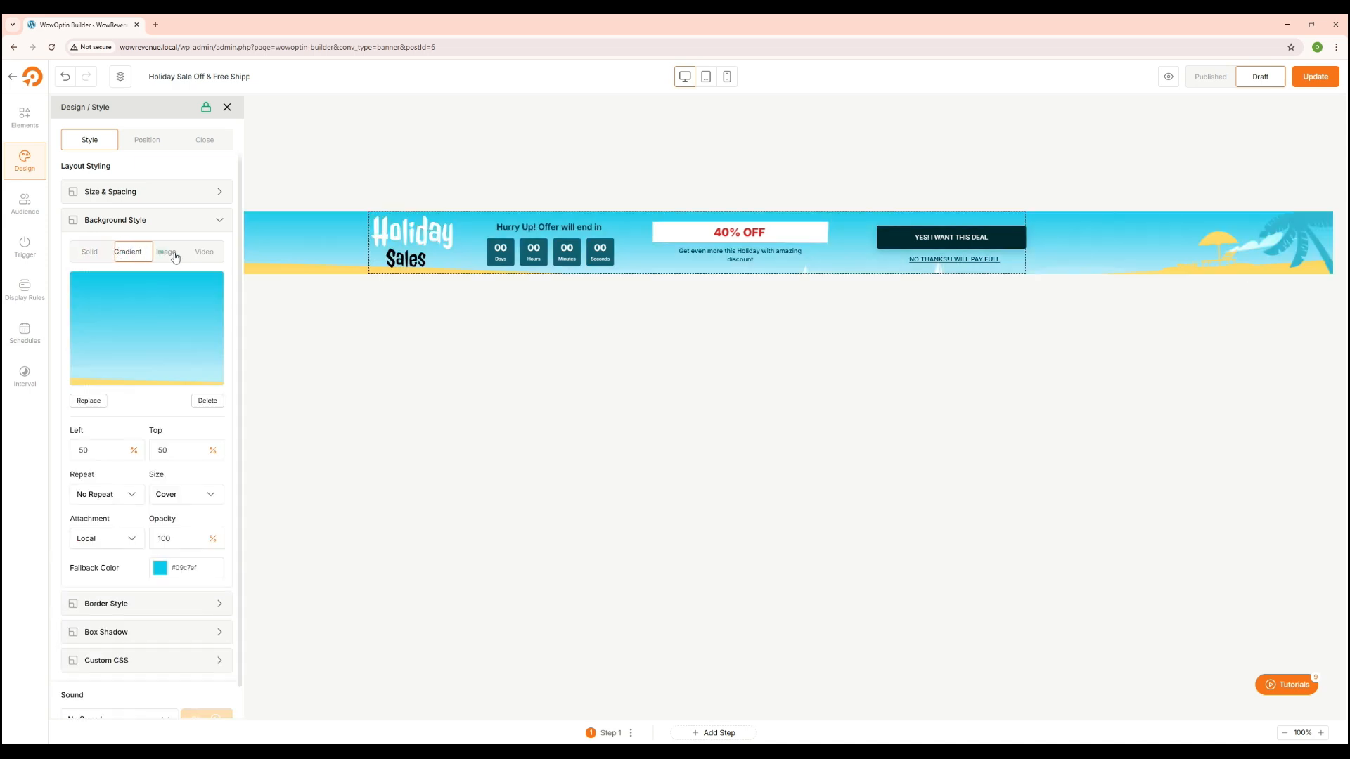
click(166, 252)
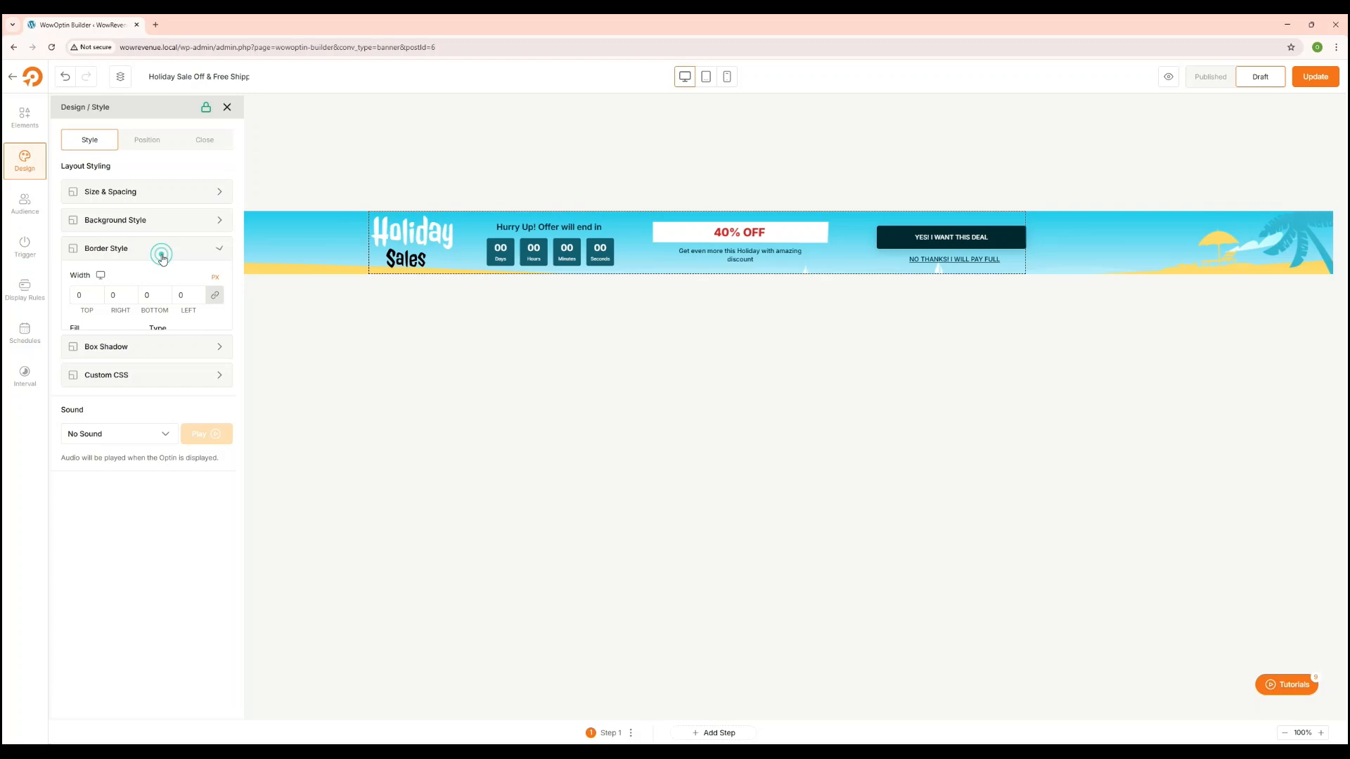
click(160, 252)
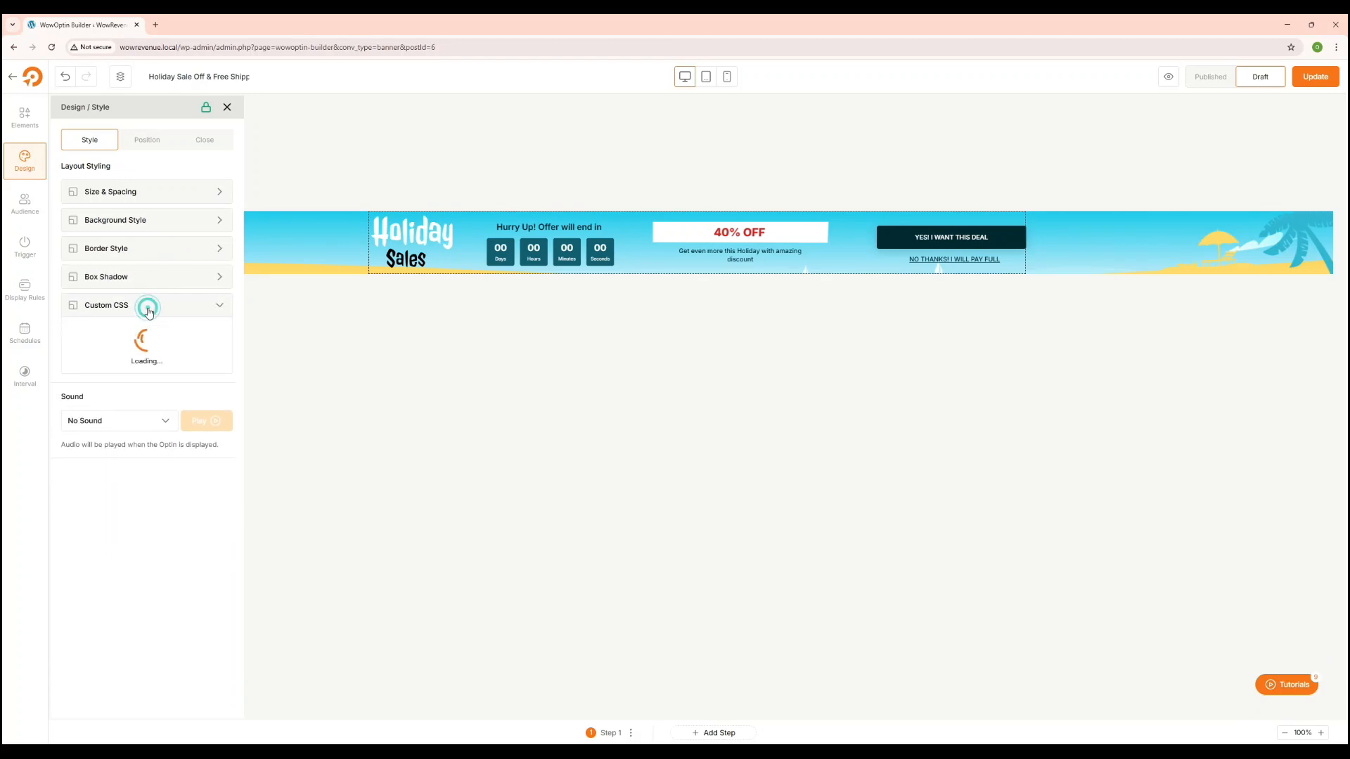
click(147, 305)
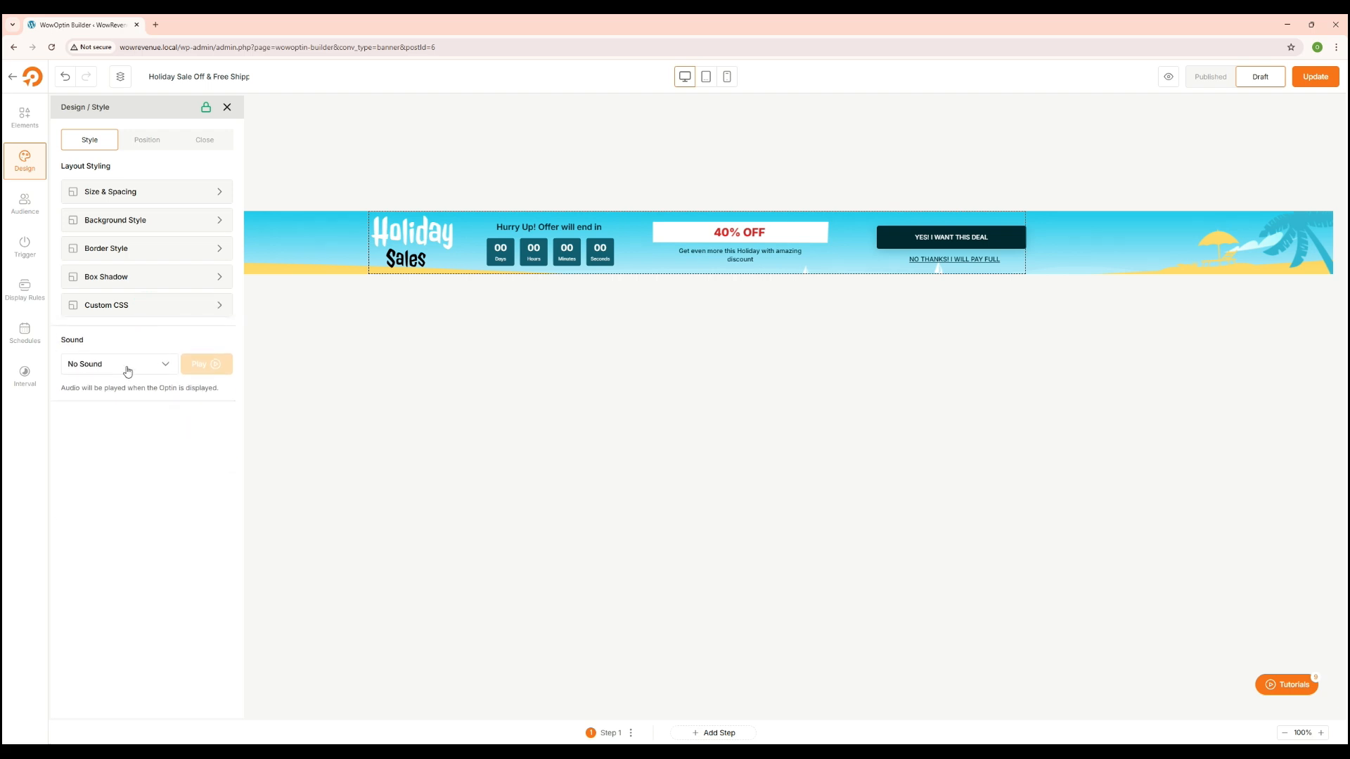
- Sample an alert display sound, then set the optin sound back to No Sound
click(117, 362)
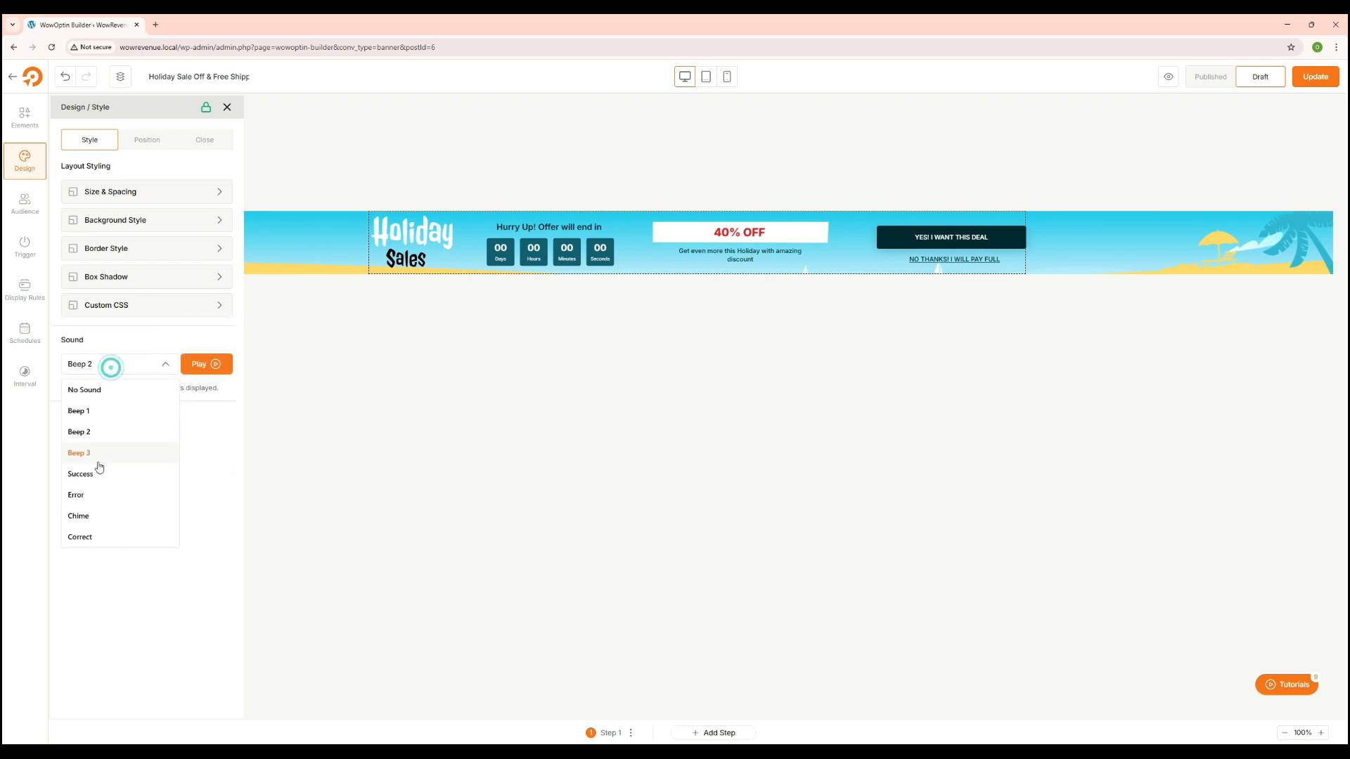
click(79, 453)
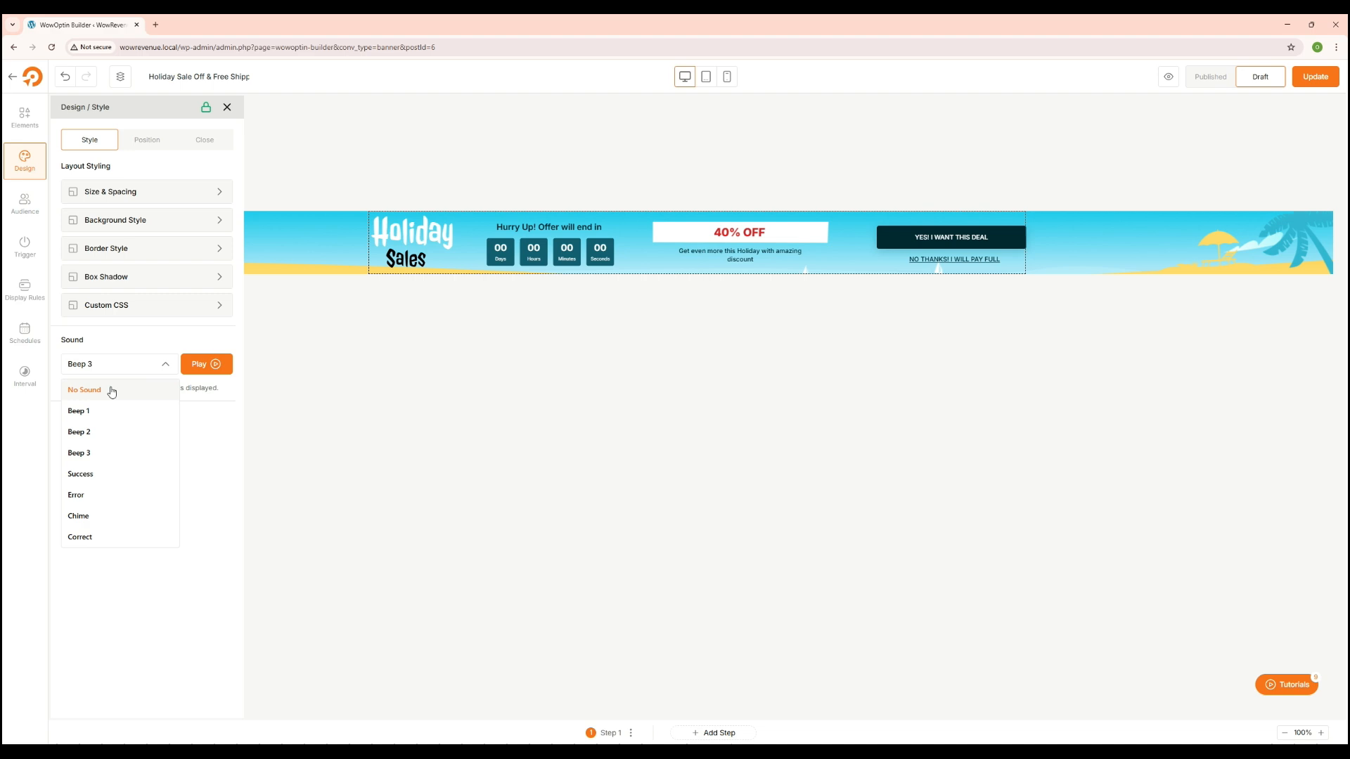
click(83, 389)
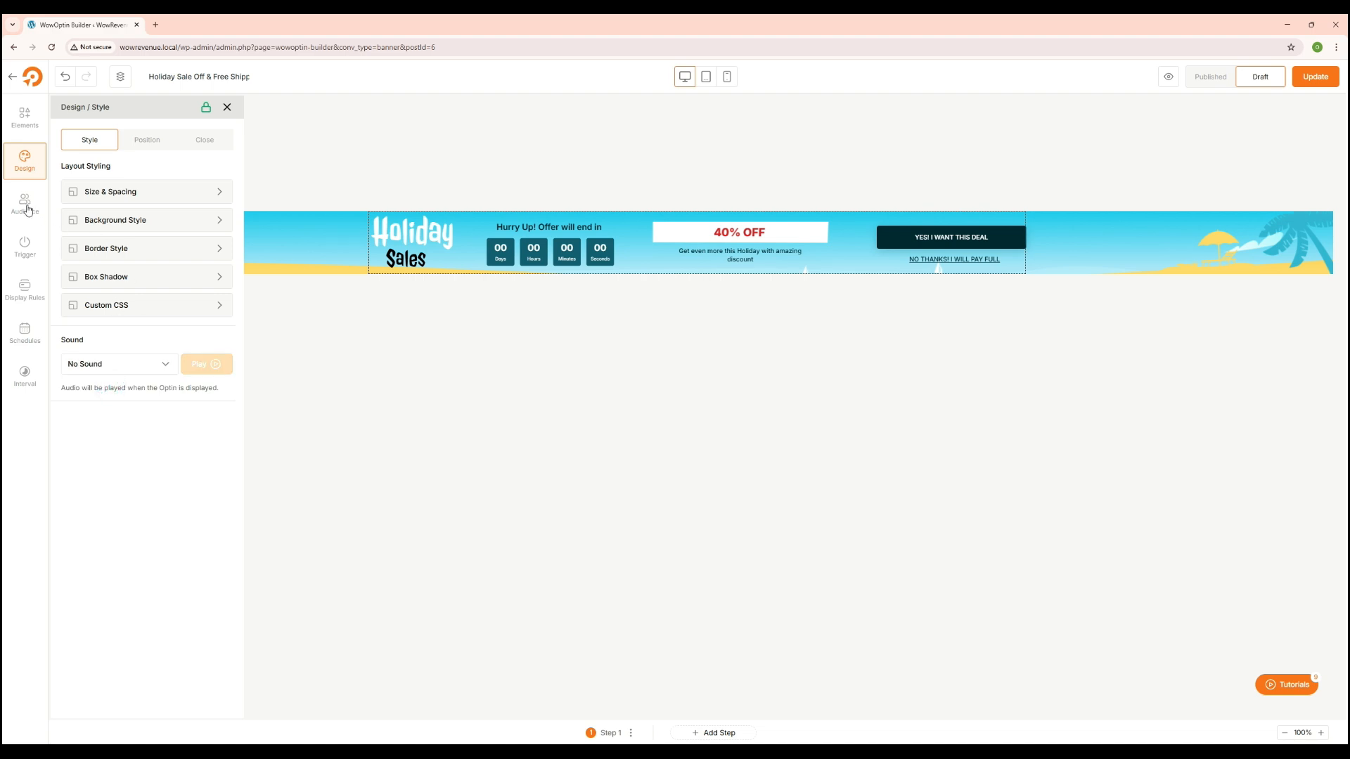
- Leave Audience targeting on All devices after briefly choosing specific devices
click(25, 205)
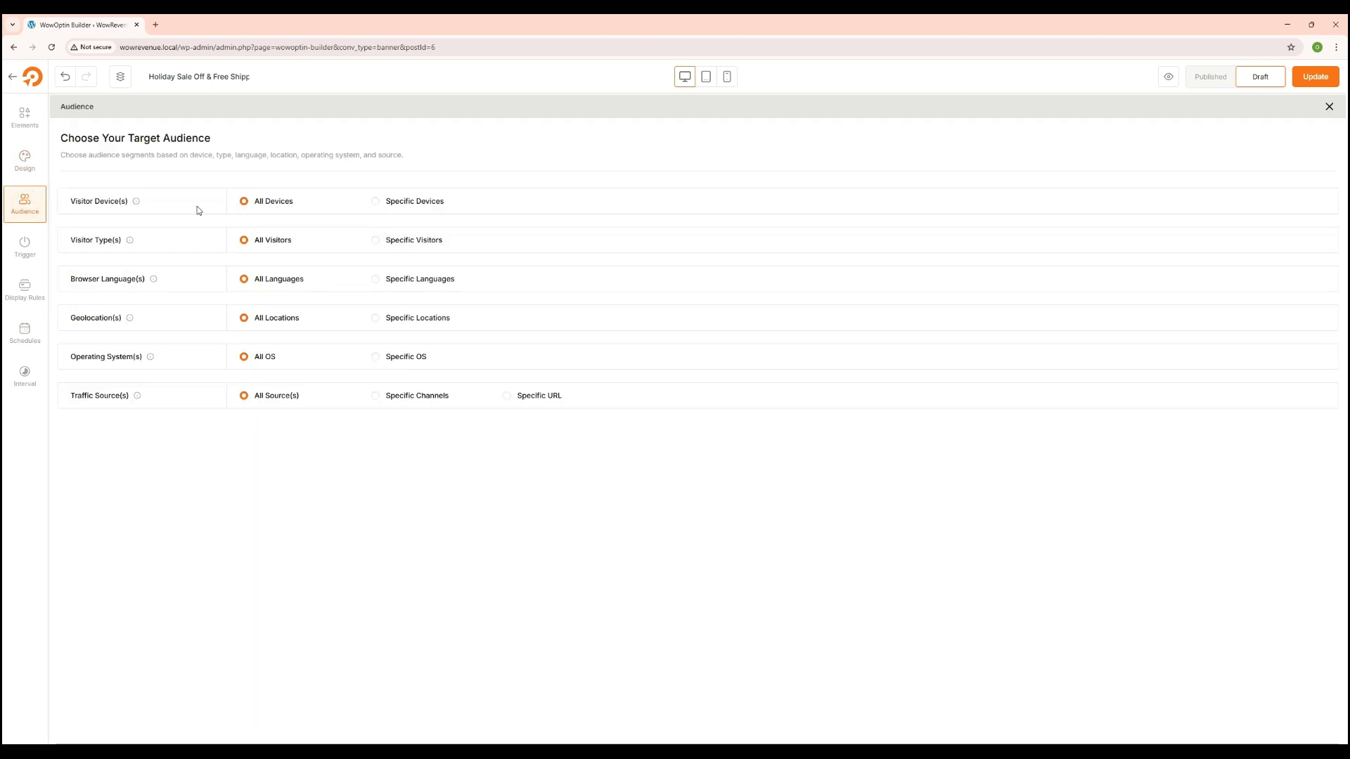
click(376, 201)
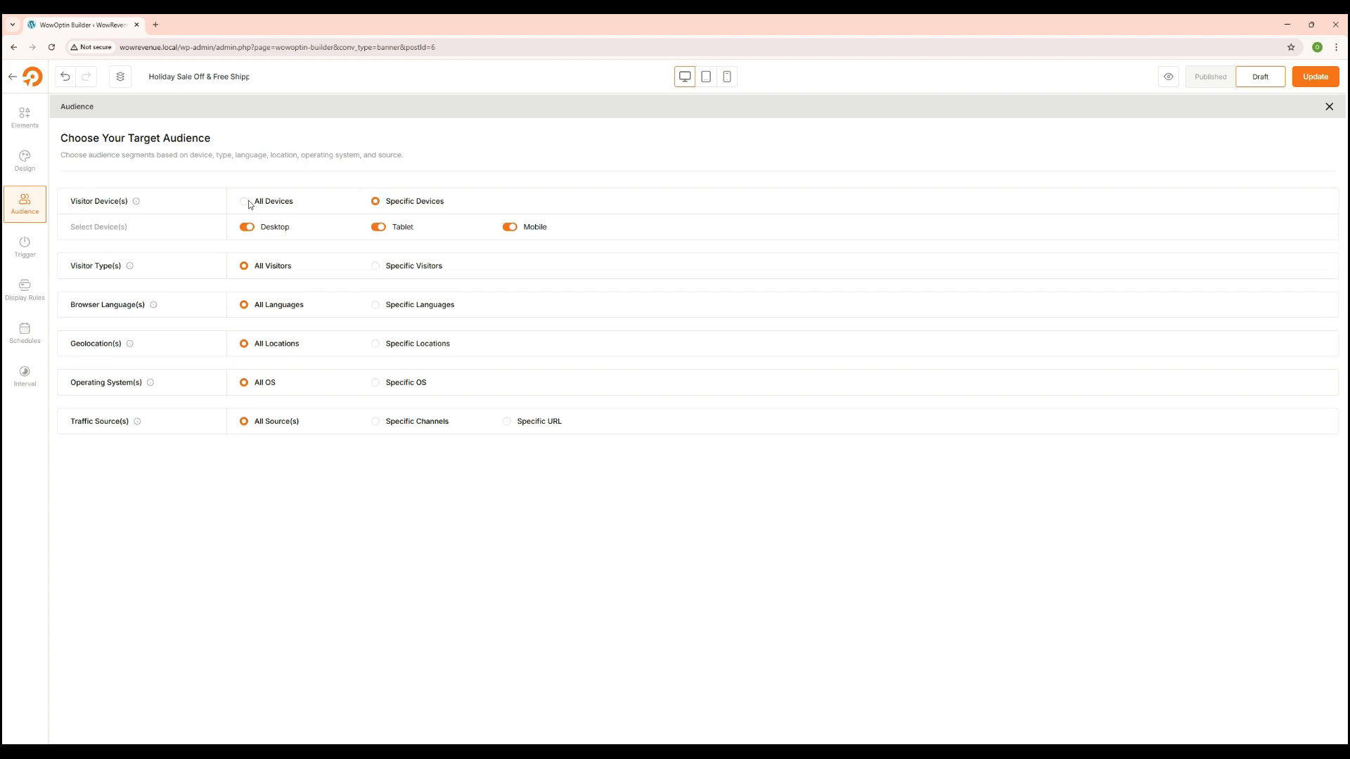
click(245, 201)
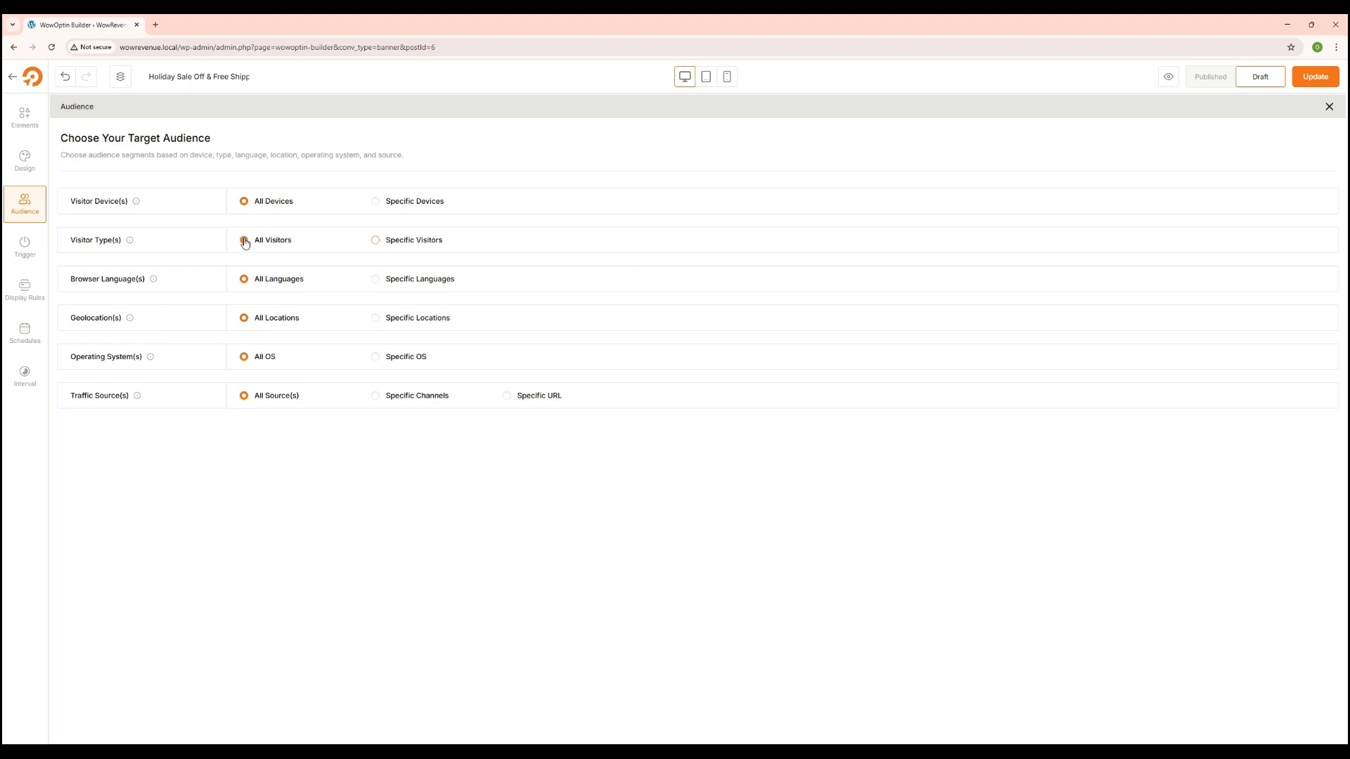
click(245, 241)
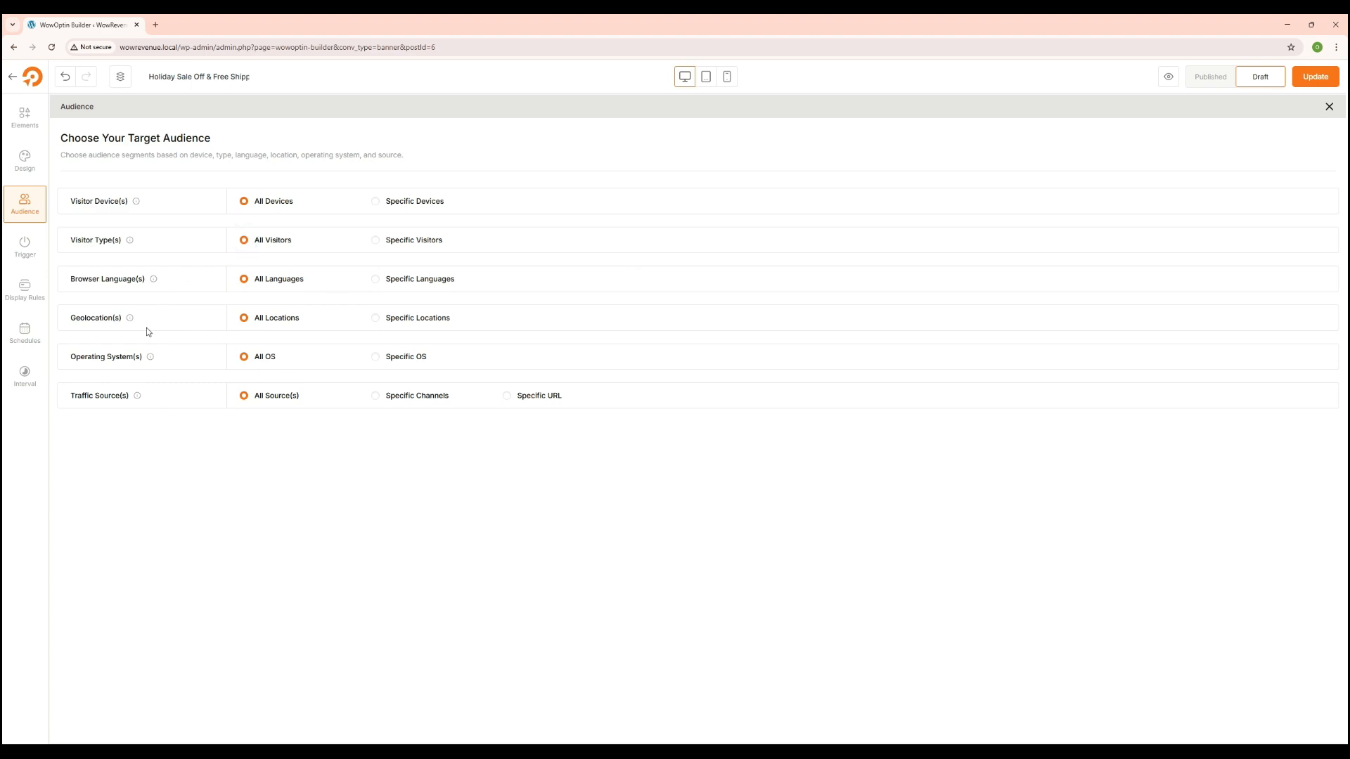
- Keep one After X Seconds trigger group, removing the extra group, and enter a 20-second delay
click(23, 248)
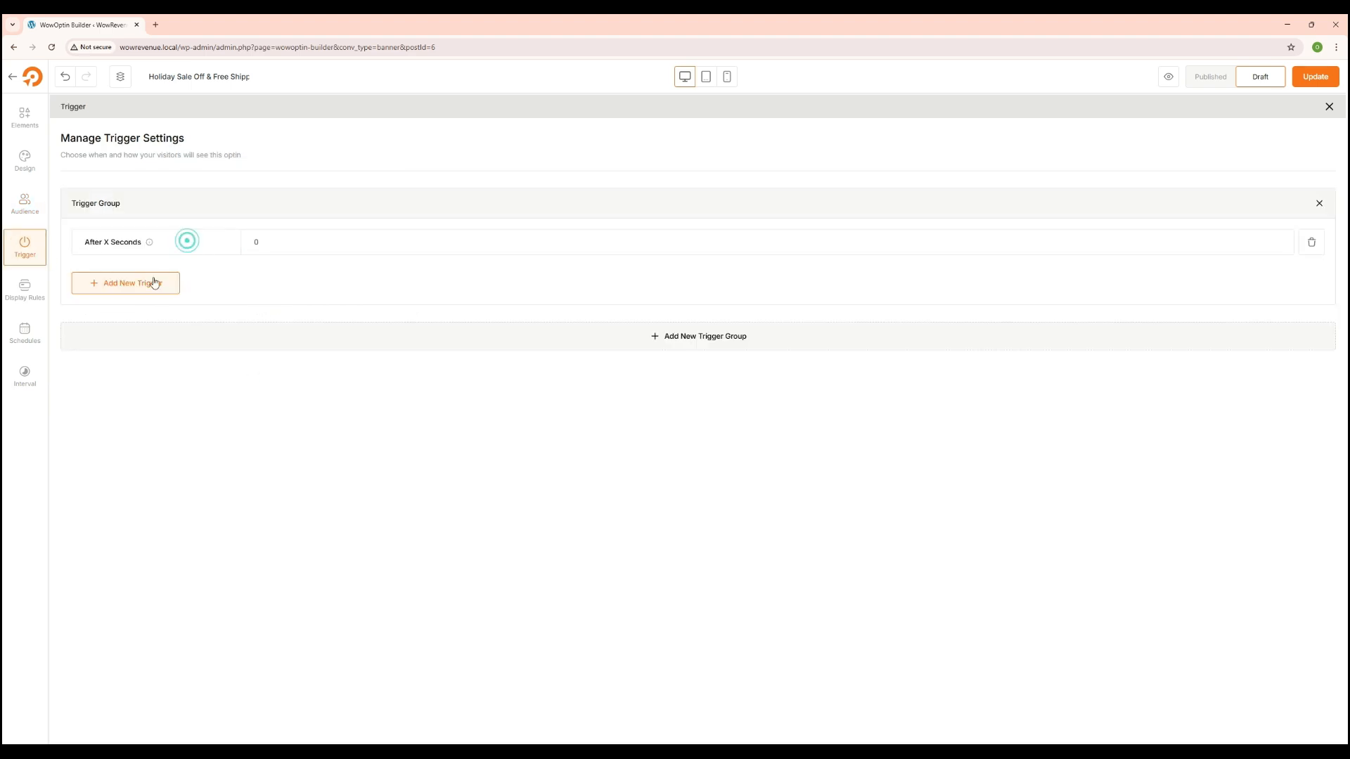
click(125, 282)
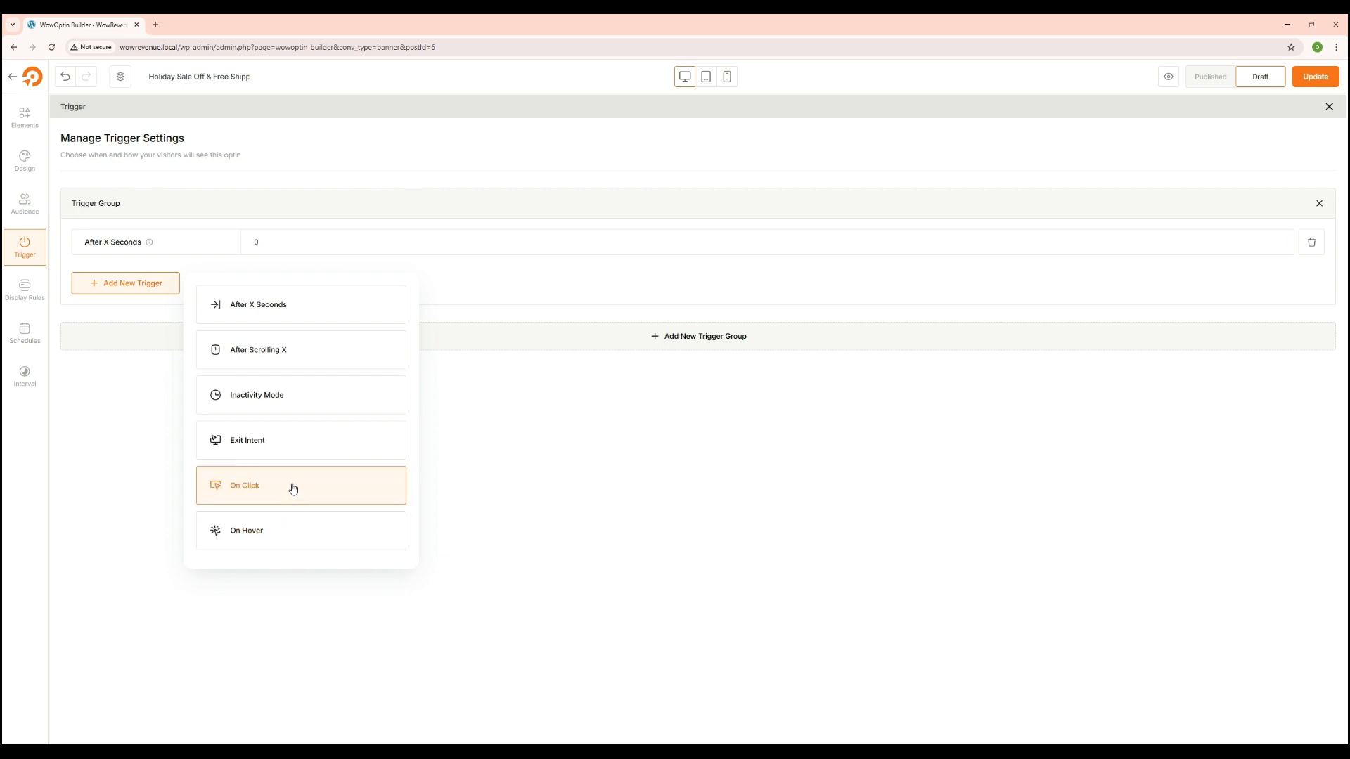
mouse_move(320, 278)
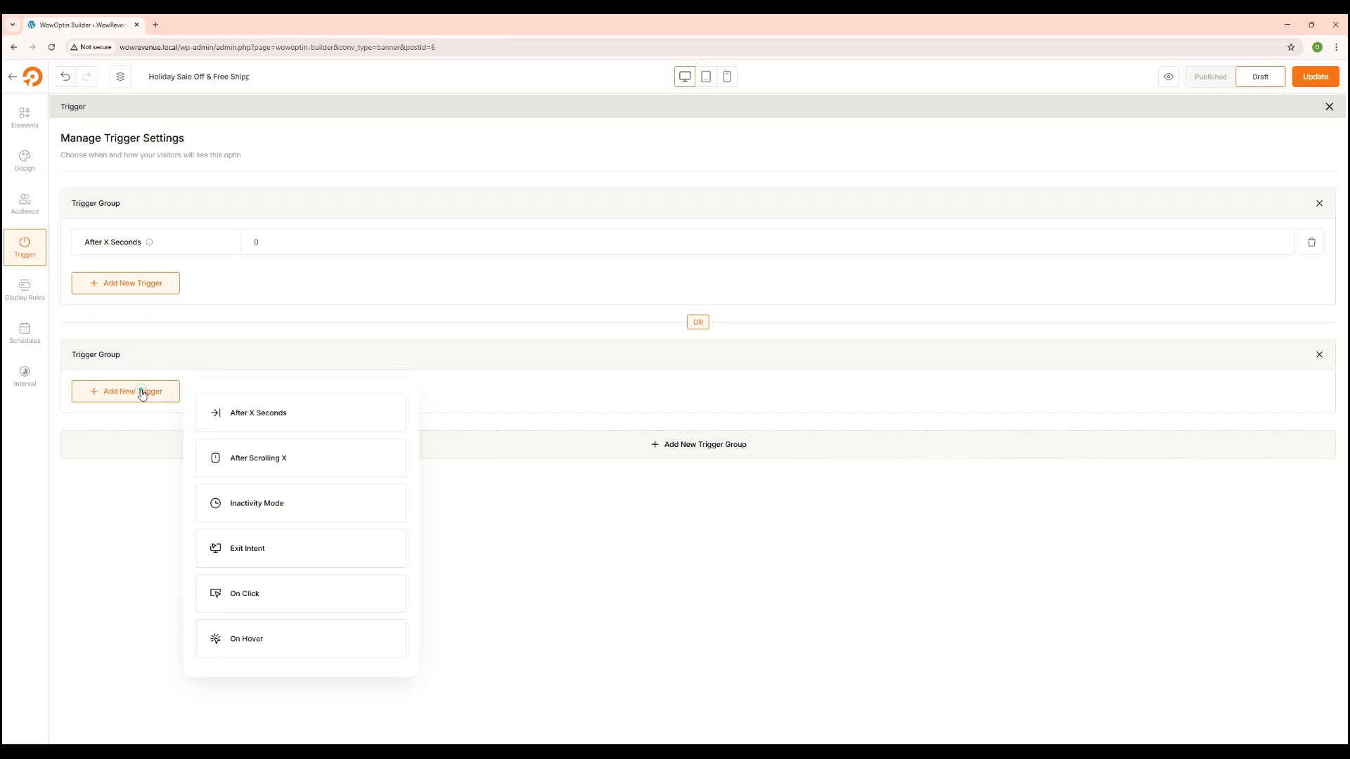
mouse_move(1325, 353)
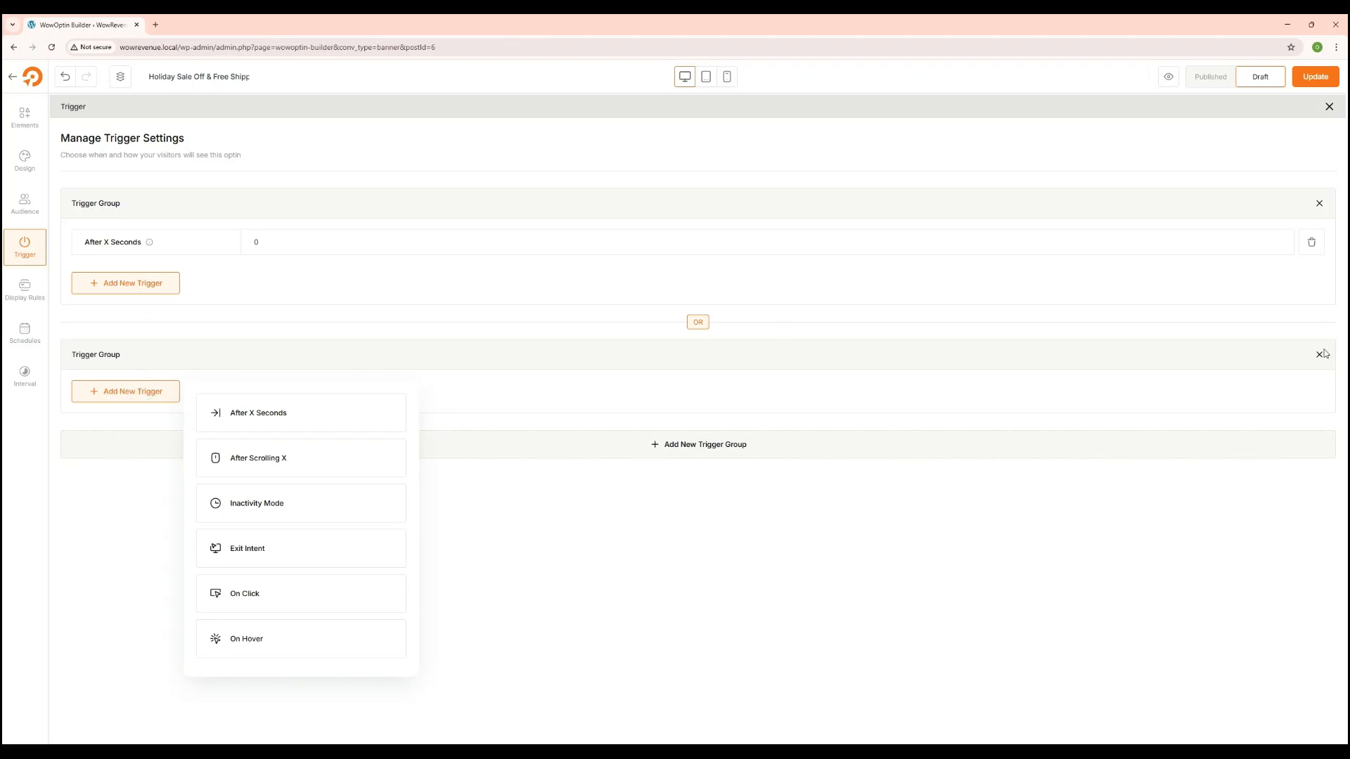
click(1318, 354)
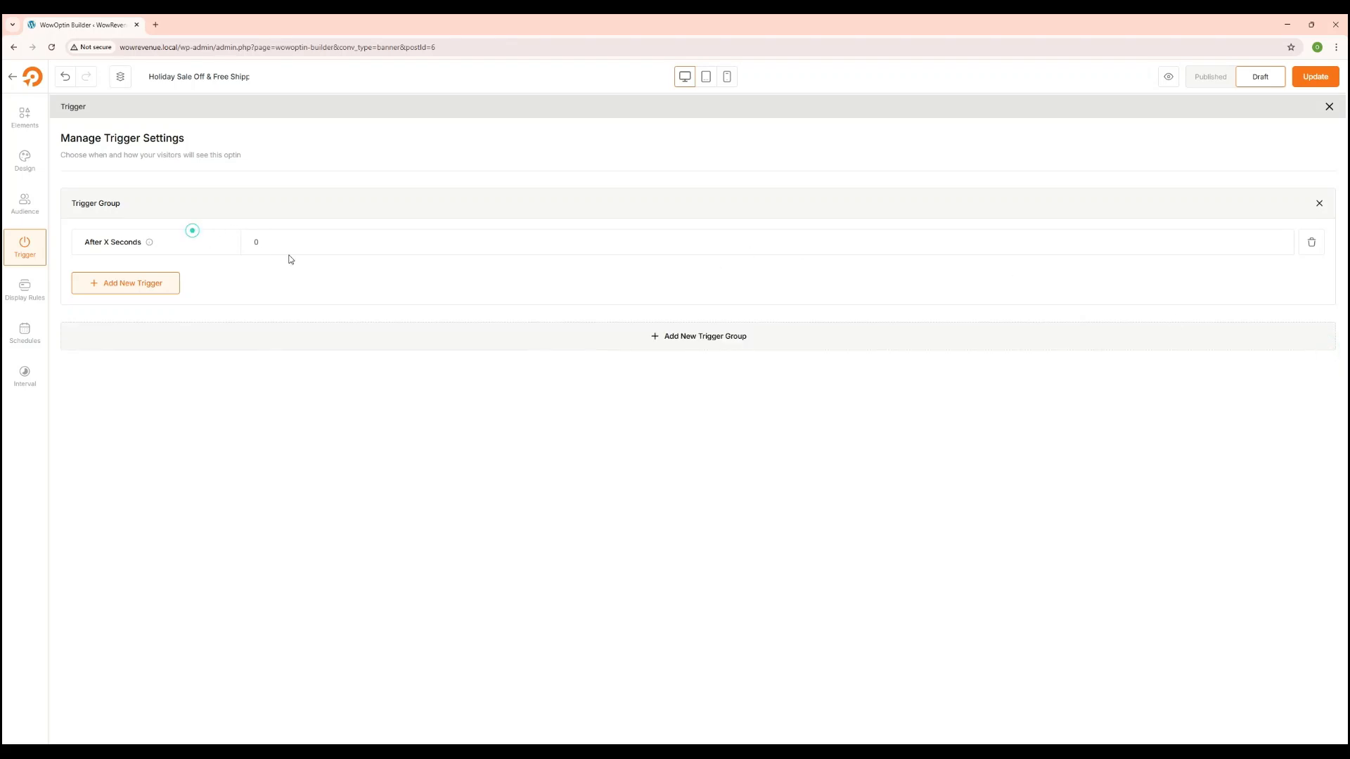
click(256, 242)
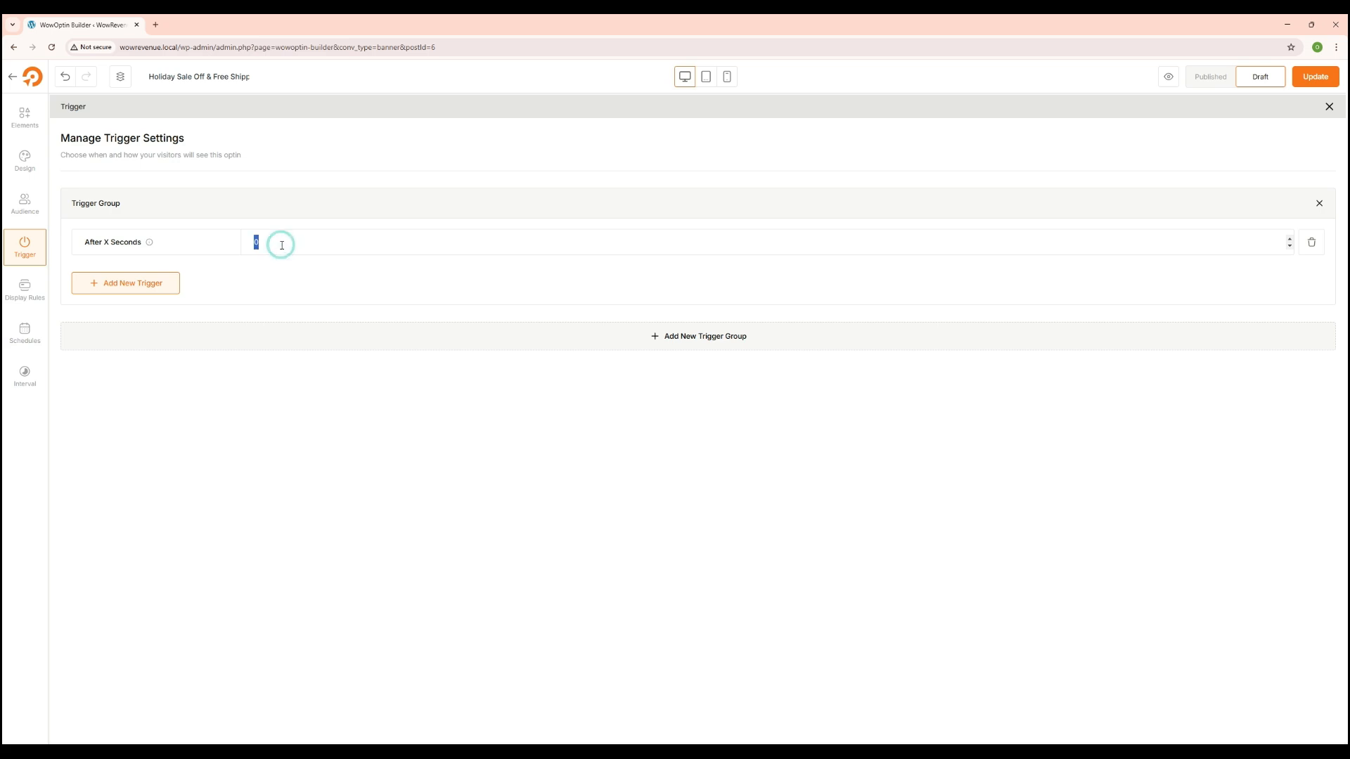
text(2)
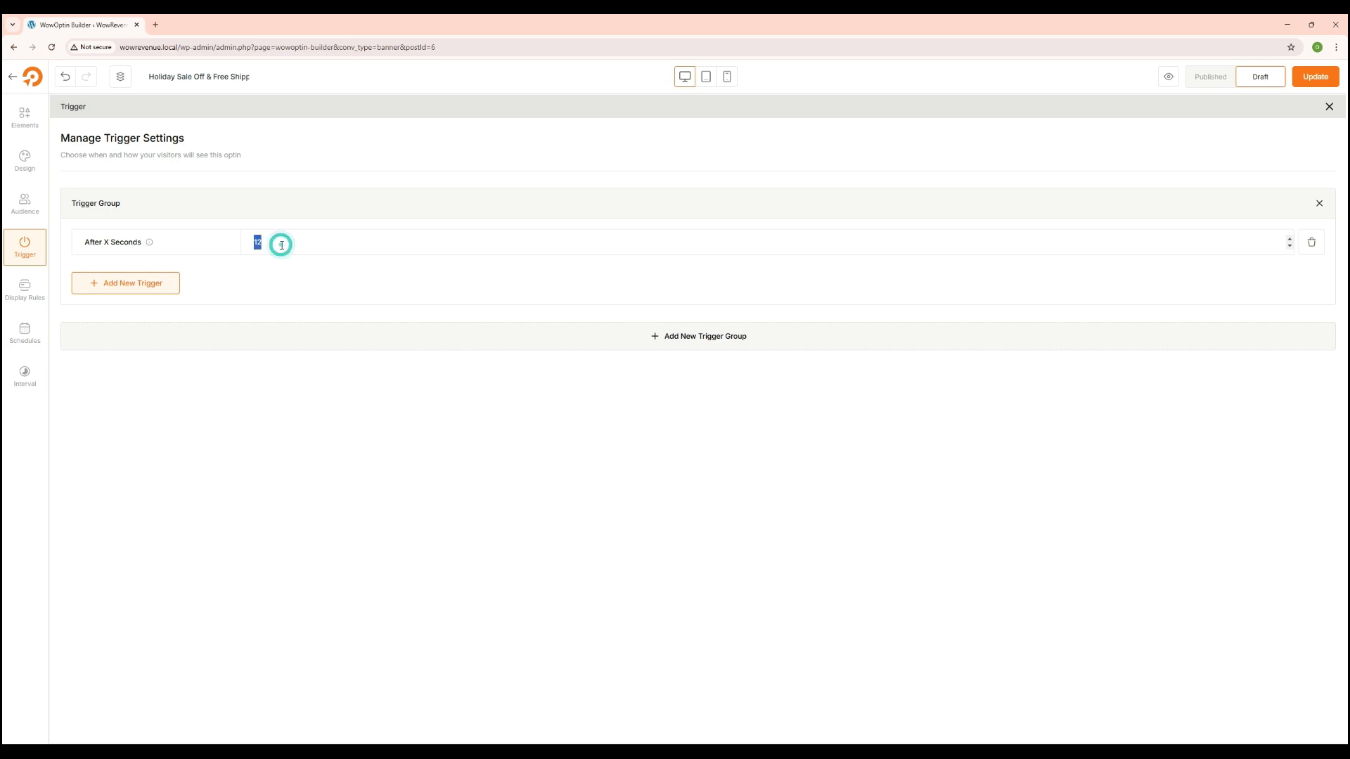
text(0)
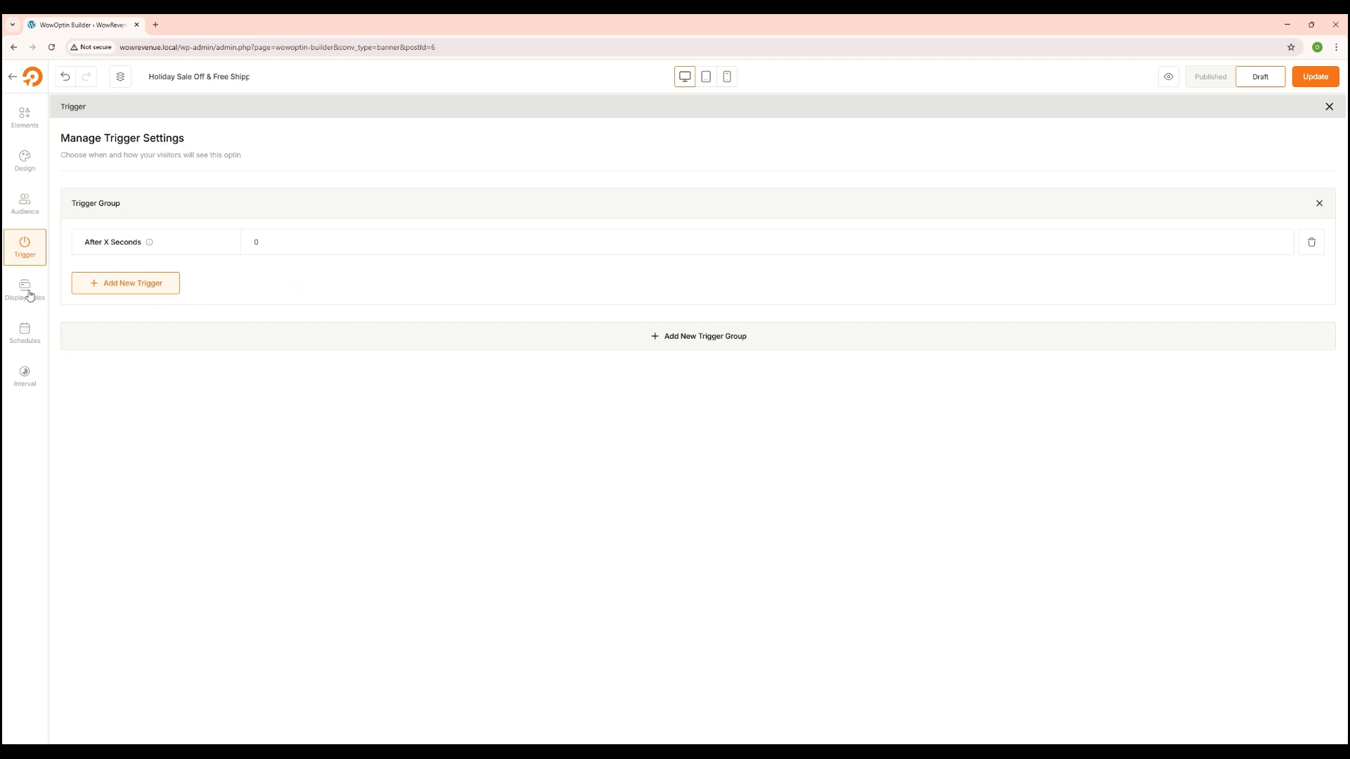
- Set the Display Rules to show the optin on the Entire Site
click(24, 290)
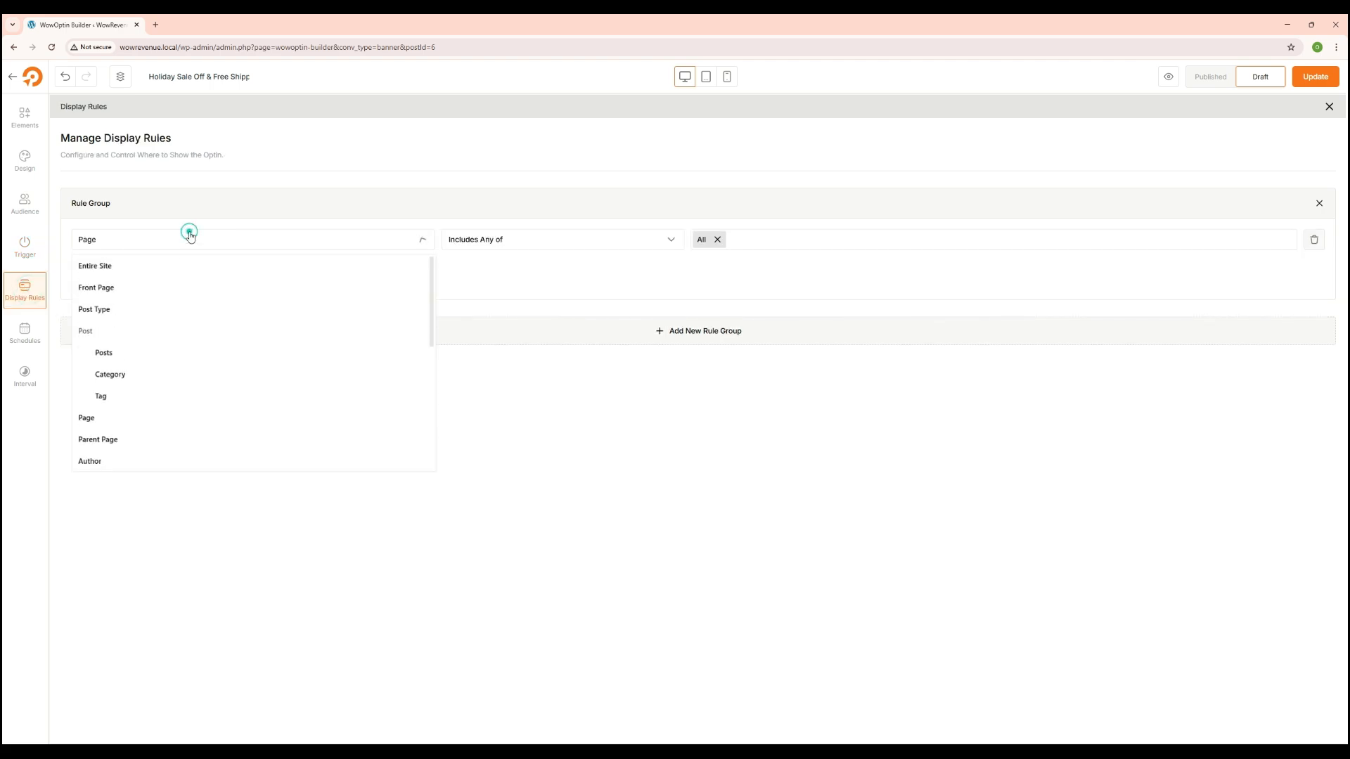
mouse_move(132, 274)
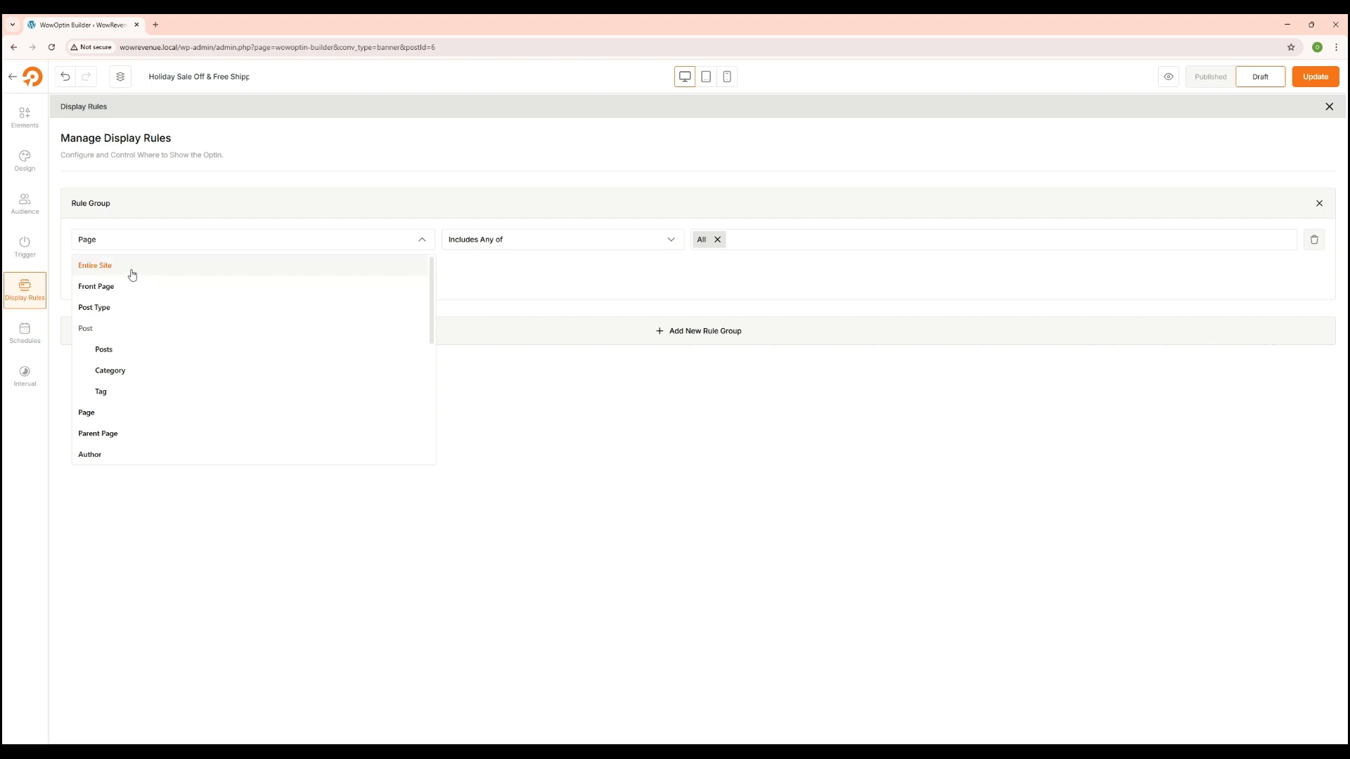
click(94, 266)
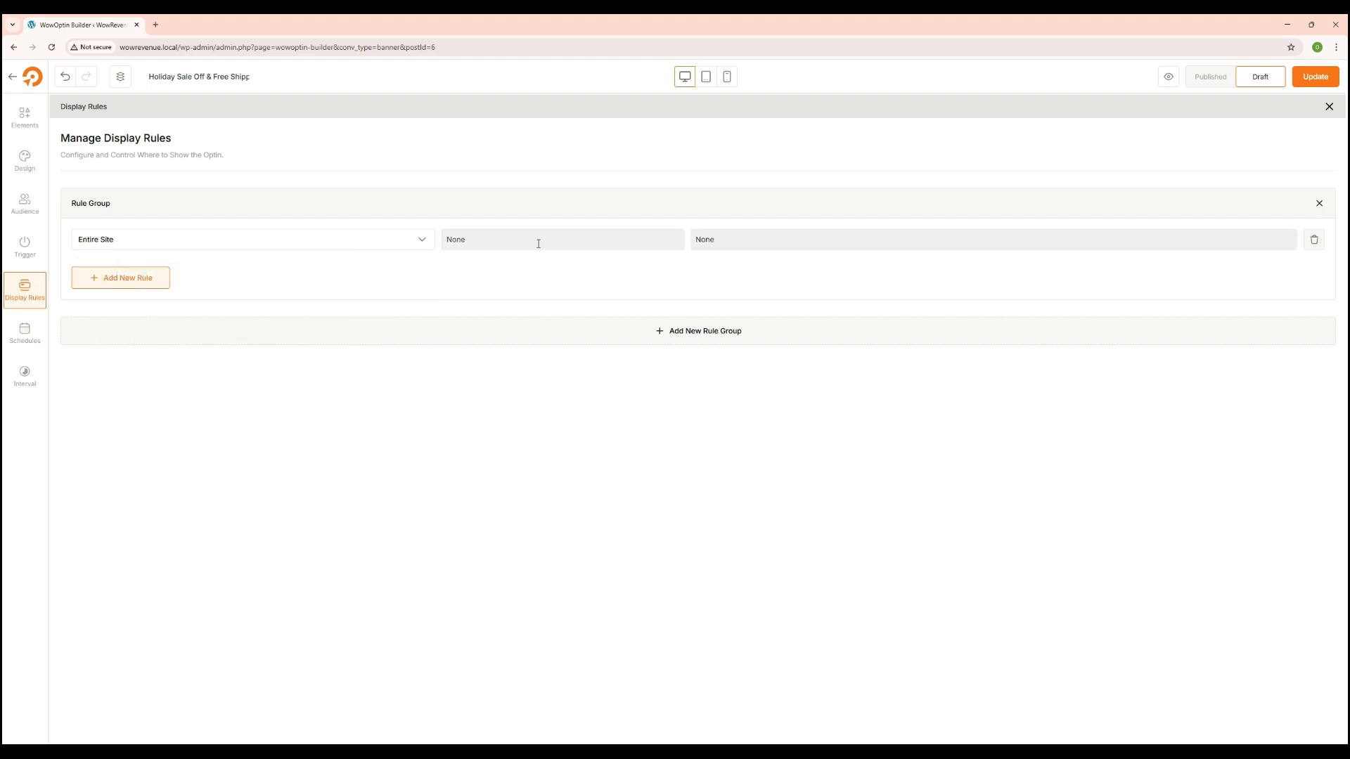
click(250, 240)
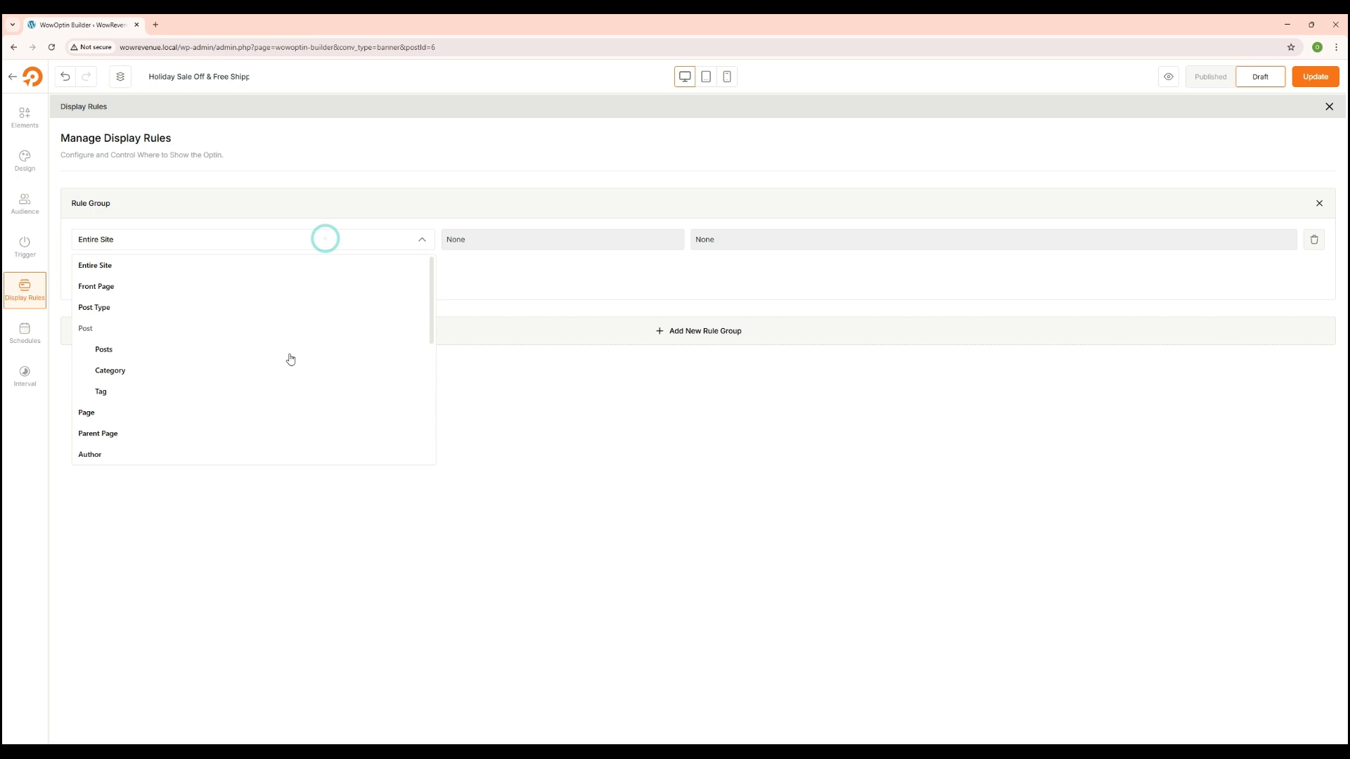
scroll(down, 3)
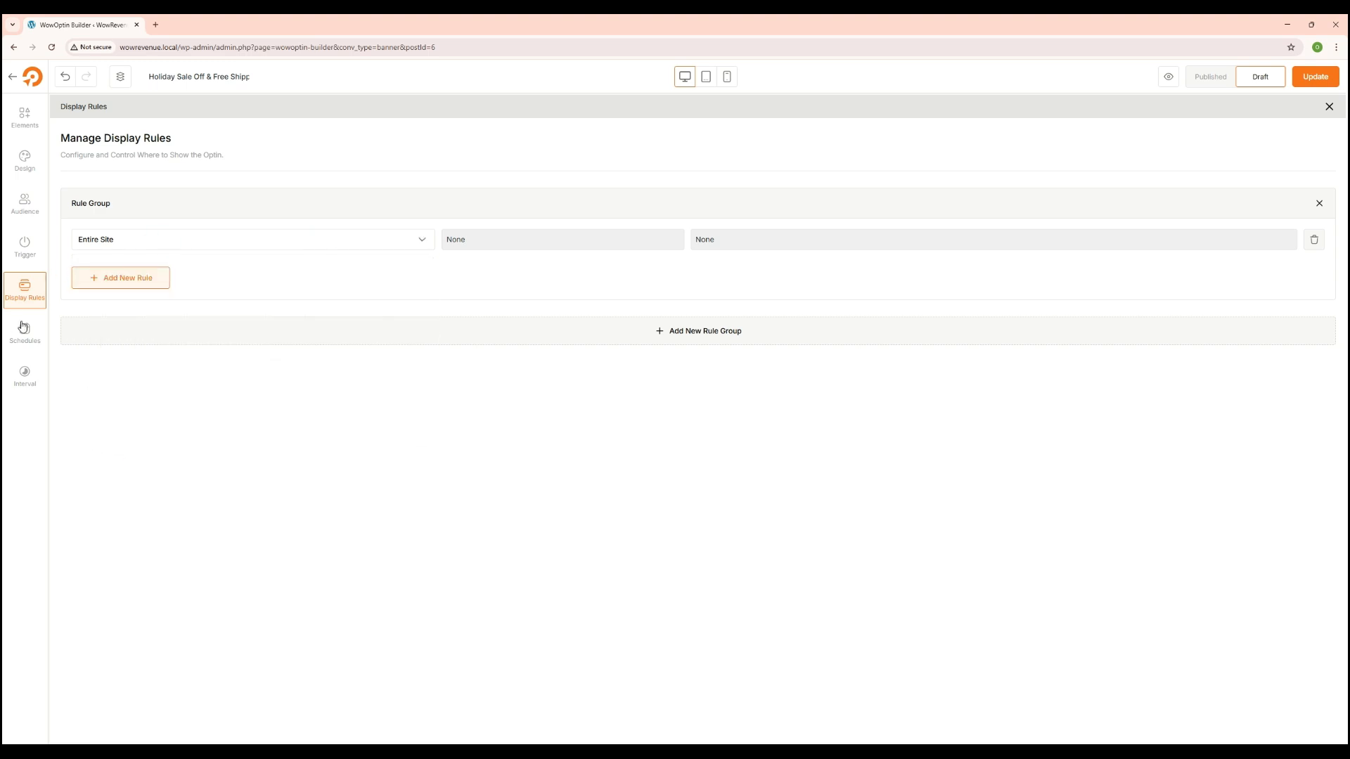
- Schedule with Custom (Local Time) timezone and recurring display Everyday, 12:00 AM to 11:59 PM
click(24, 333)
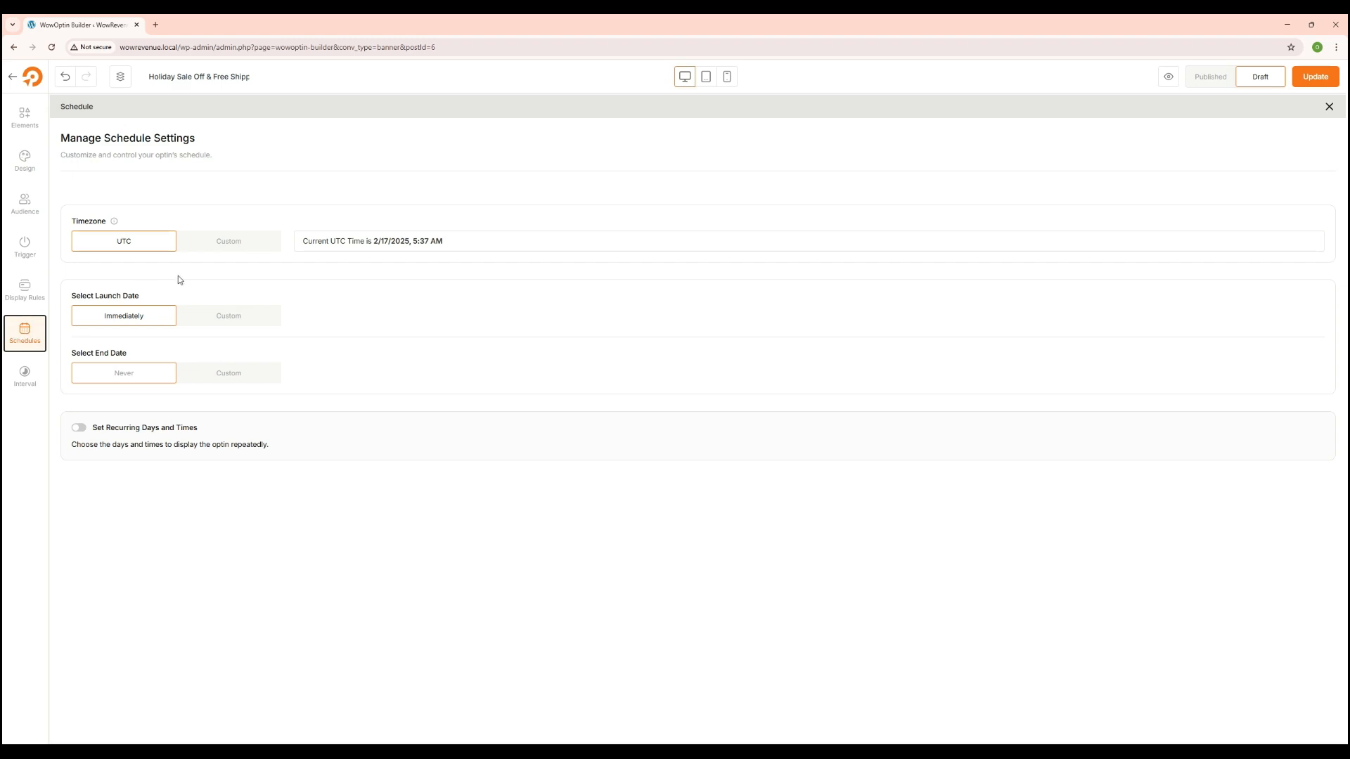
click(228, 241)
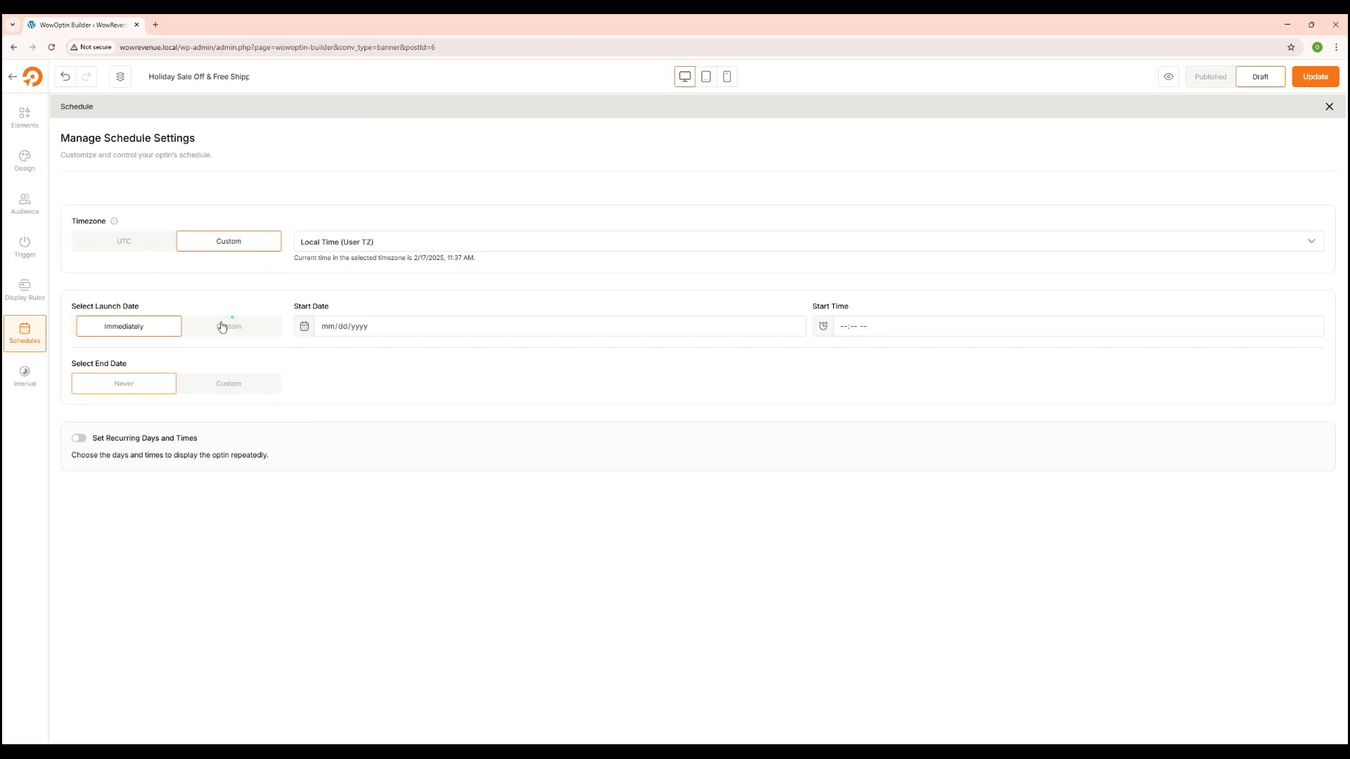
click(77, 439)
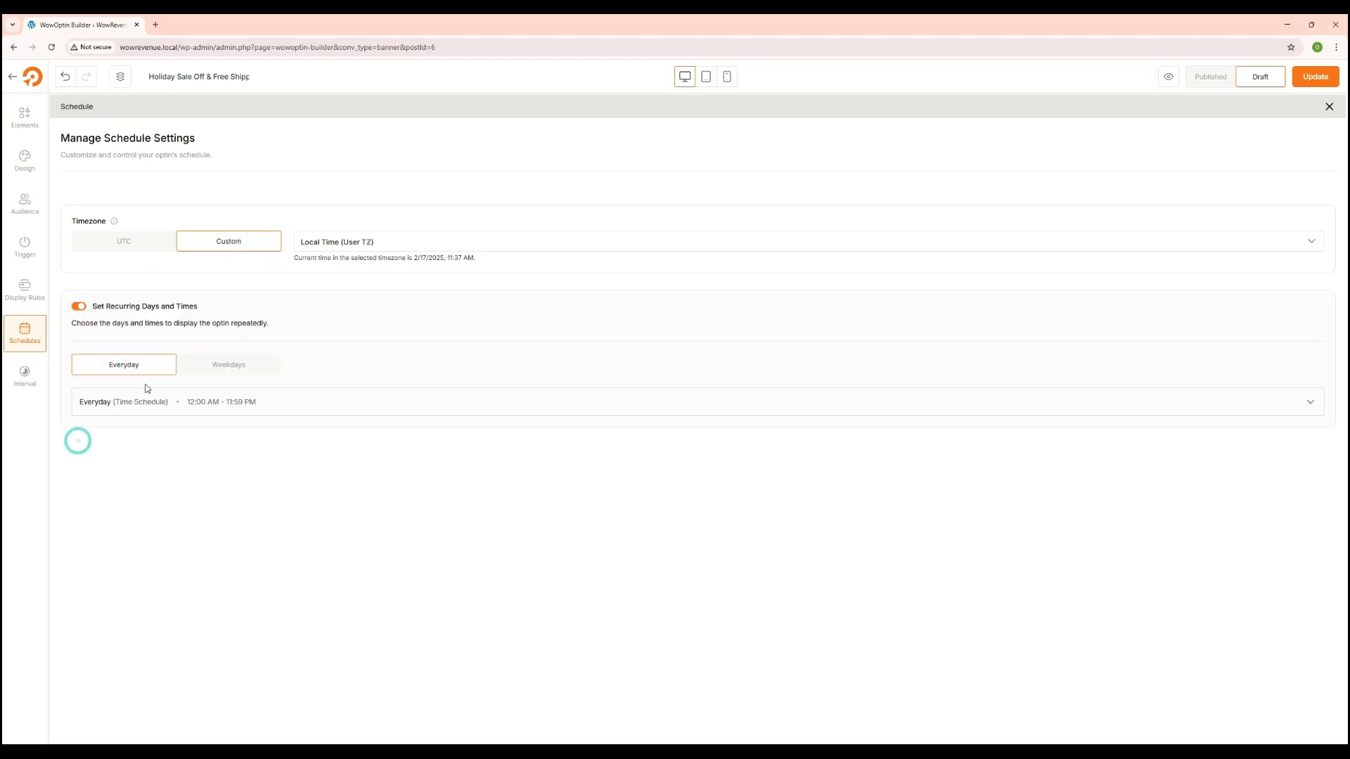
- Set display frequency to once every interval measured in Minutes, after trying Every Page Load
click(24, 377)
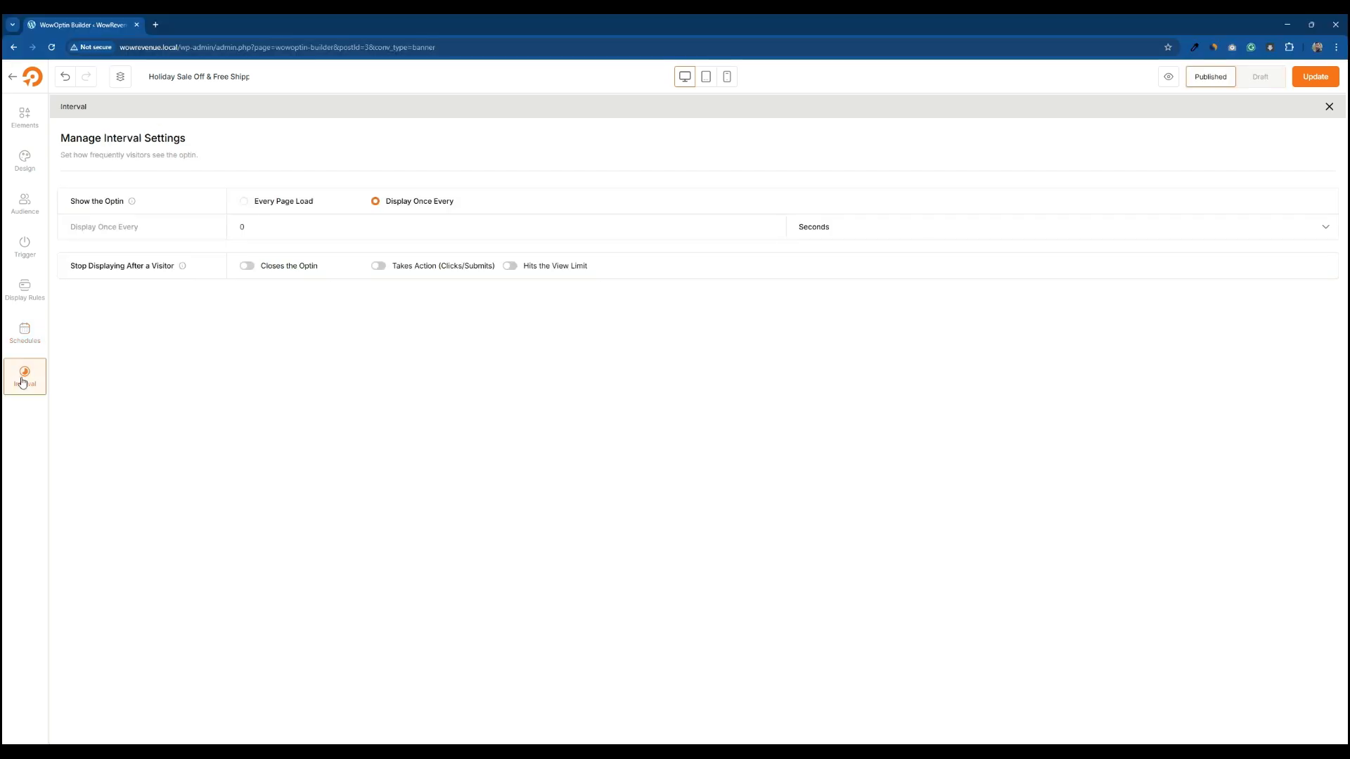
mouse_move(182, 346)
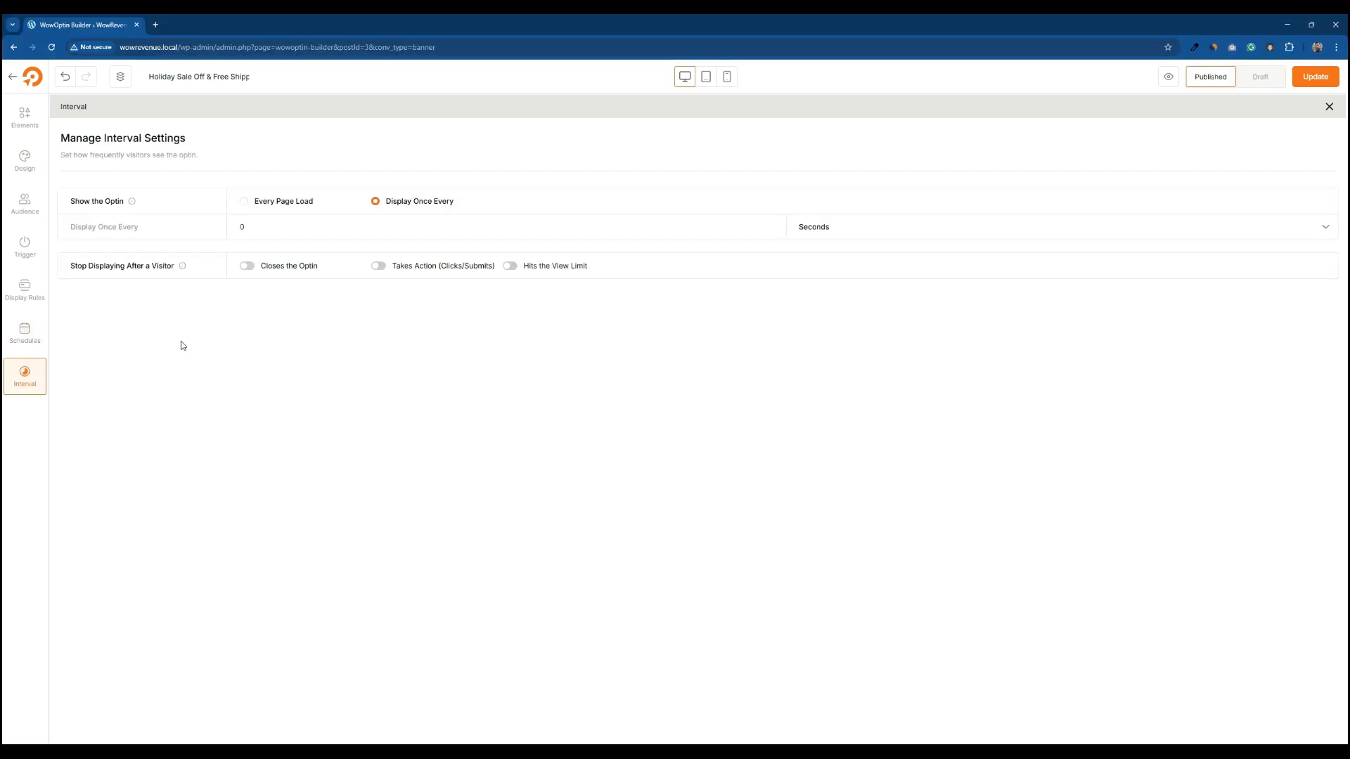
mouse_move(155, 207)
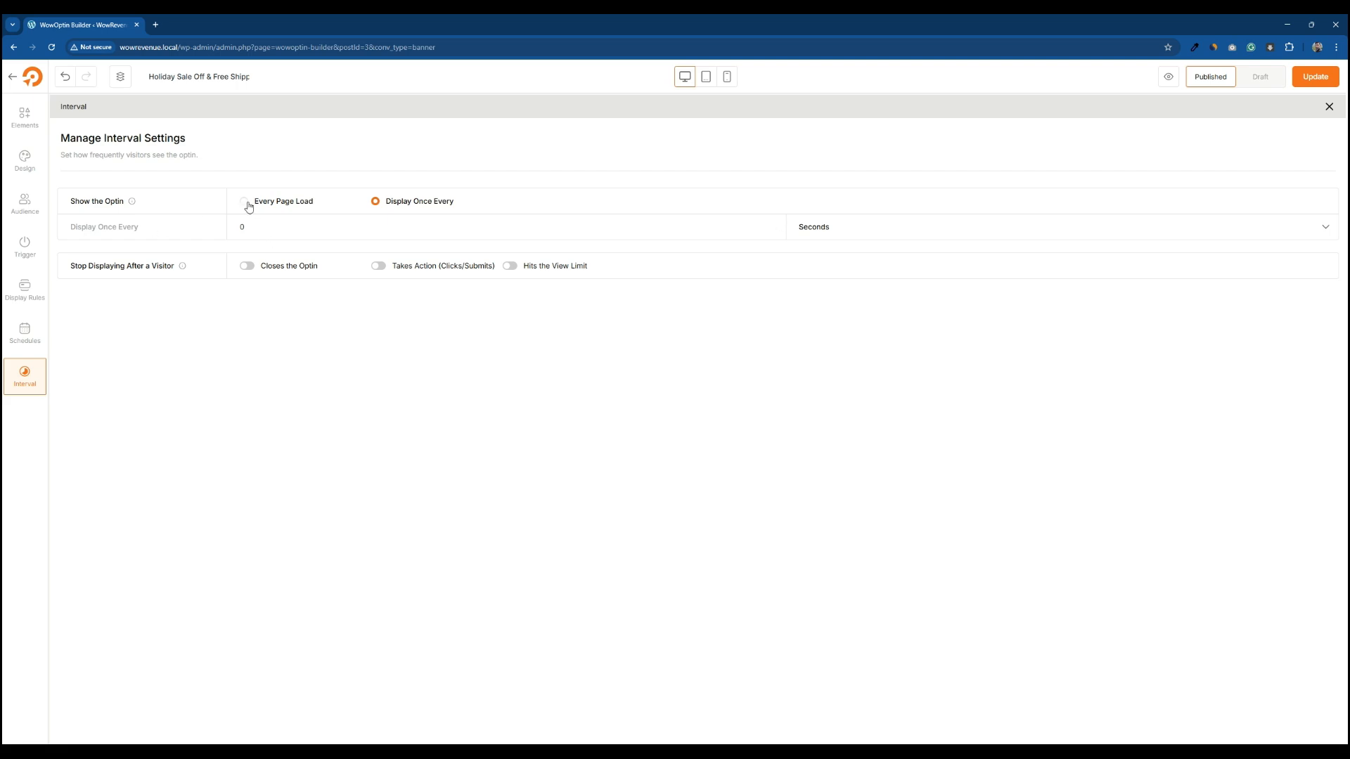
click(246, 201)
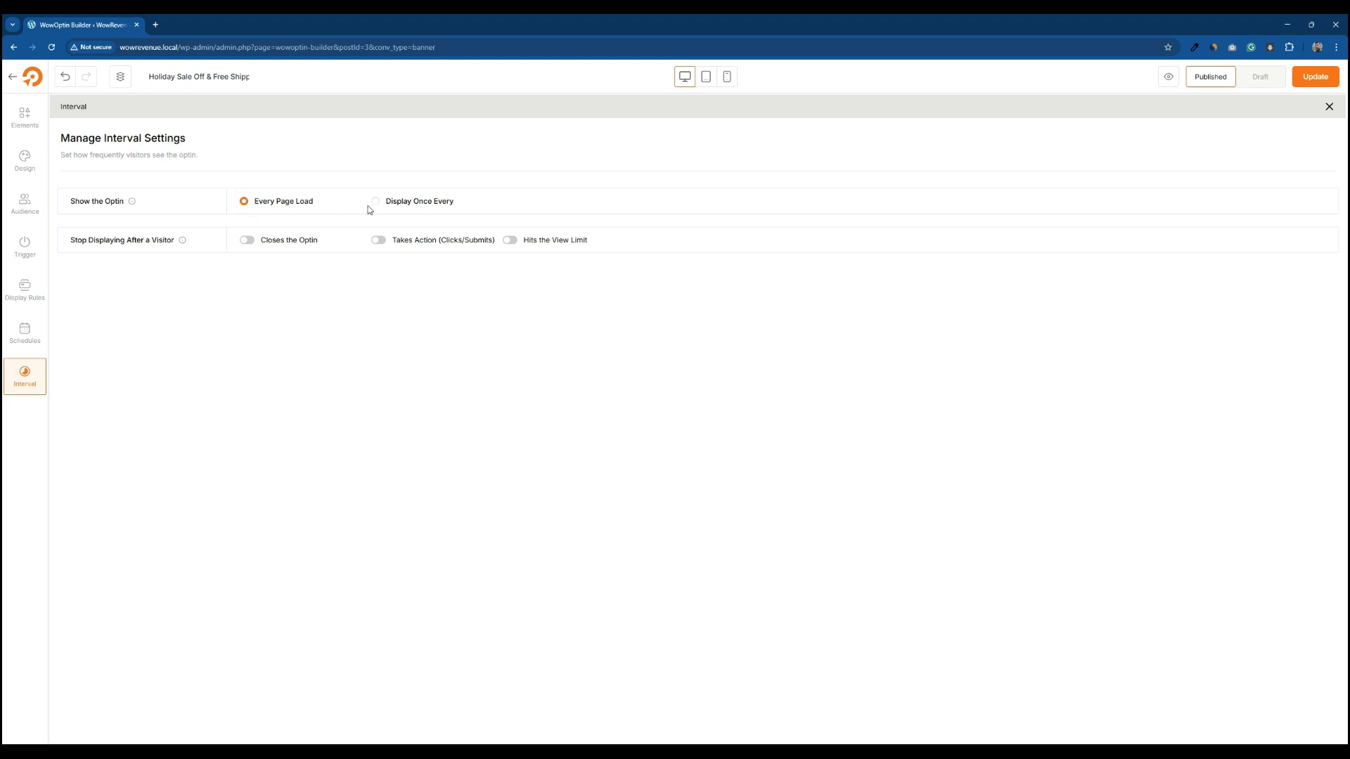
click(376, 201)
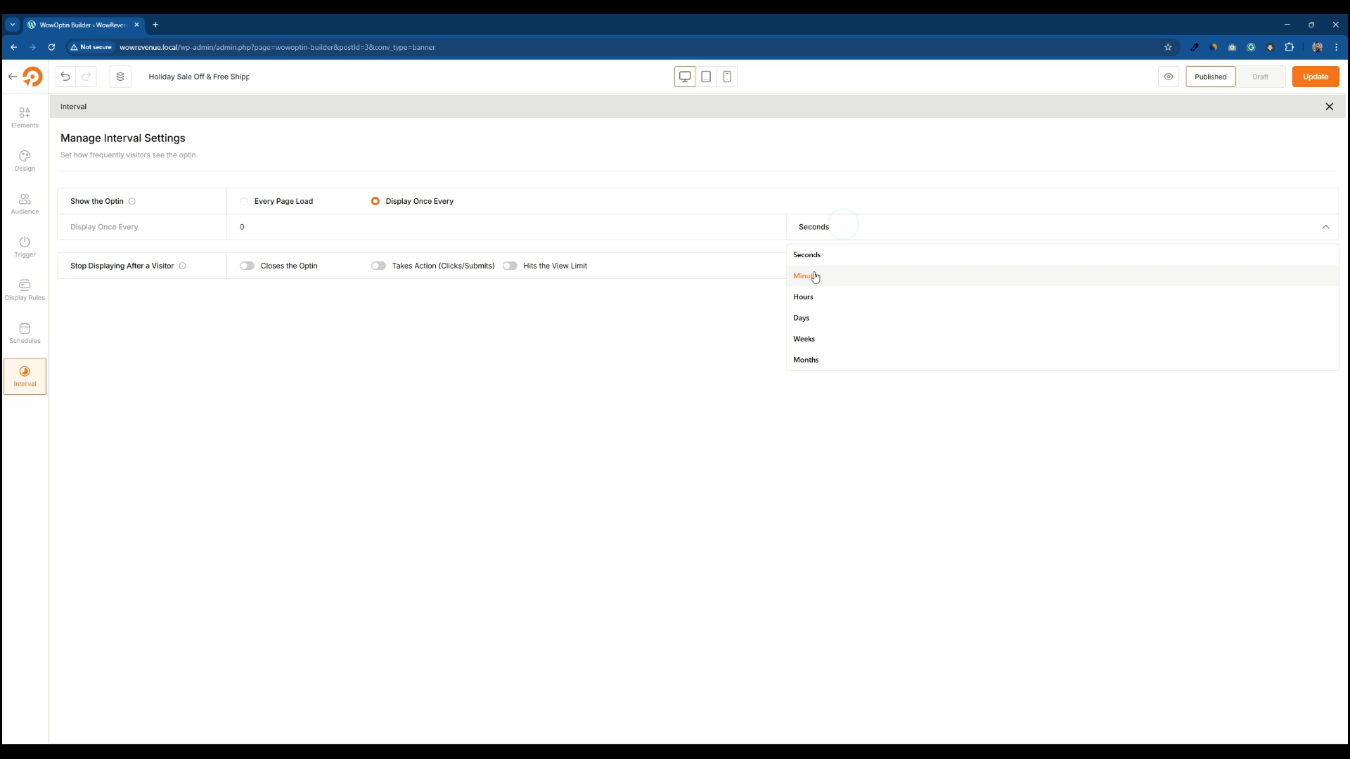
click(807, 276)
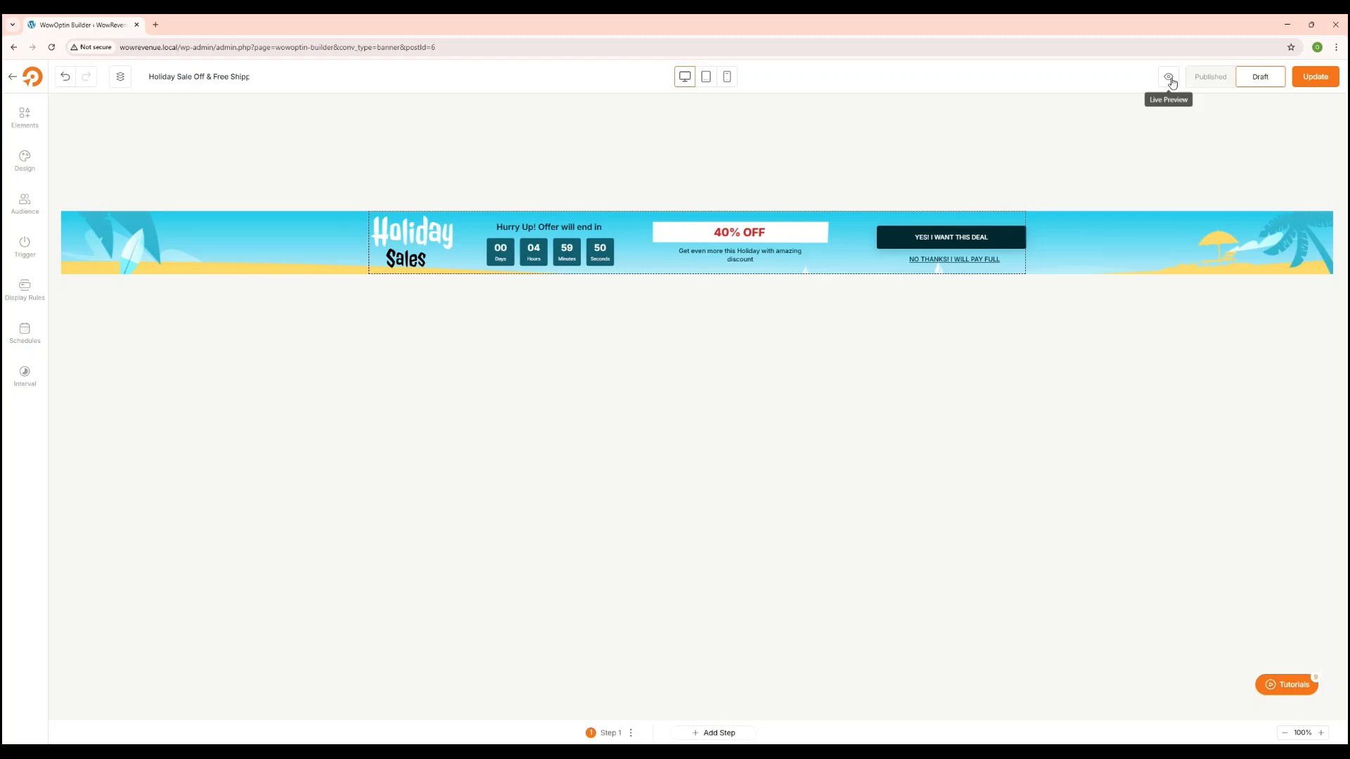
- Live-preview the bar on the storefront and follow 'YES! I WANT THIS DEAL' to browse the WowOptin site
click(1169, 76)
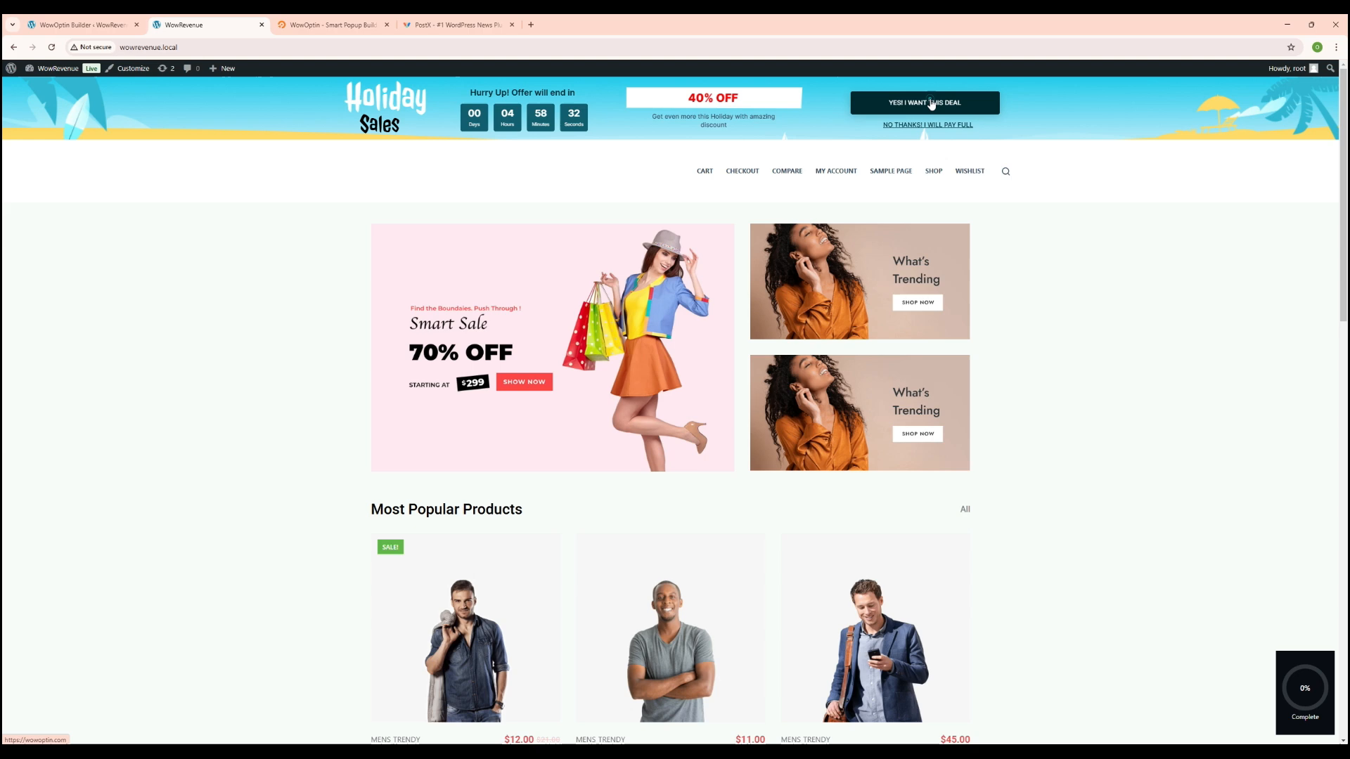
click(924, 102)
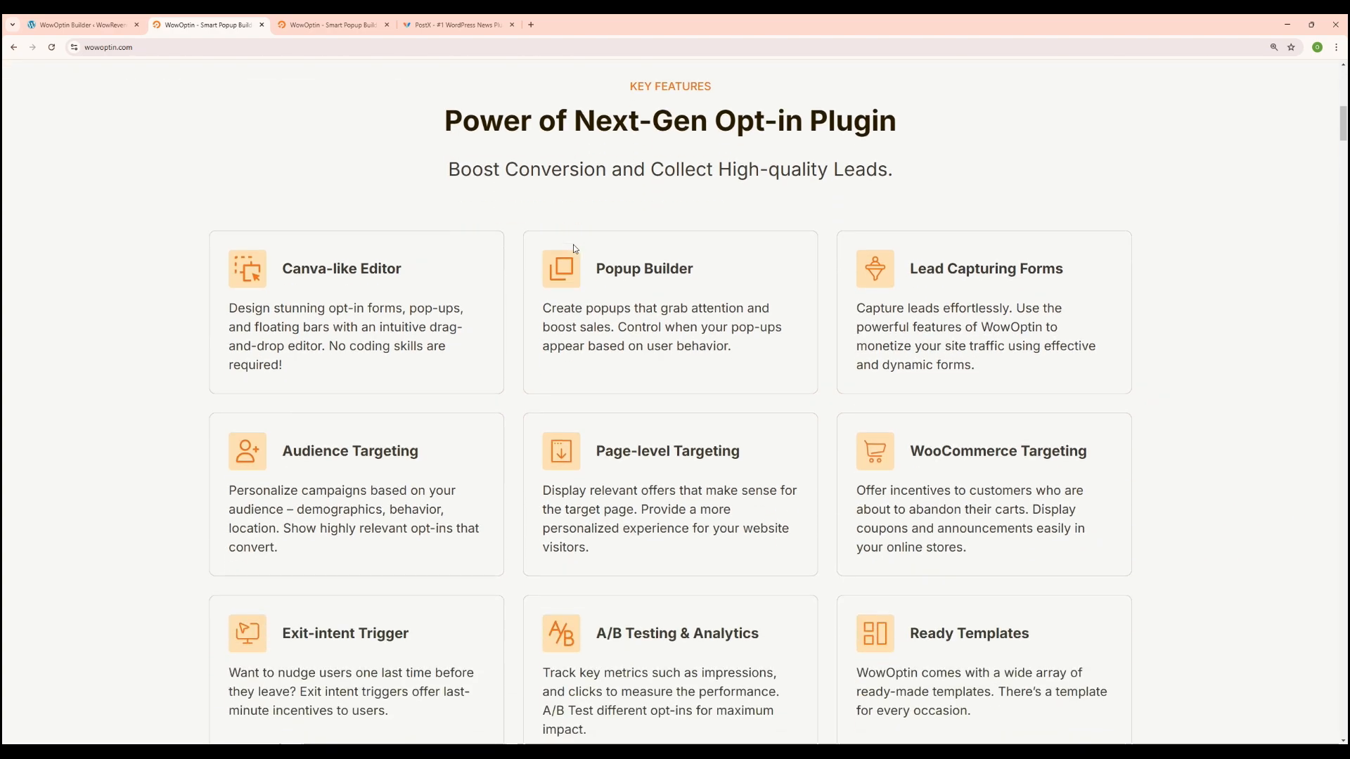
scroll(down, 3)
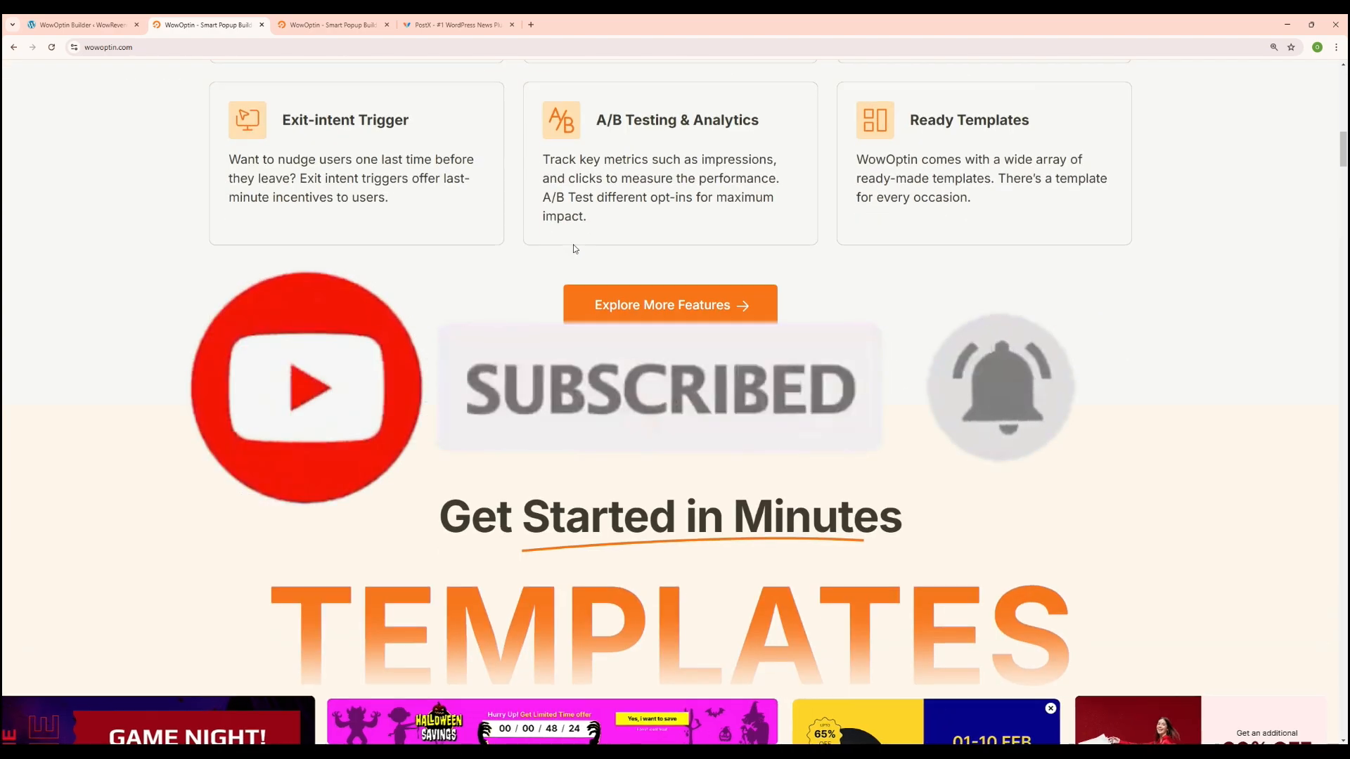
scroll(down, 3)
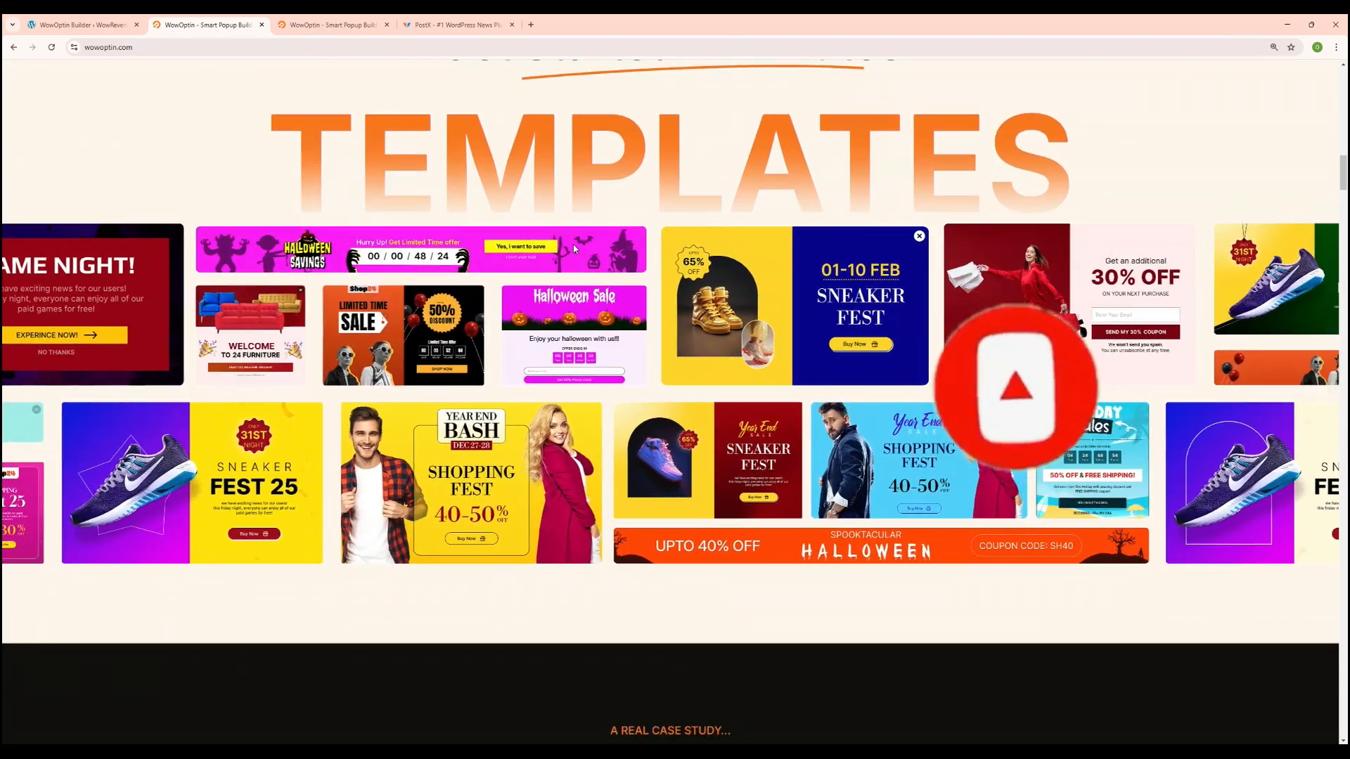